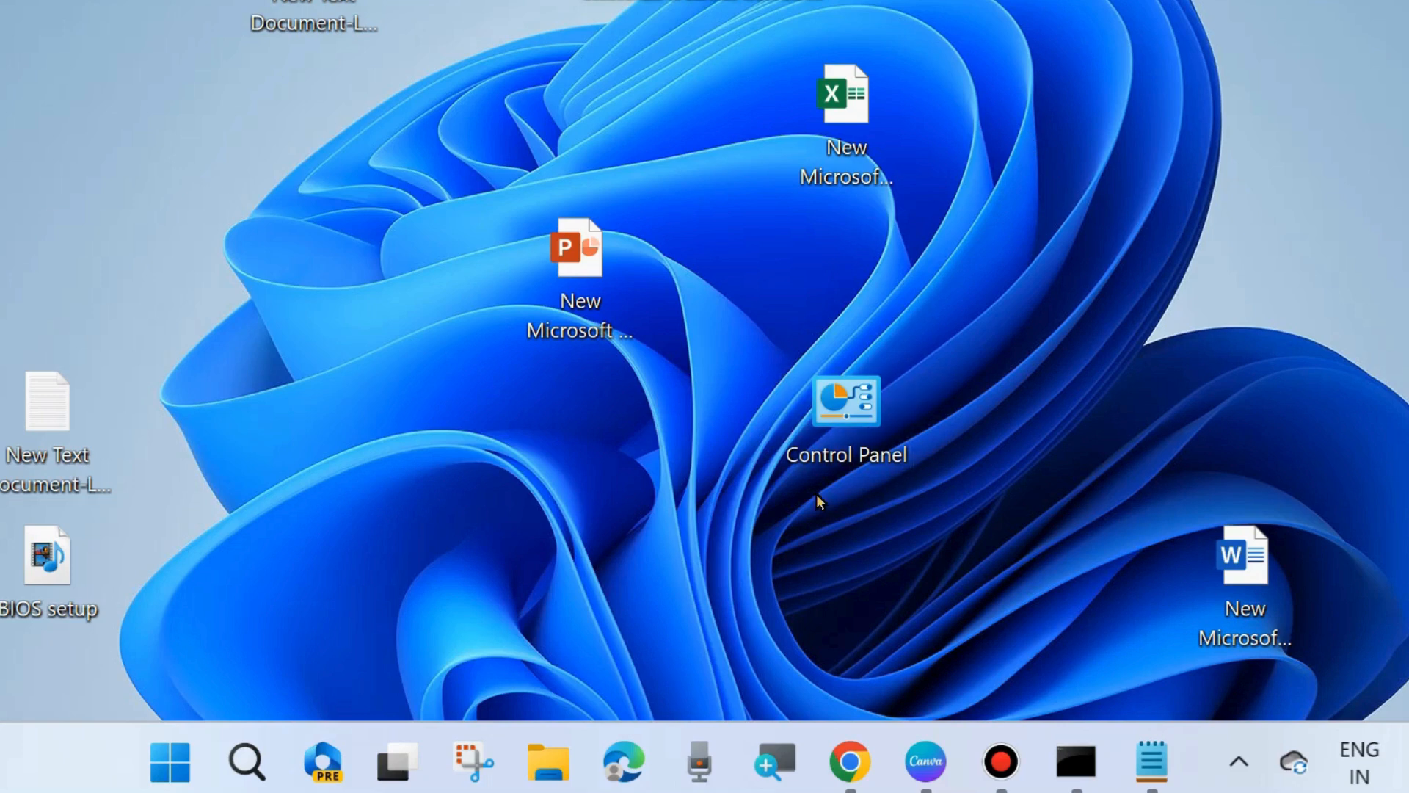
{"action": "mouse_move", "coordinate": [389, 693]}
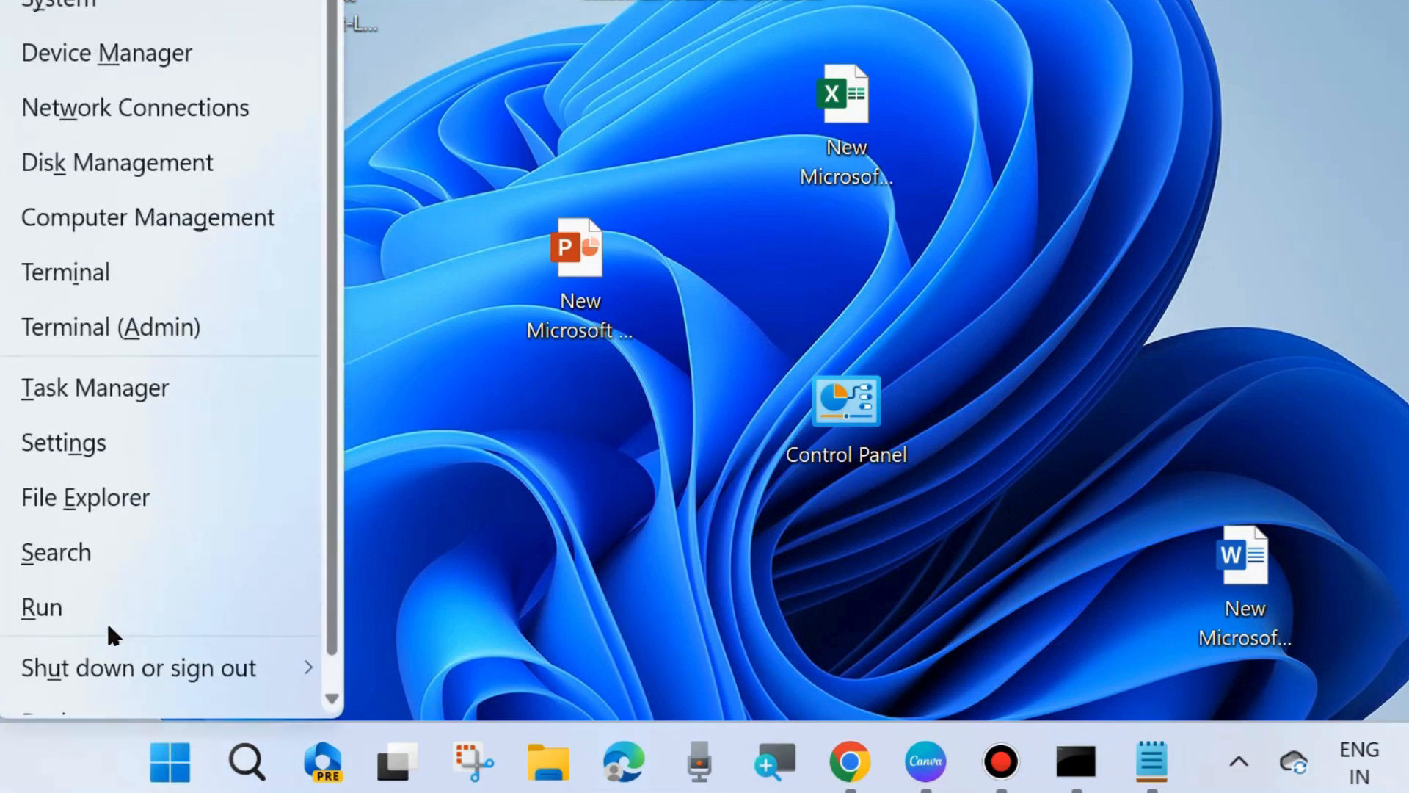
{"action": "mouse_move", "coordinate": [81, 615]}
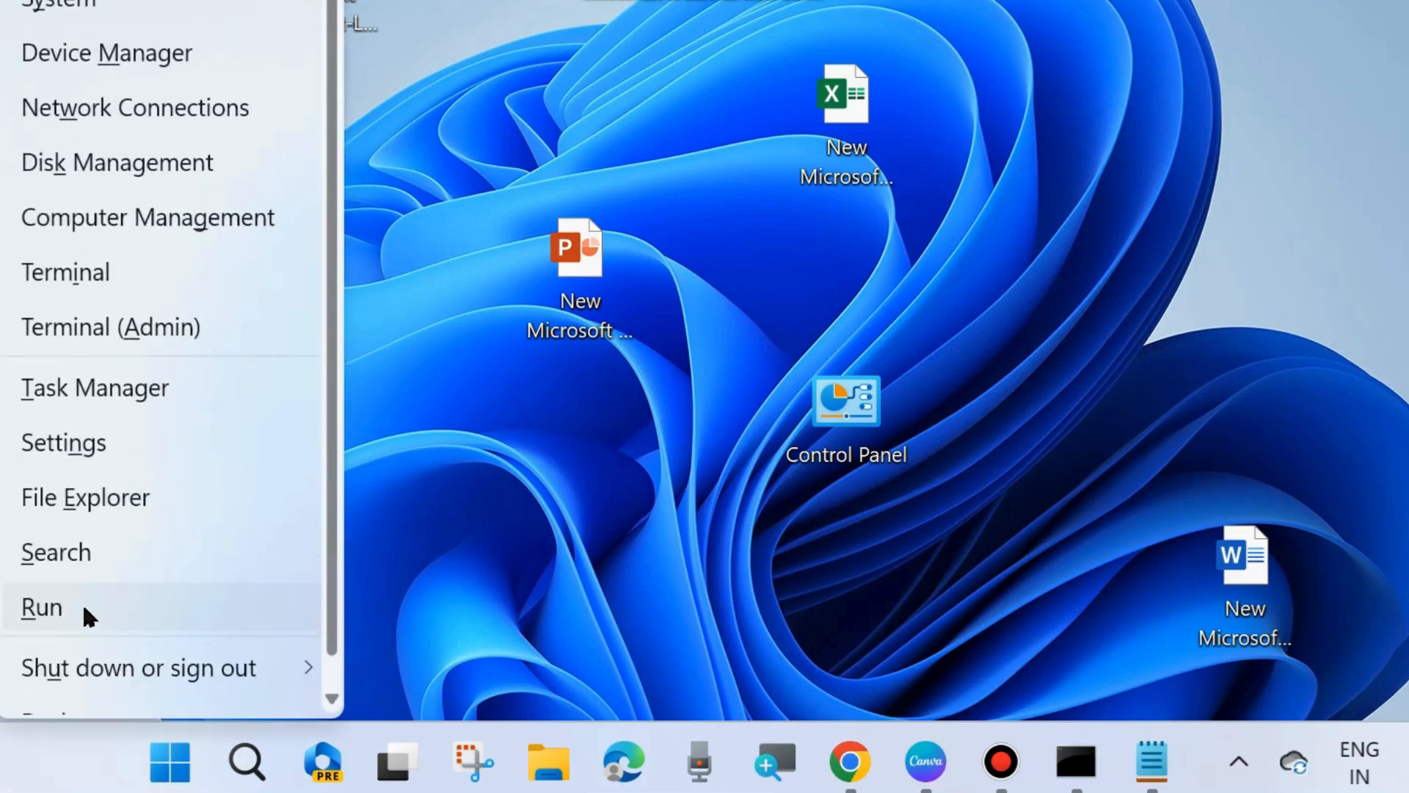
- Launch the Services console from the Run dialog via services.msc
{"action": "left_click", "coordinate": [41, 606]}
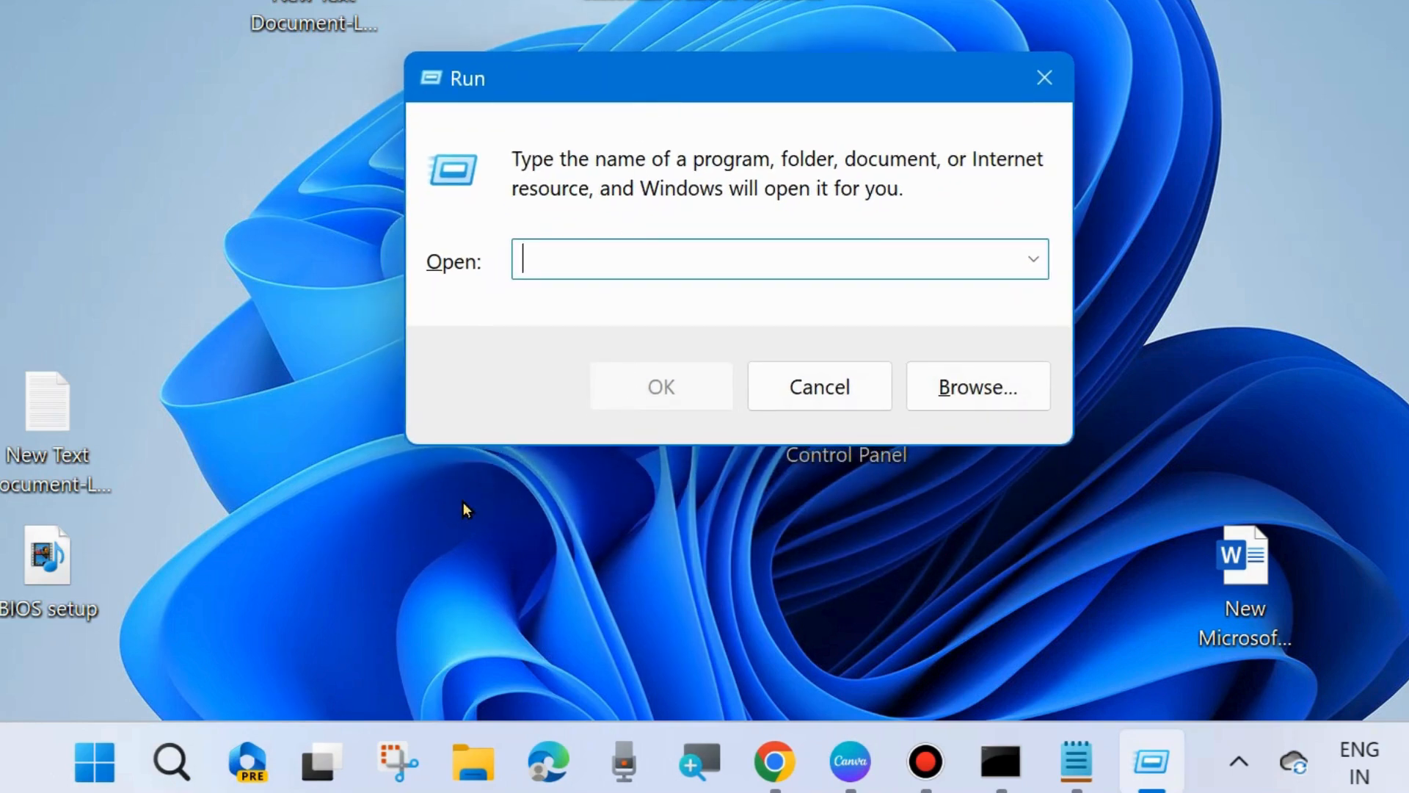
{"action": "type", "text": "ser"}
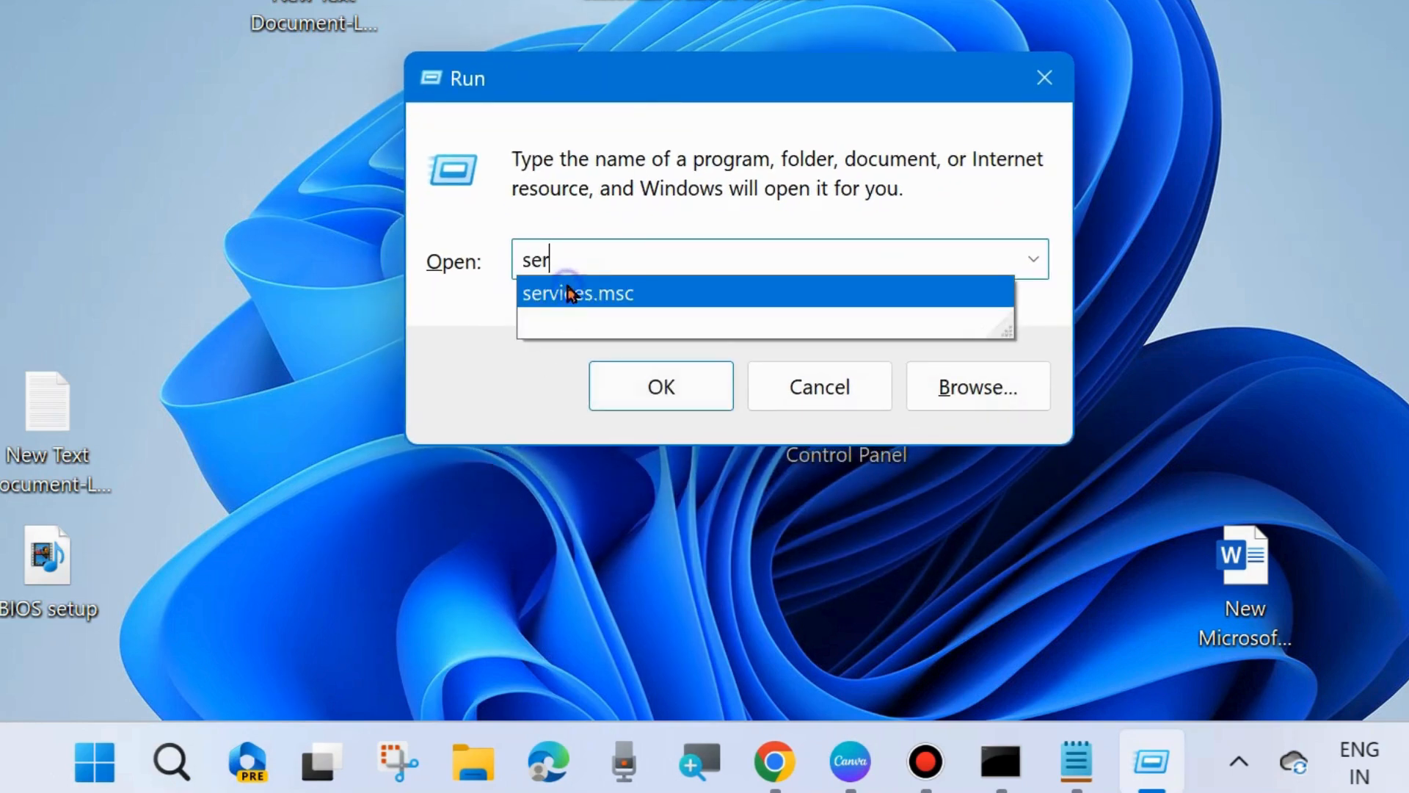
{"action": "left_click", "coordinate": [577, 294]}
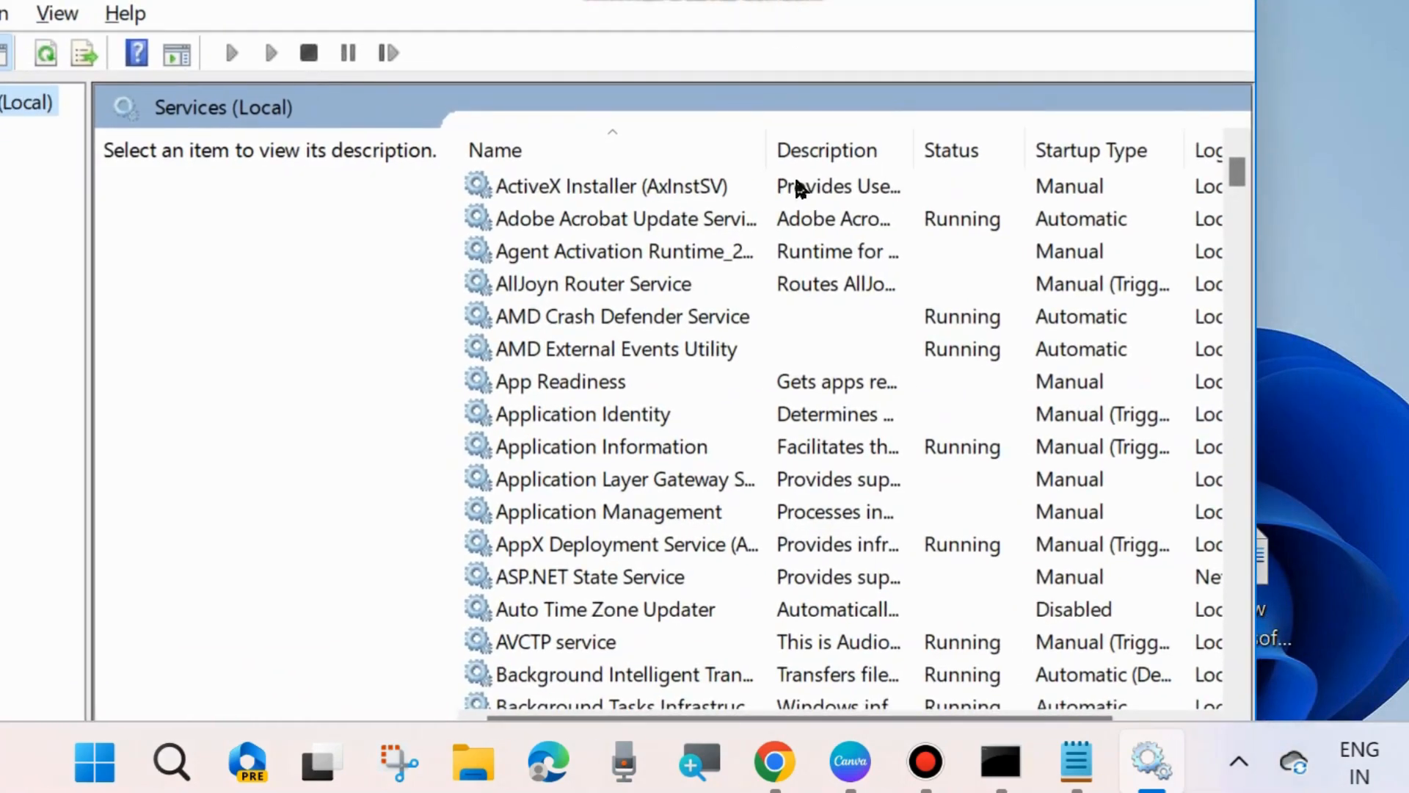
- Restart the Background Intelligent Transfer Service
{"action": "scroll", "scroll_direction": "down", "scroll_amount": 3}
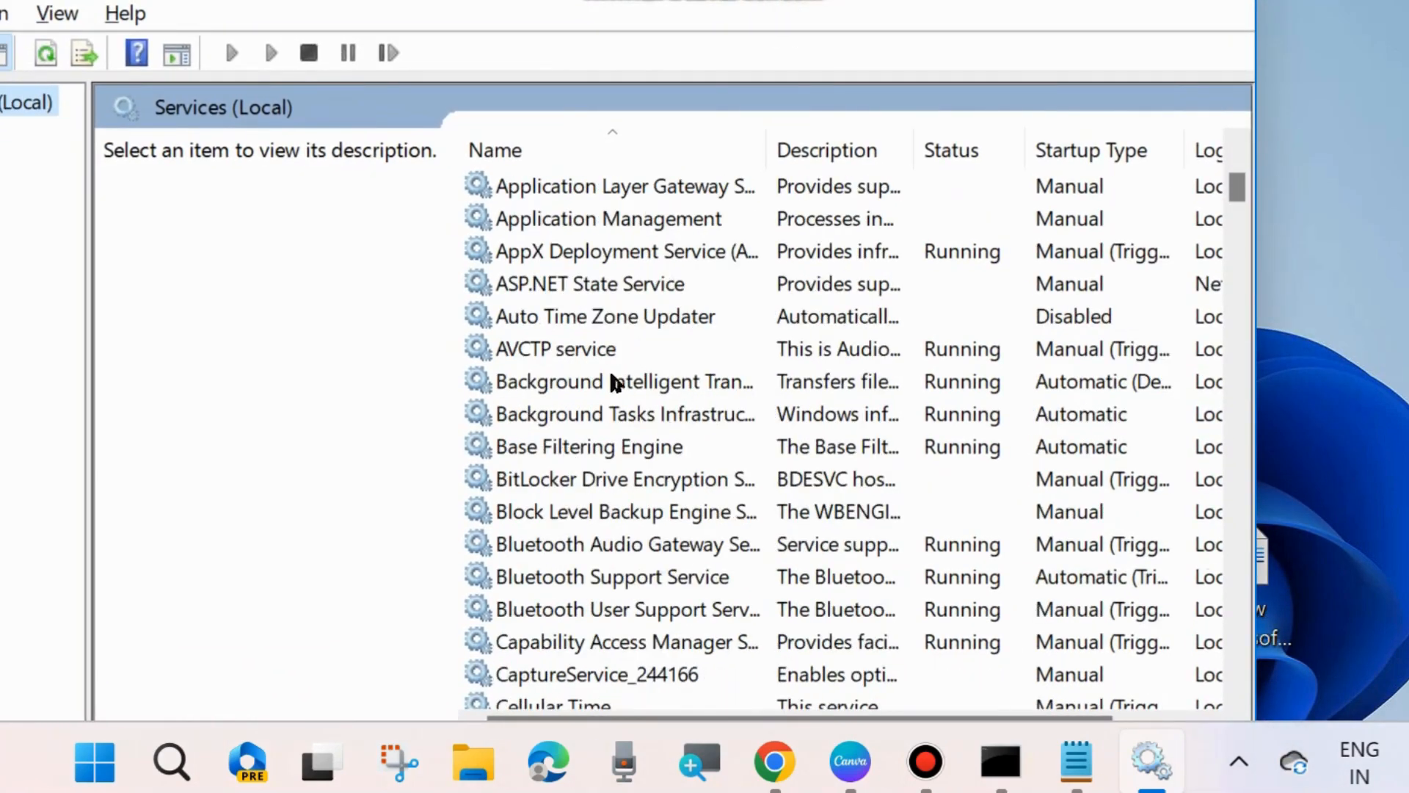
{"action": "left_click", "coordinate": [620, 382]}
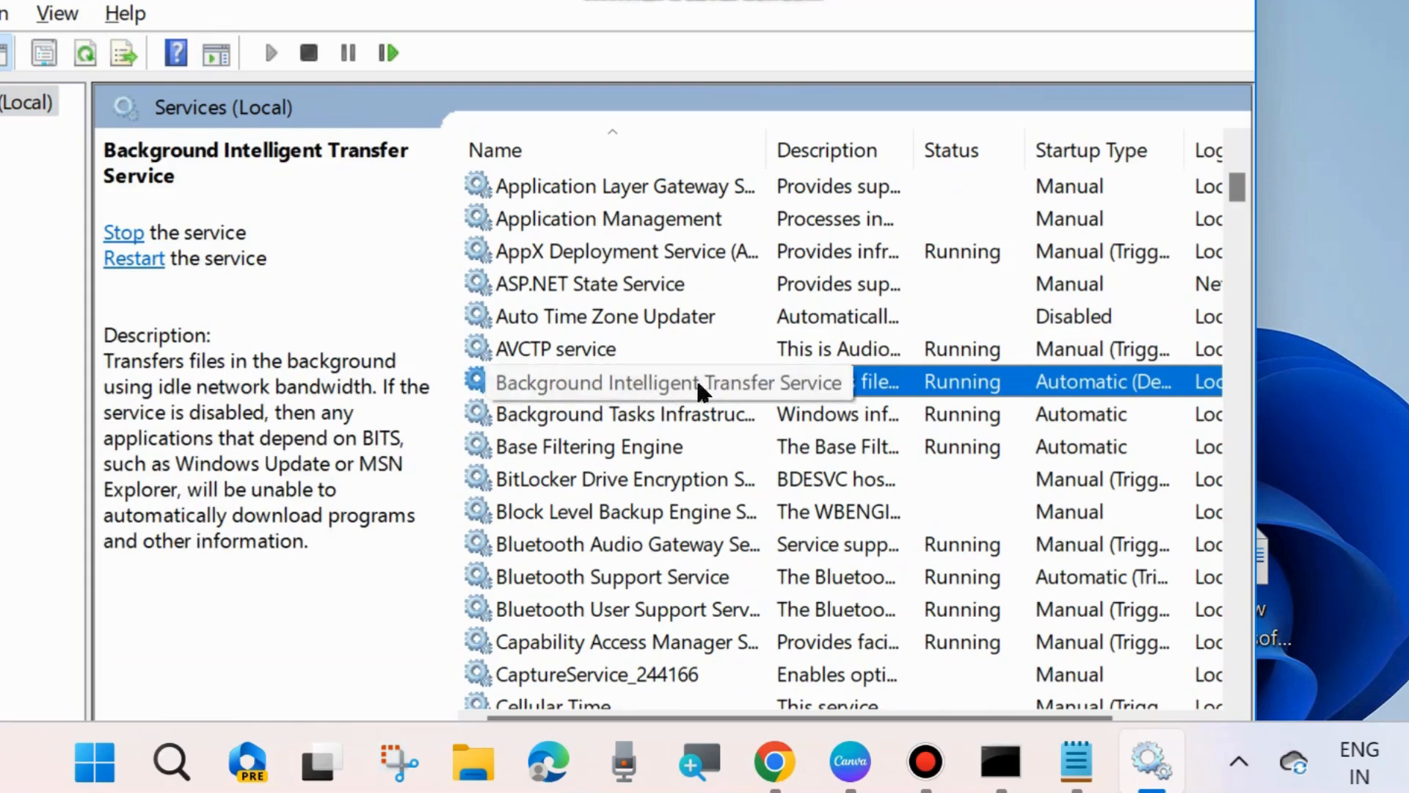
{"action": "right_click", "coordinate": [665, 381]}
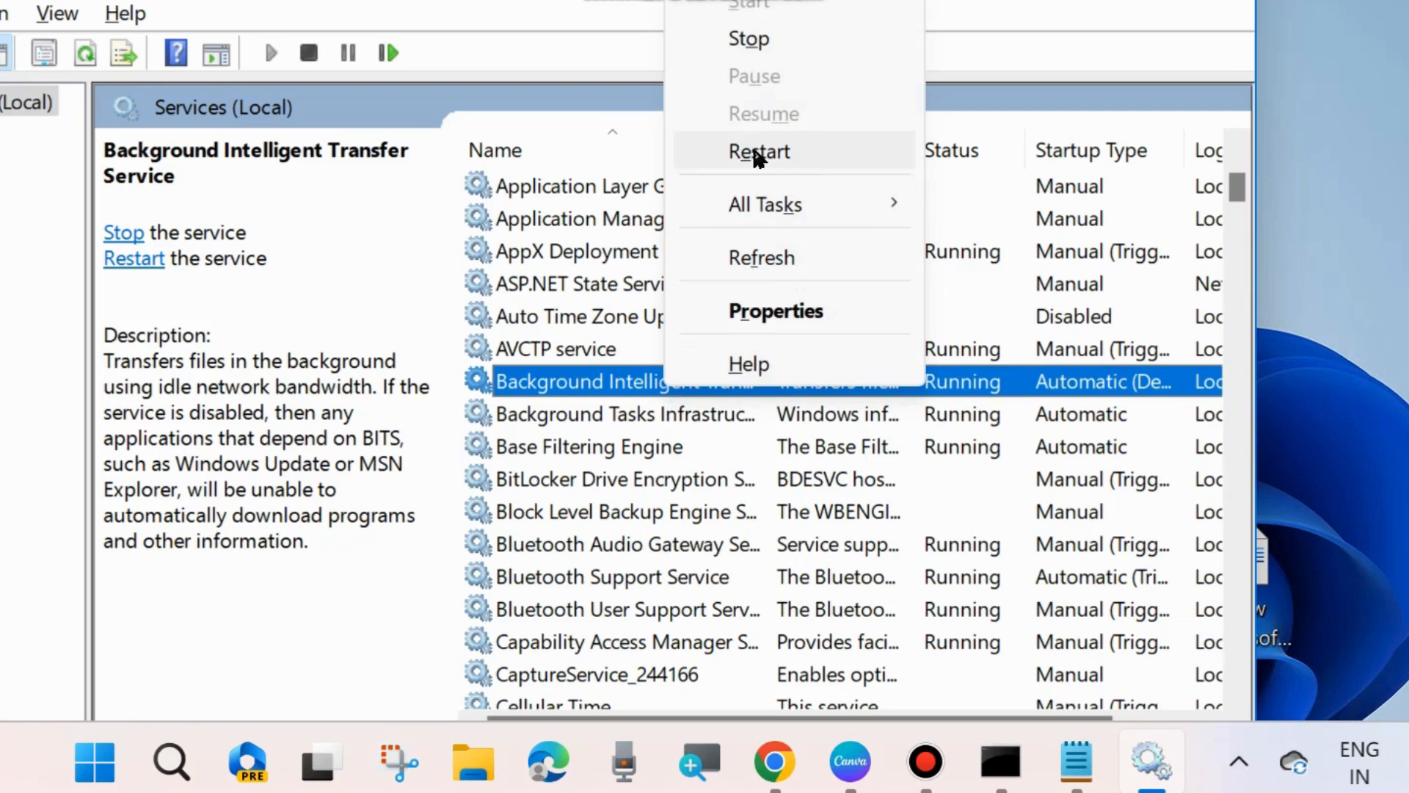
{"action": "left_click", "coordinate": [759, 151]}
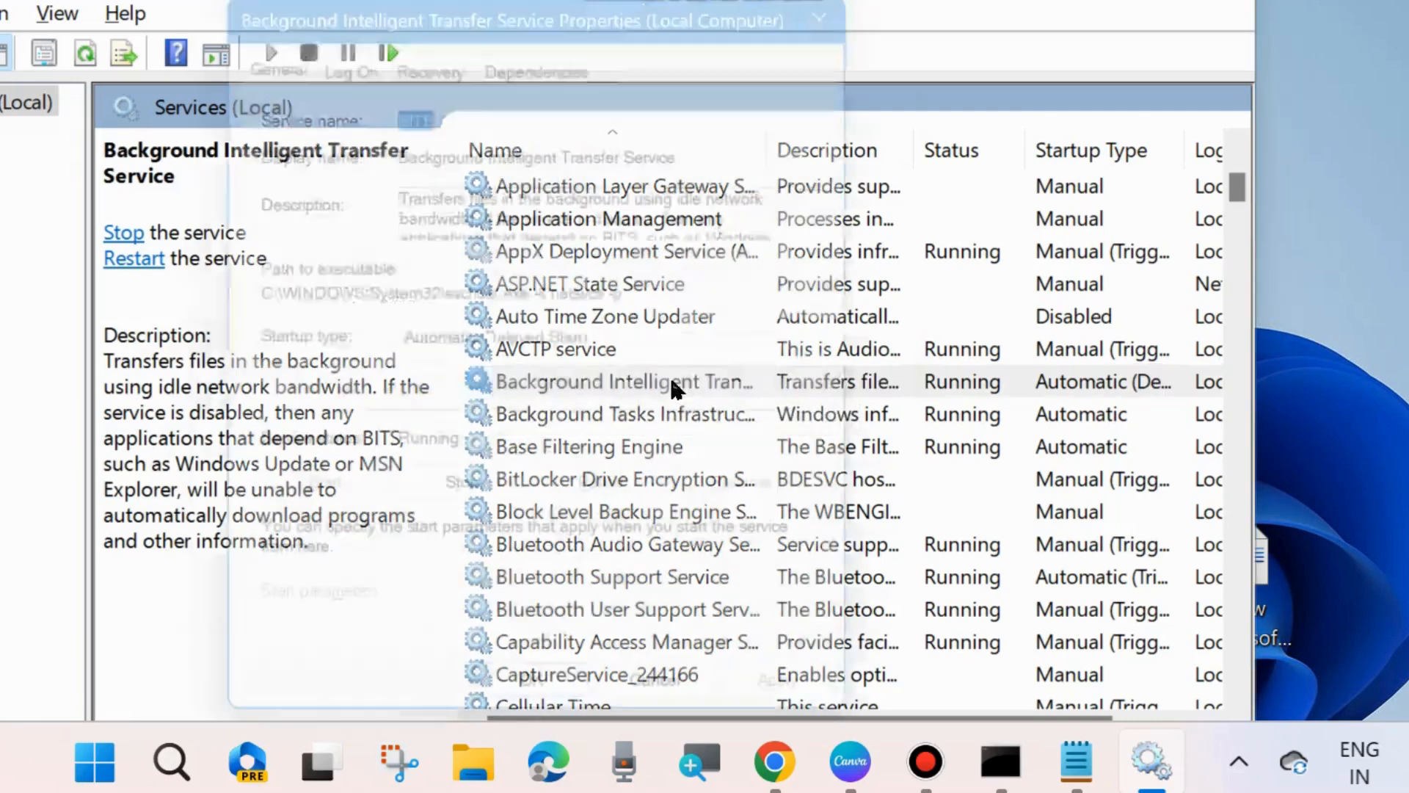
- Change its startup type to Automatic and confirm
{"action": "left_click", "coordinate": [634, 362]}
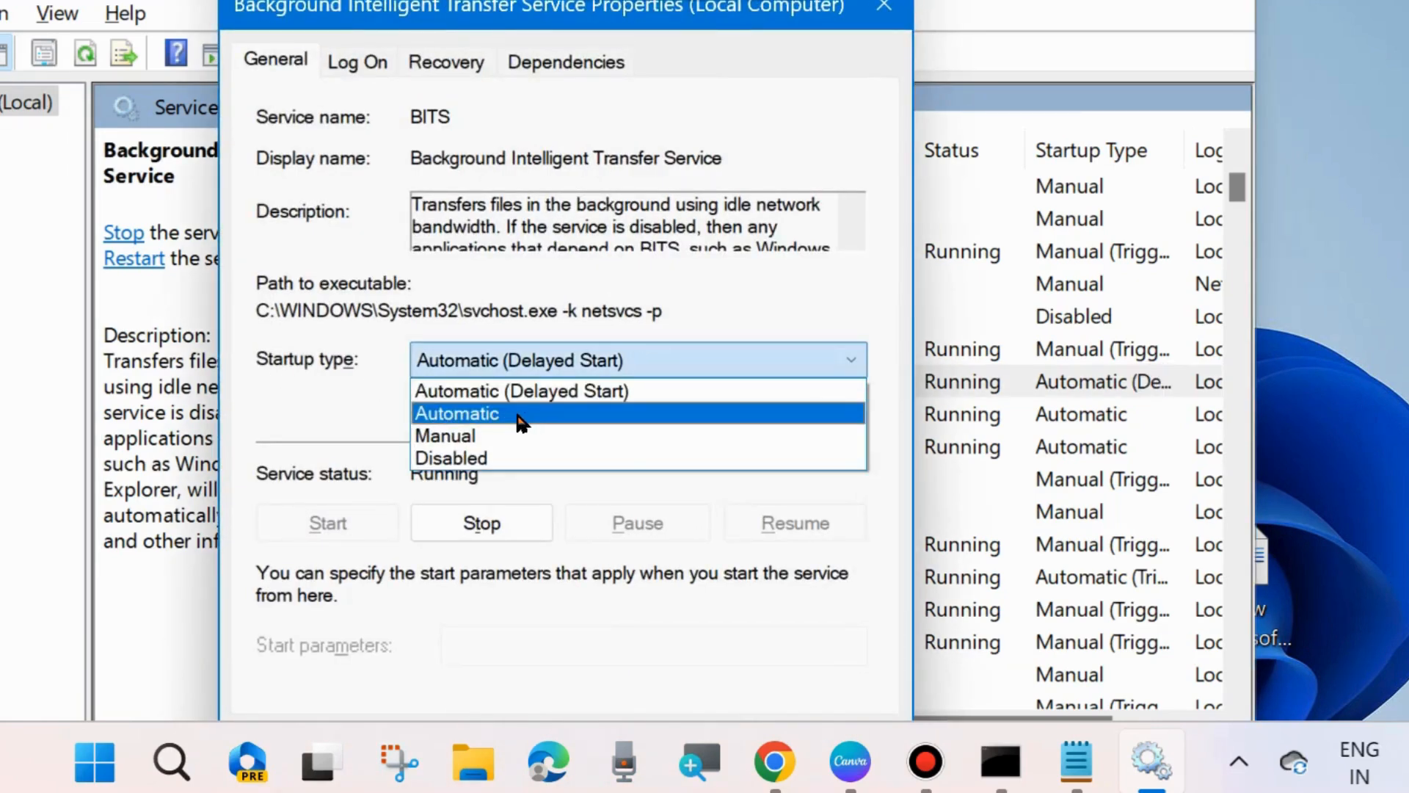
{"action": "left_click", "coordinate": [457, 413]}
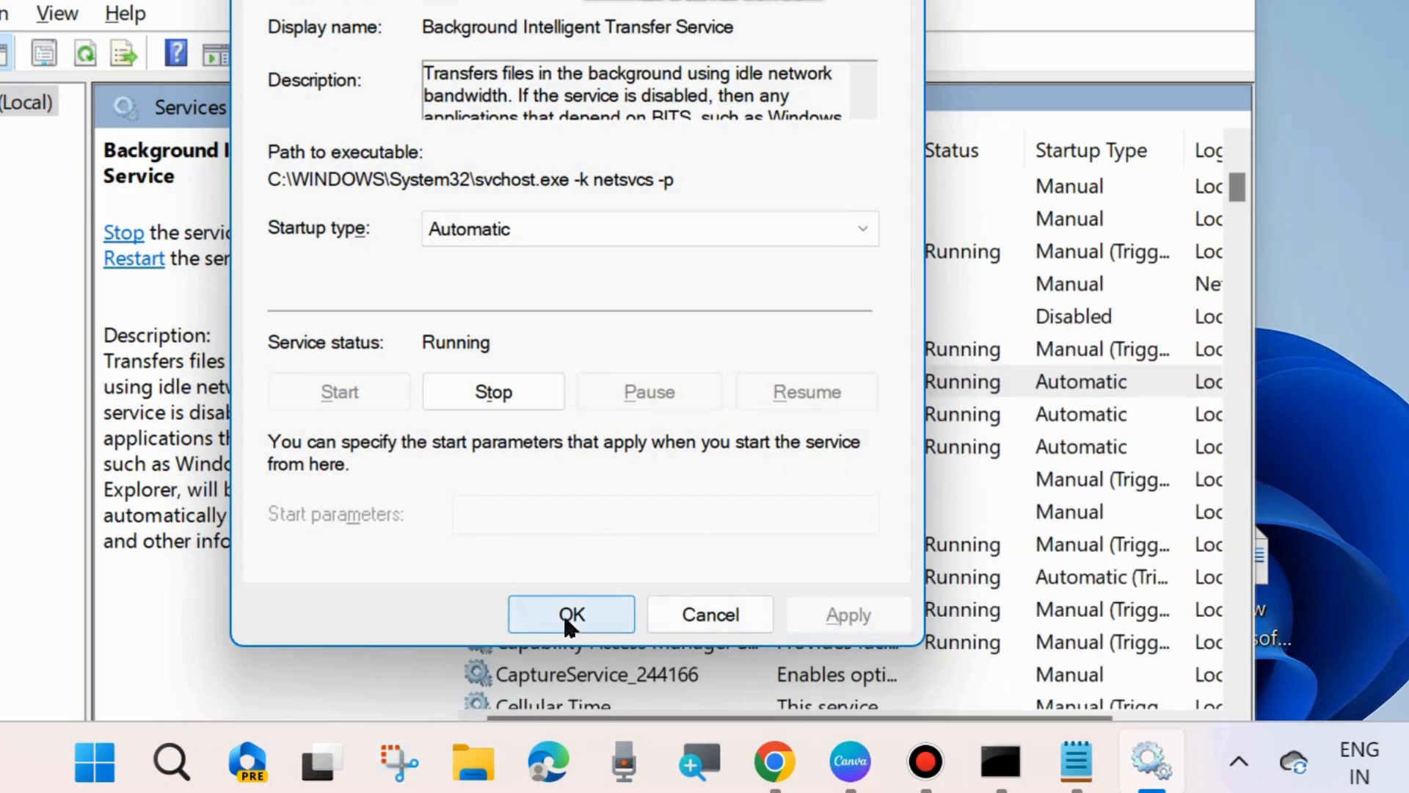
{"action": "left_click", "coordinate": [571, 614]}
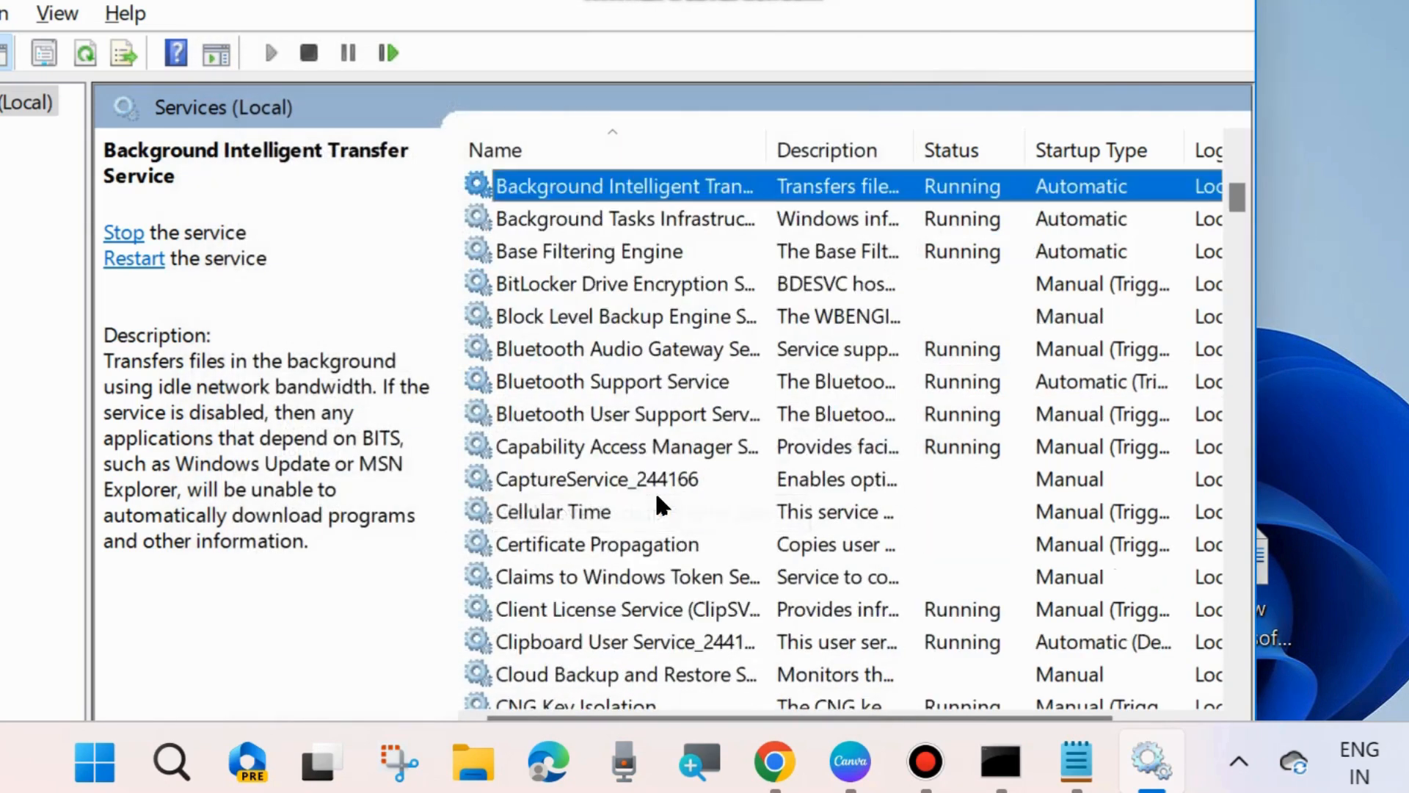
- Restart Cryptographic Services and confirm its startup type stays Automatic
{"action": "scroll", "scroll_direction": "down", "scroll_amount": 3}
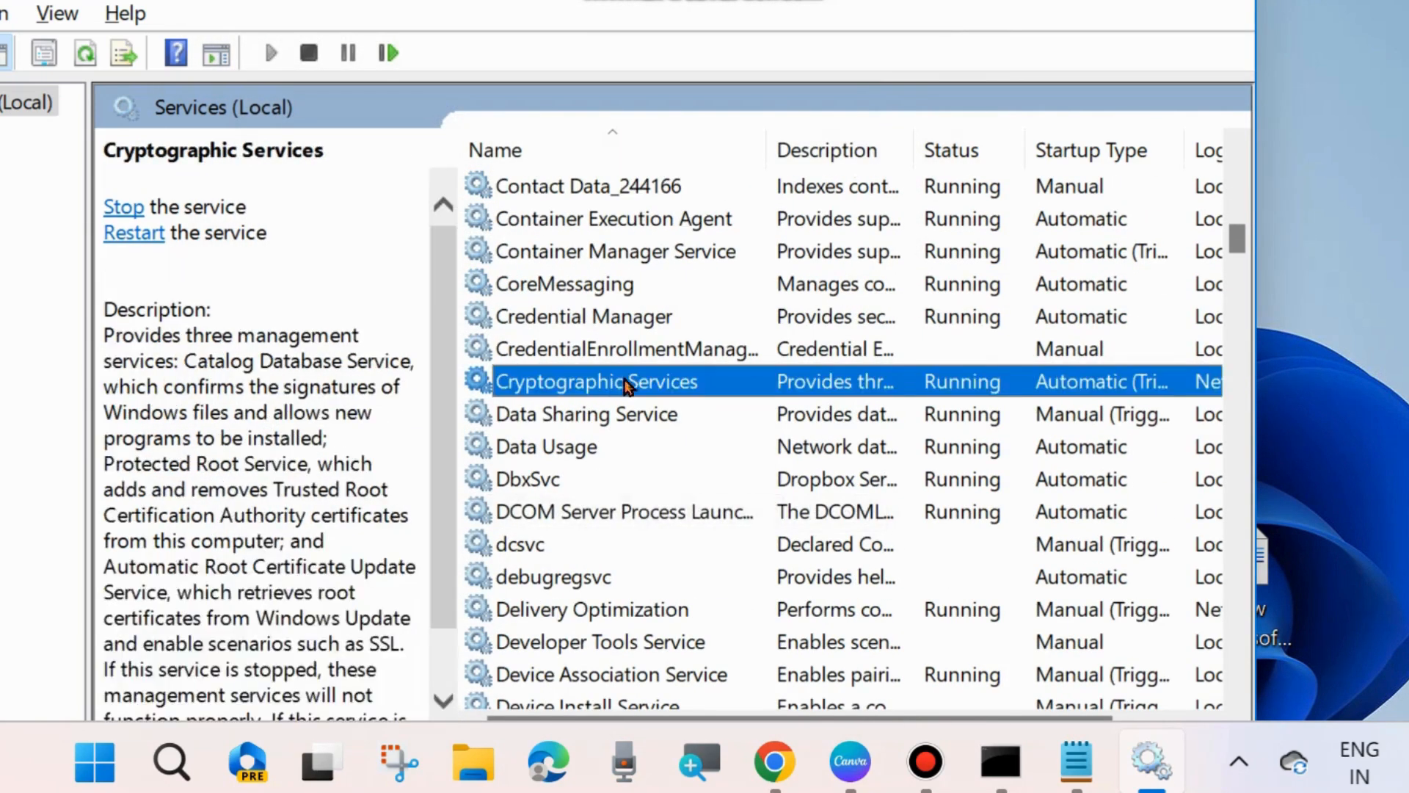
{"action": "right_click", "coordinate": [596, 382]}
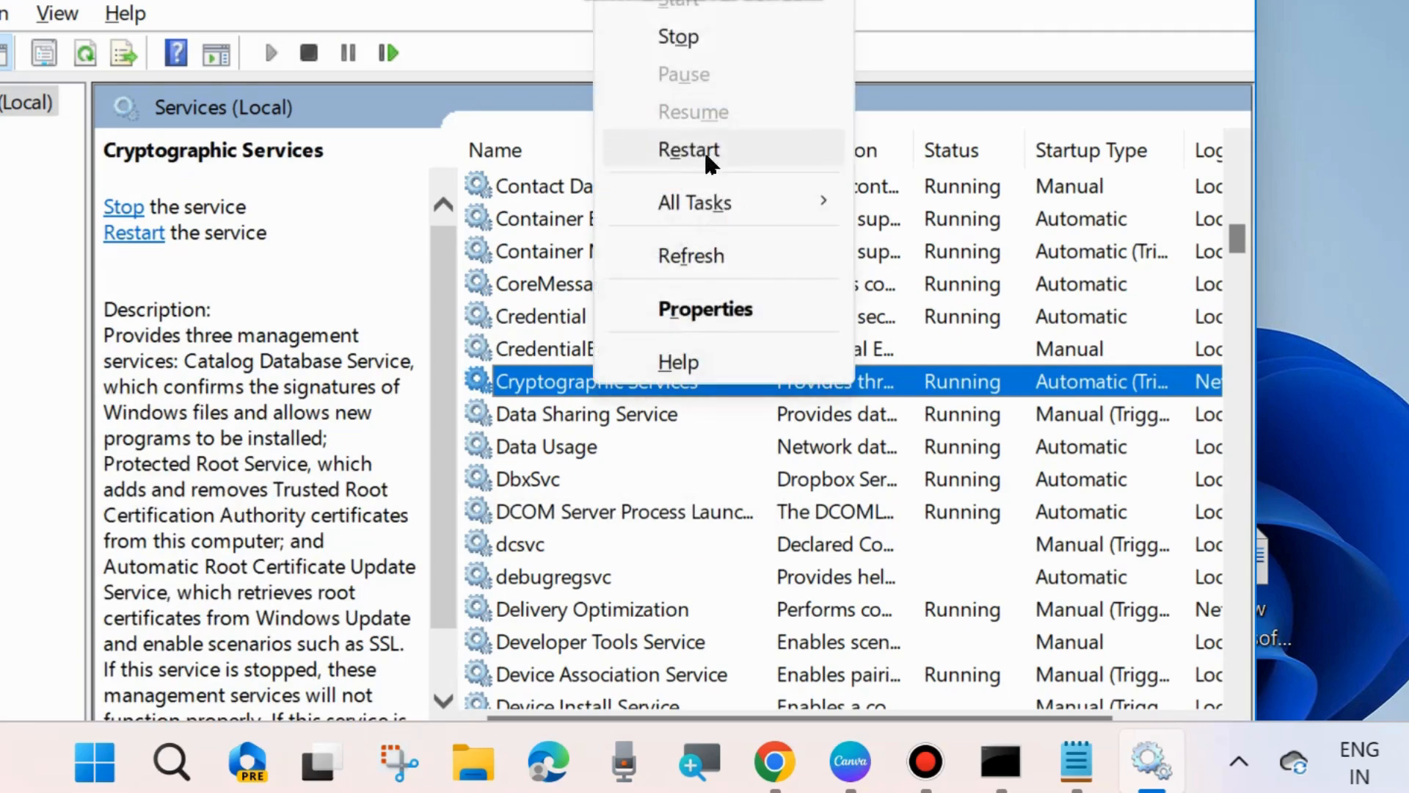
{"action": "left_click", "coordinate": [688, 150]}
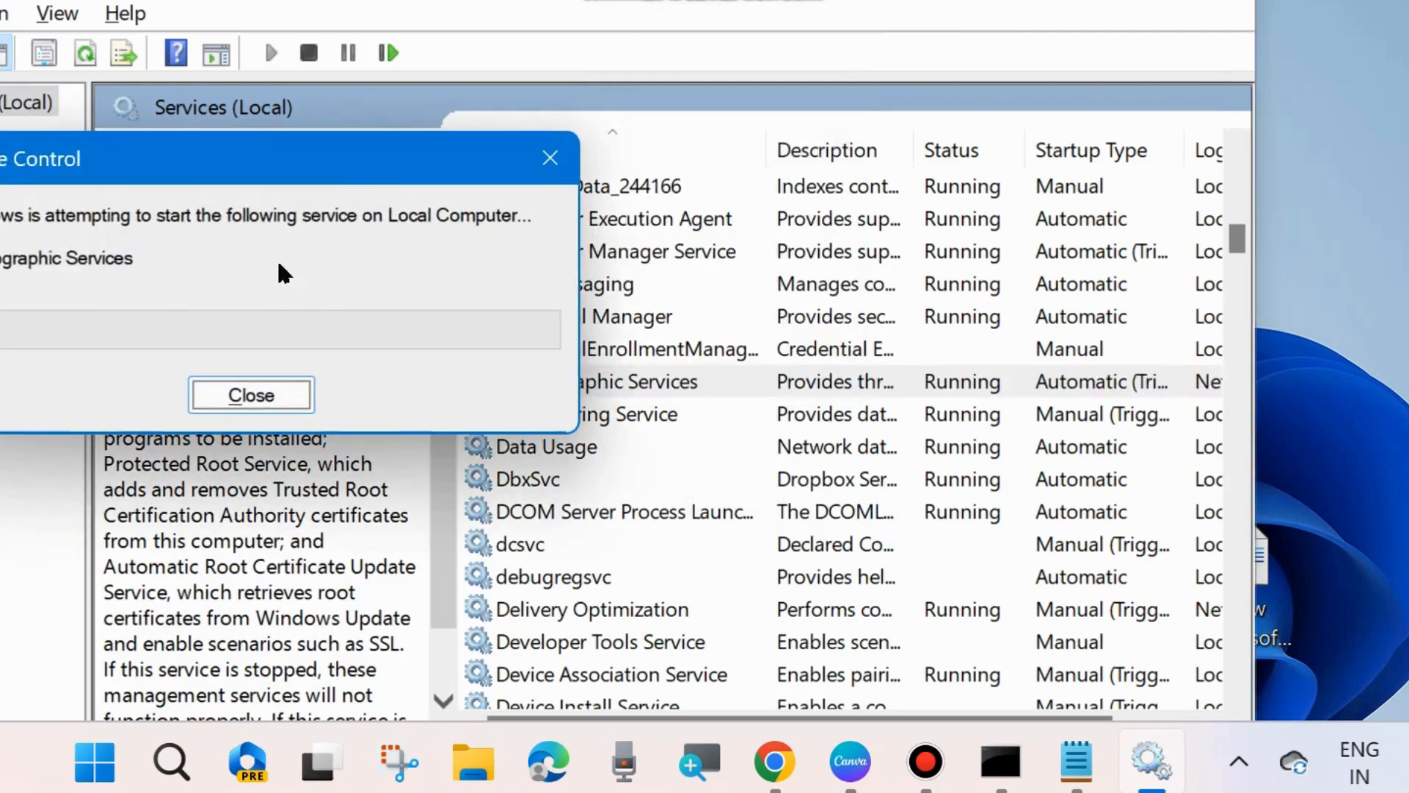
{"action": "left_click", "coordinate": [251, 394]}
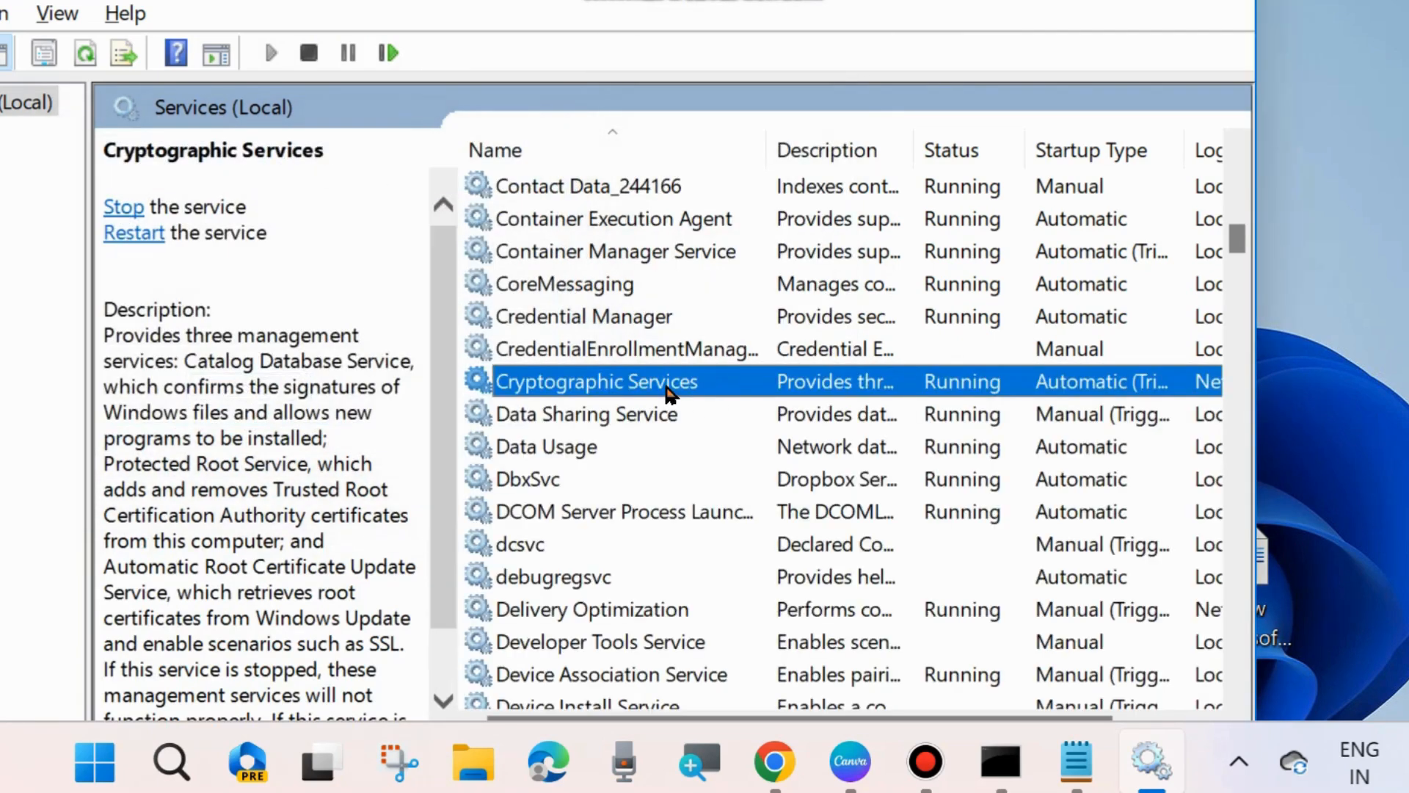
{"action": "double_click", "coordinate": [597, 382]}
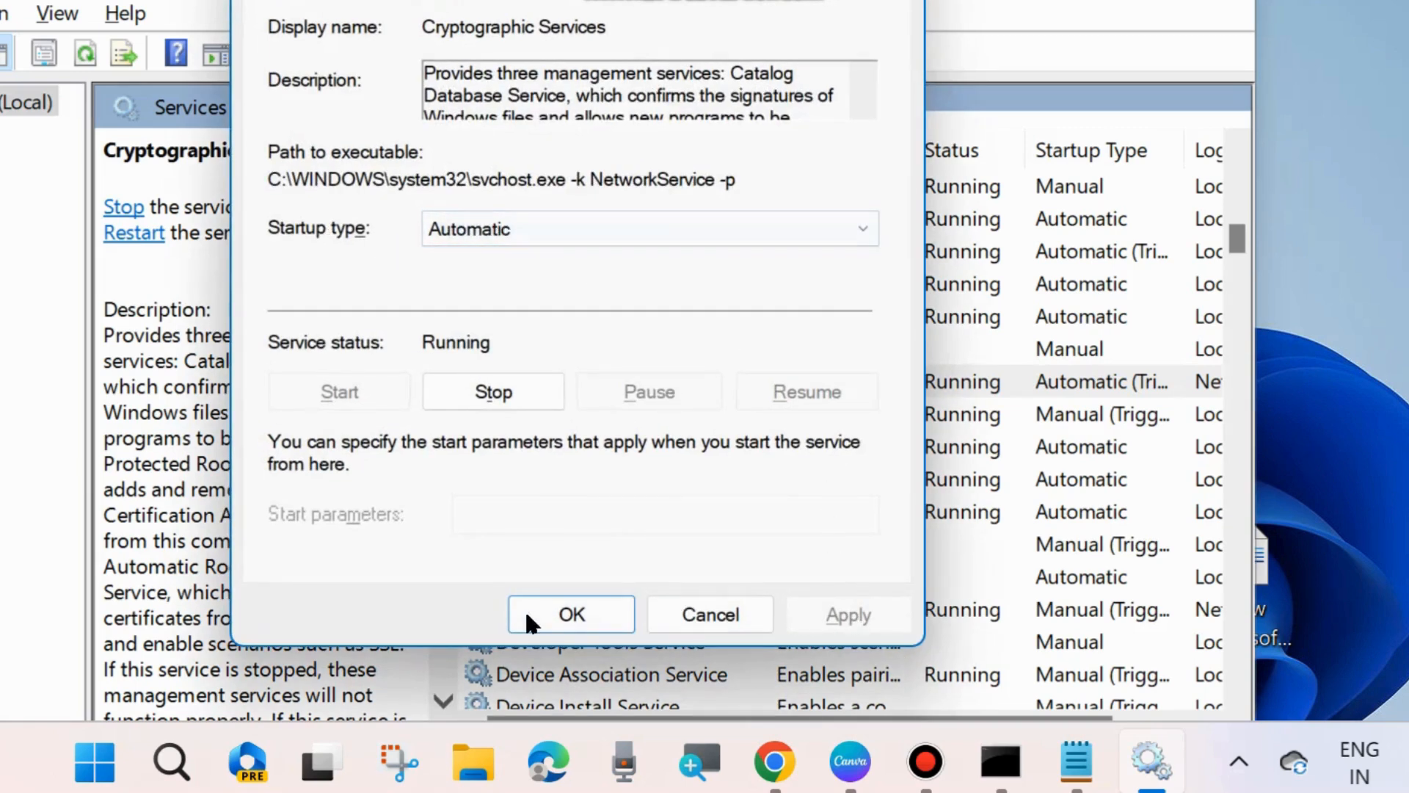
{"action": "left_click", "coordinate": [571, 614]}
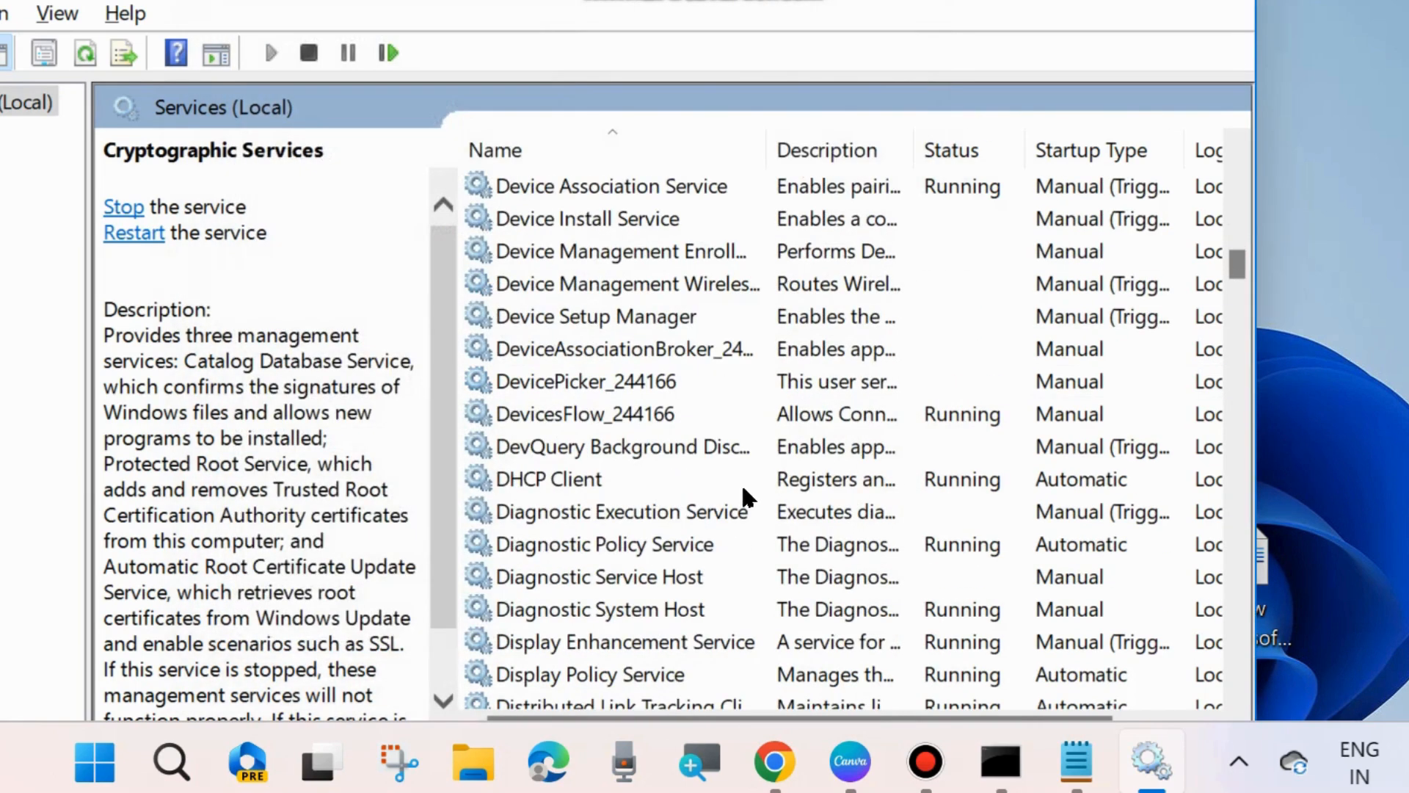
- Start the Windows Installer service so it shows Running, leaving startup Manual
{"action": "scroll", "scroll_direction": "down", "scroll_amount": 3}
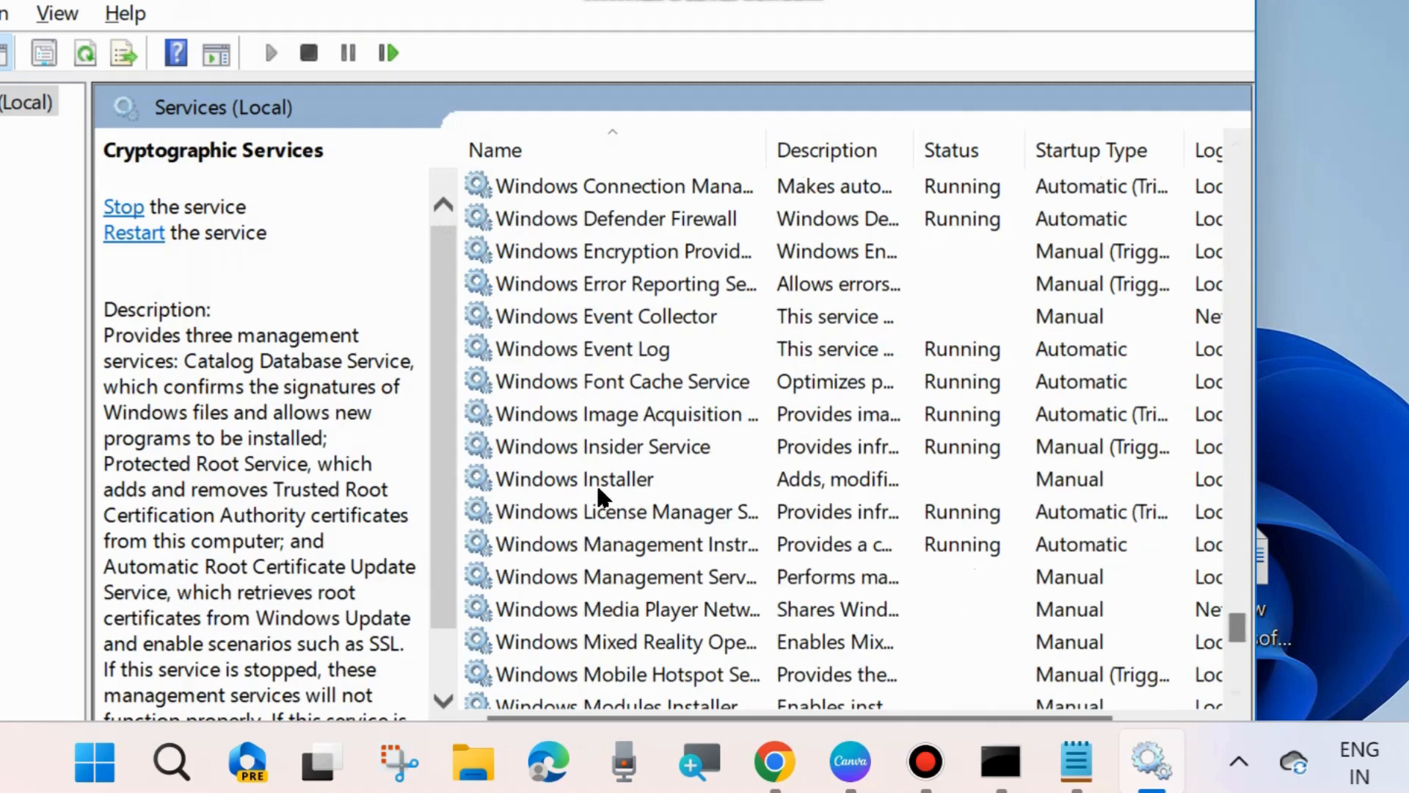
{"action": "right_click", "coordinate": [574, 479]}
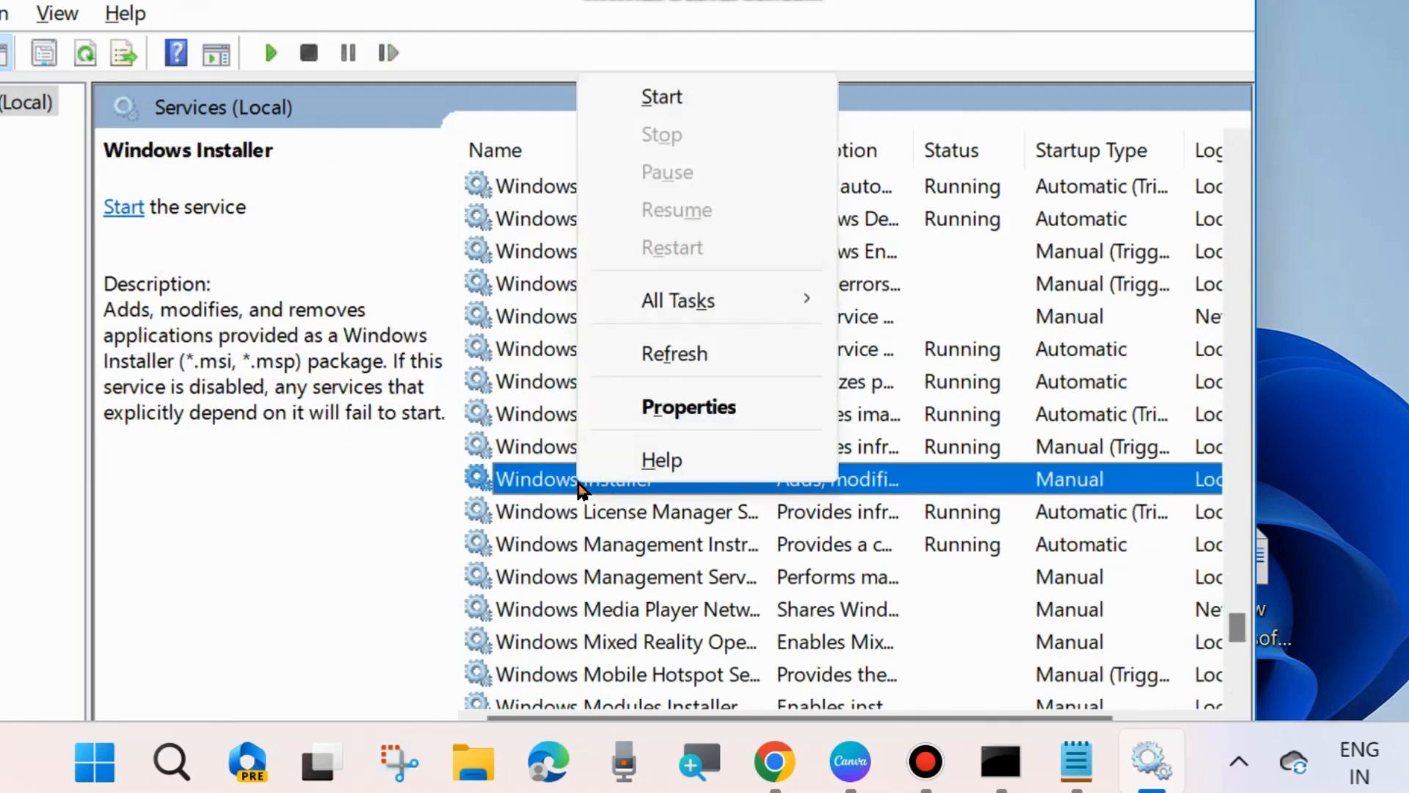
{"action": "mouse_move", "coordinate": [662, 97]}
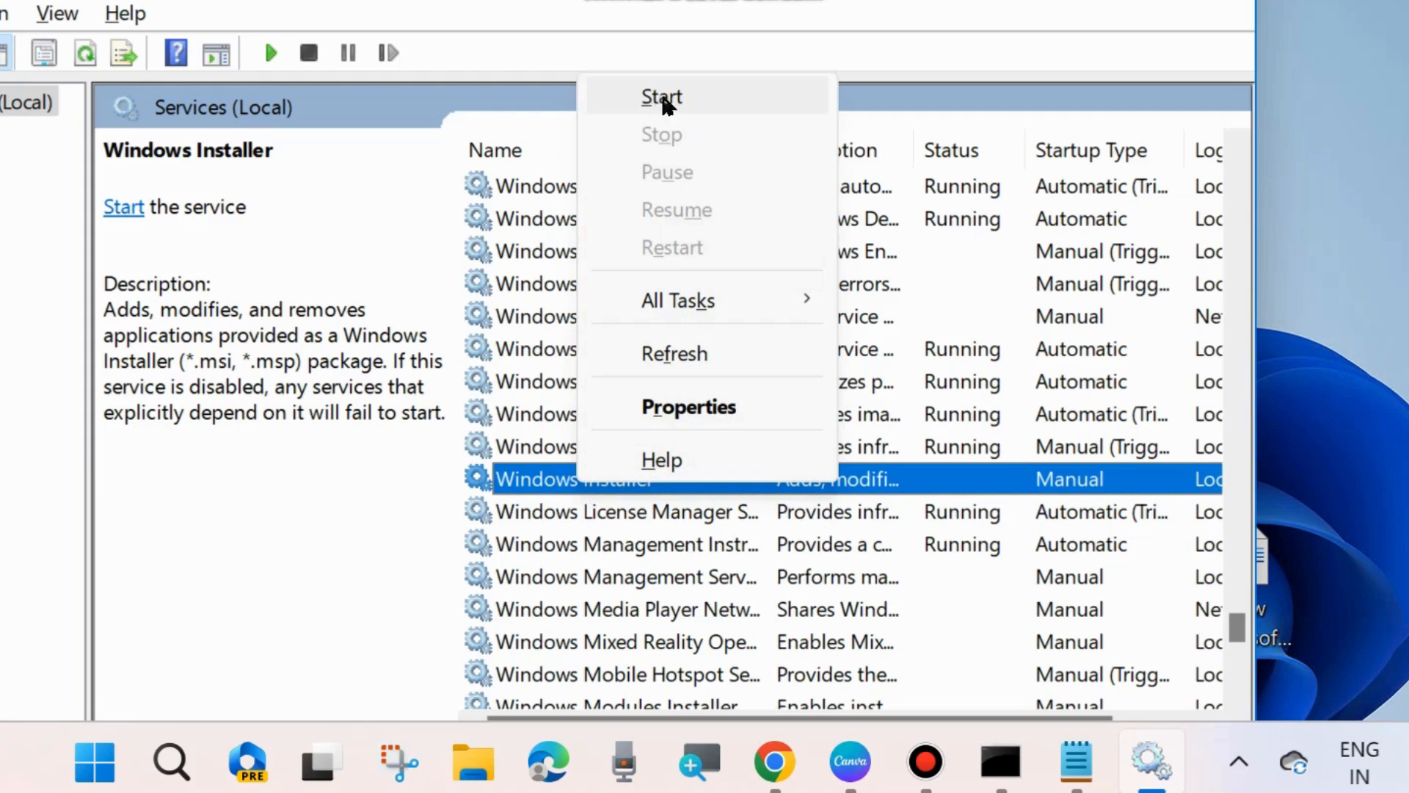
{"action": "mouse_move", "coordinate": [681, 149]}
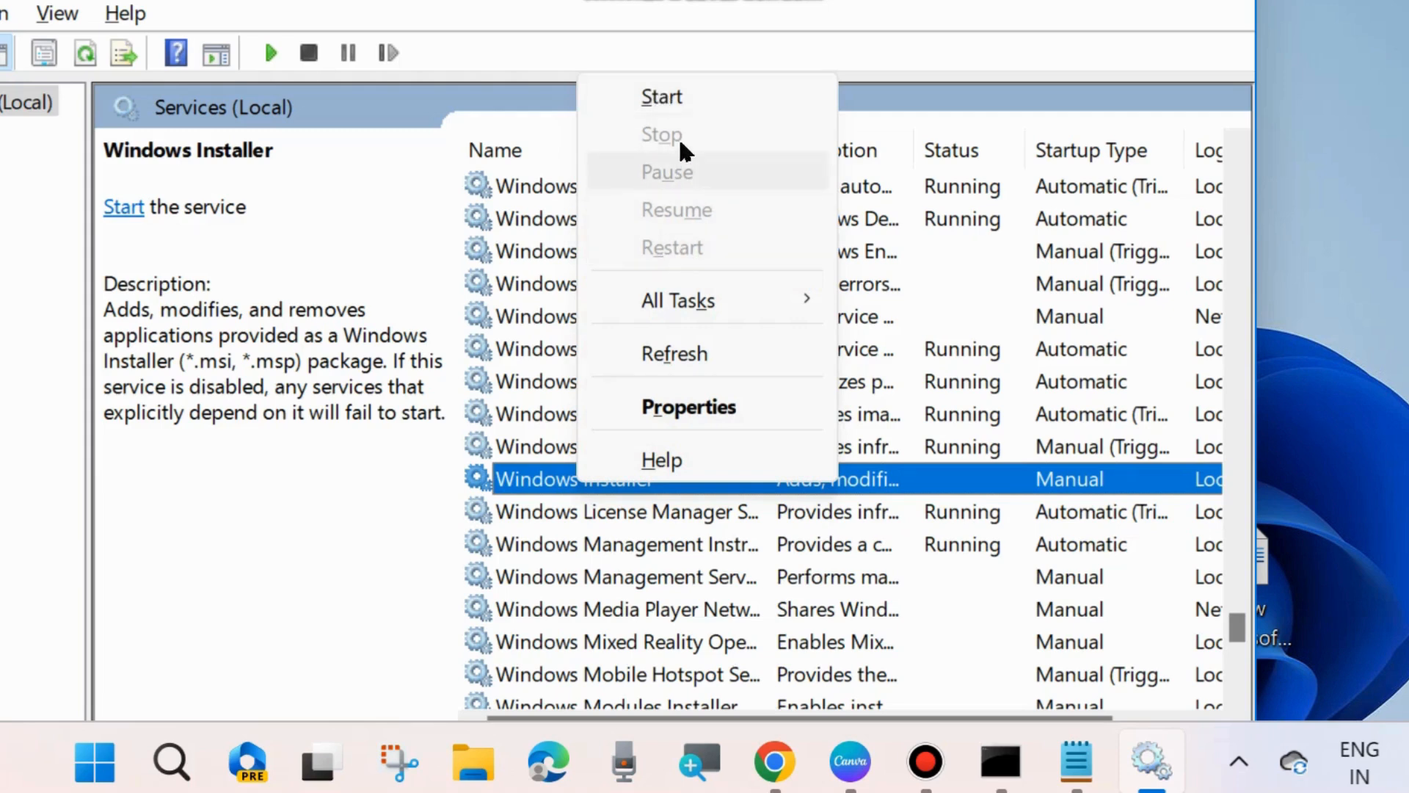
{"action": "left_click", "coordinate": [662, 96]}
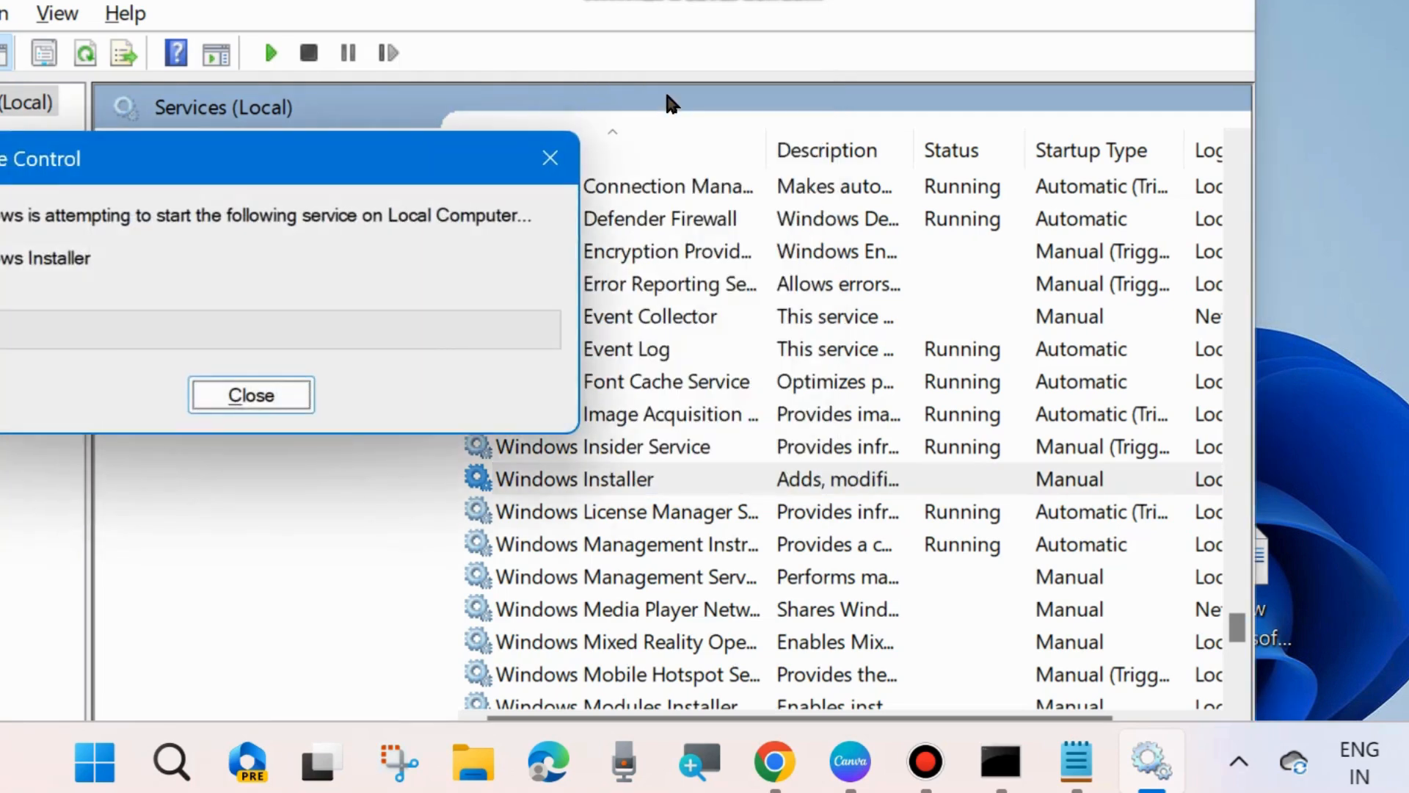
{"action": "left_click", "coordinate": [251, 395]}
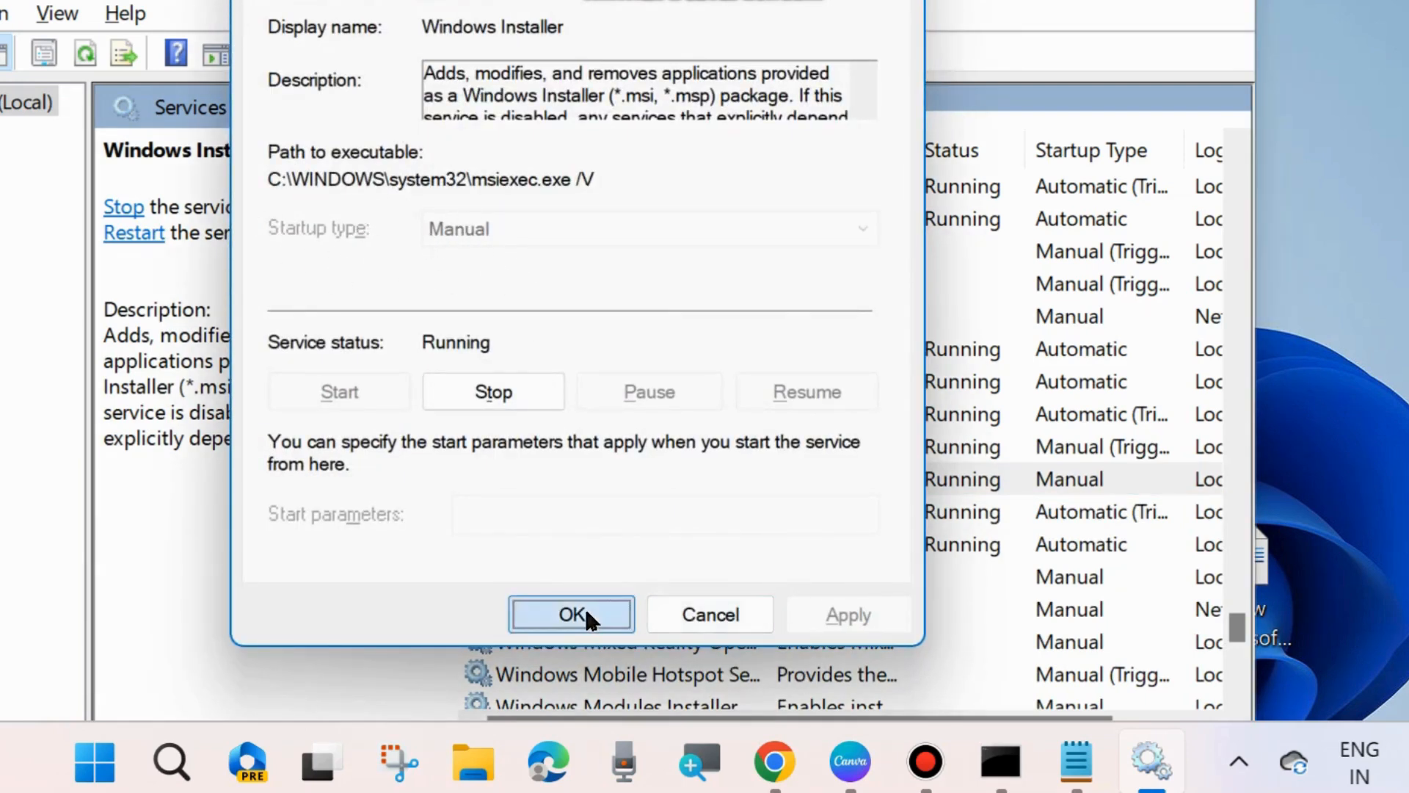
{"action": "left_click", "coordinate": [571, 613]}
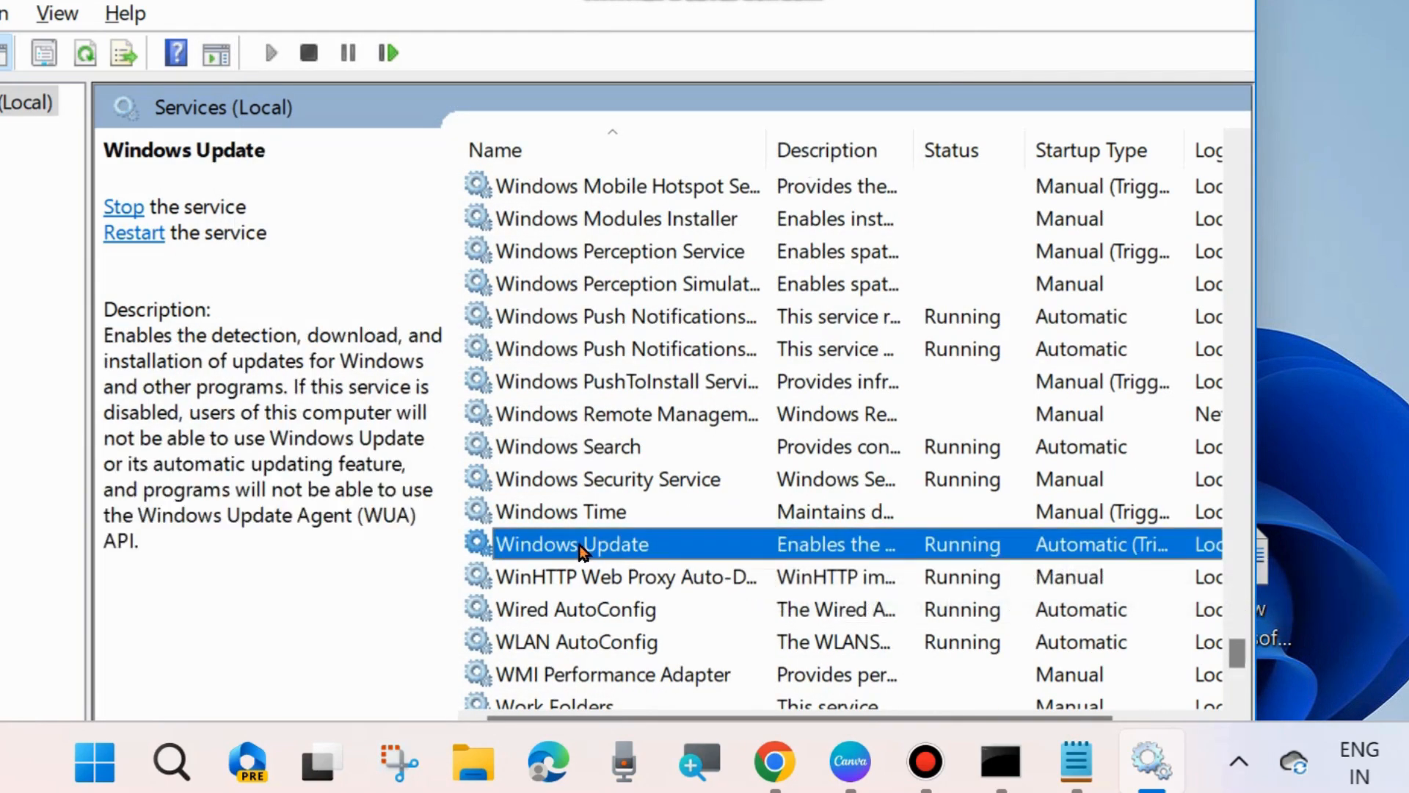
- Restart the Windows Update service and verify it runs with Automatic startup
{"action": "right_click", "coordinate": [572, 543]}
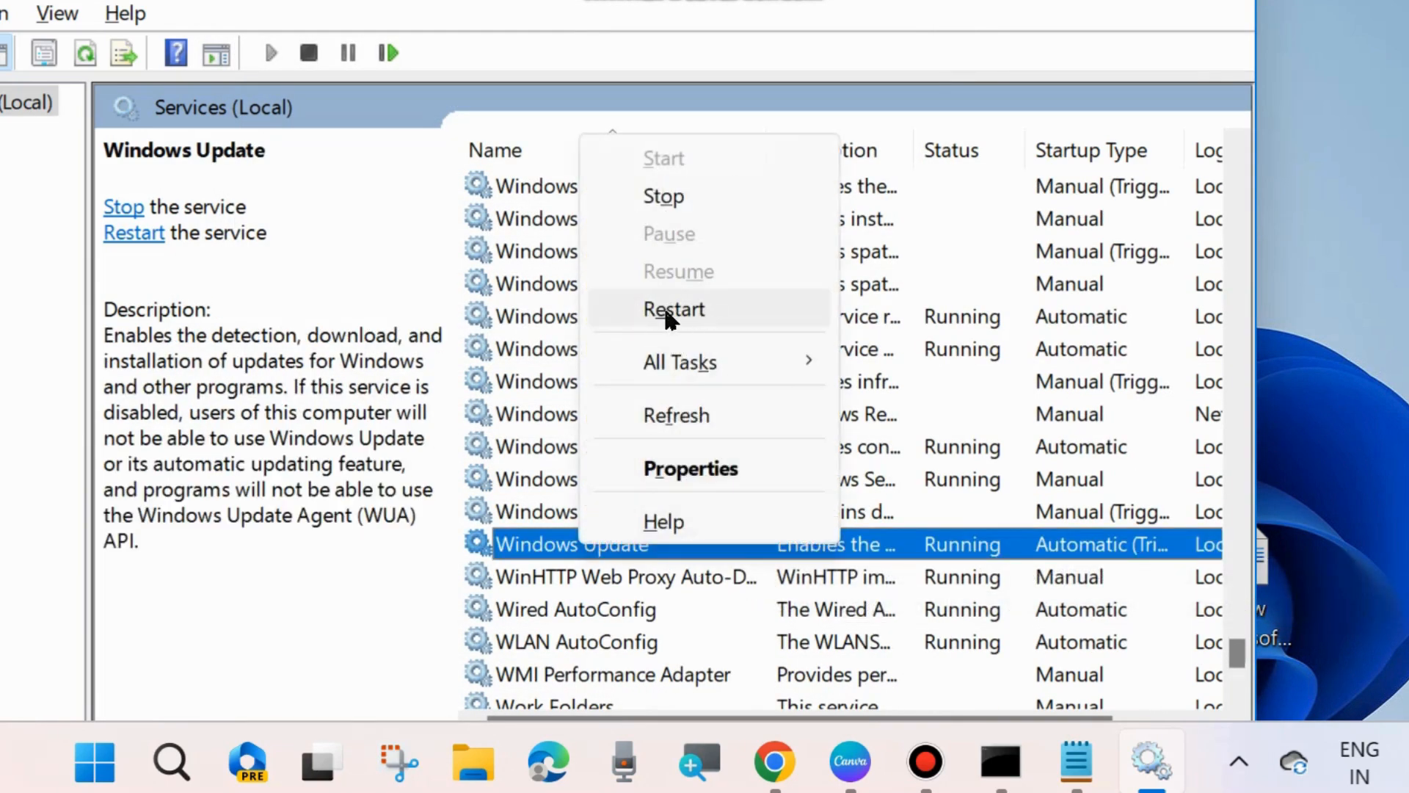
{"action": "left_click", "coordinate": [674, 308]}
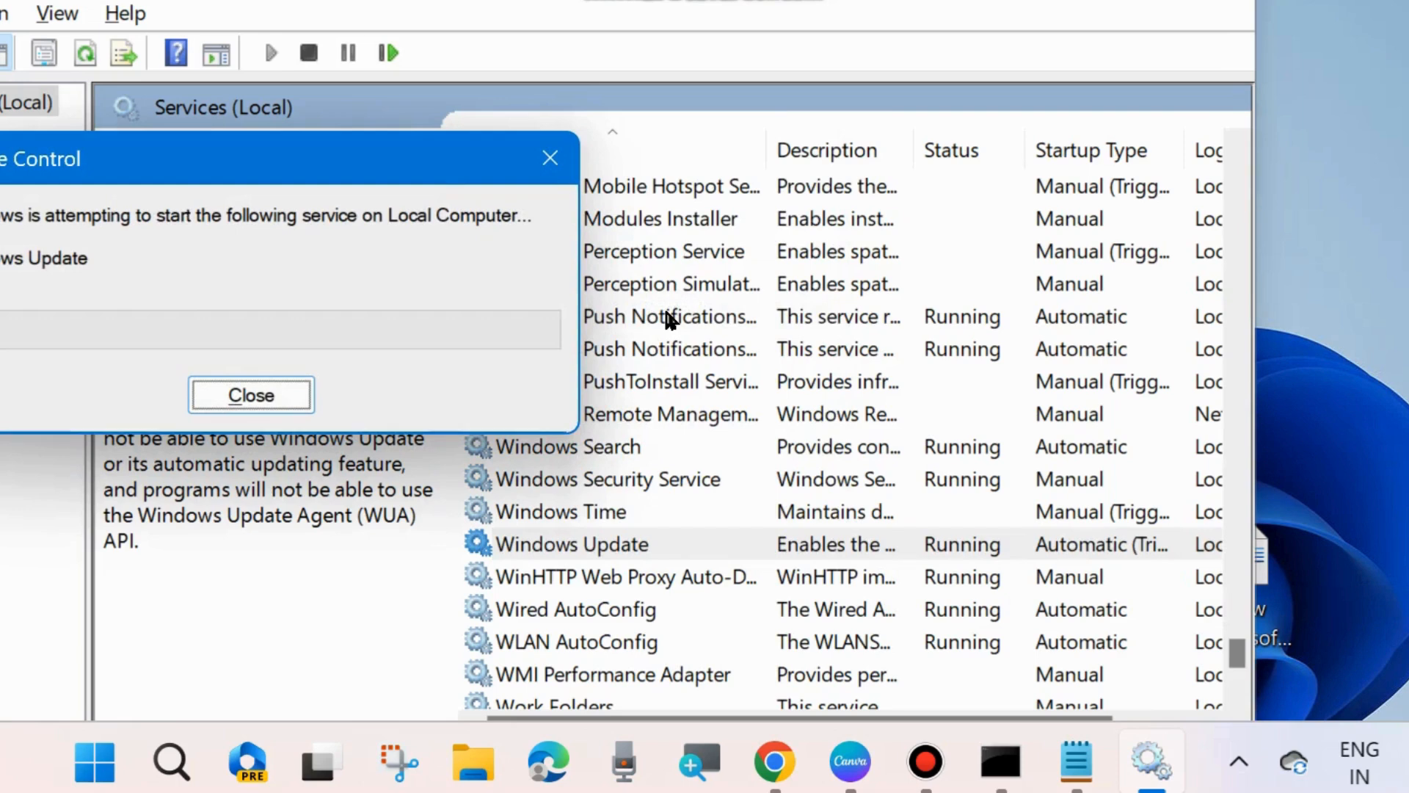
{"action": "left_click", "coordinate": [251, 395]}
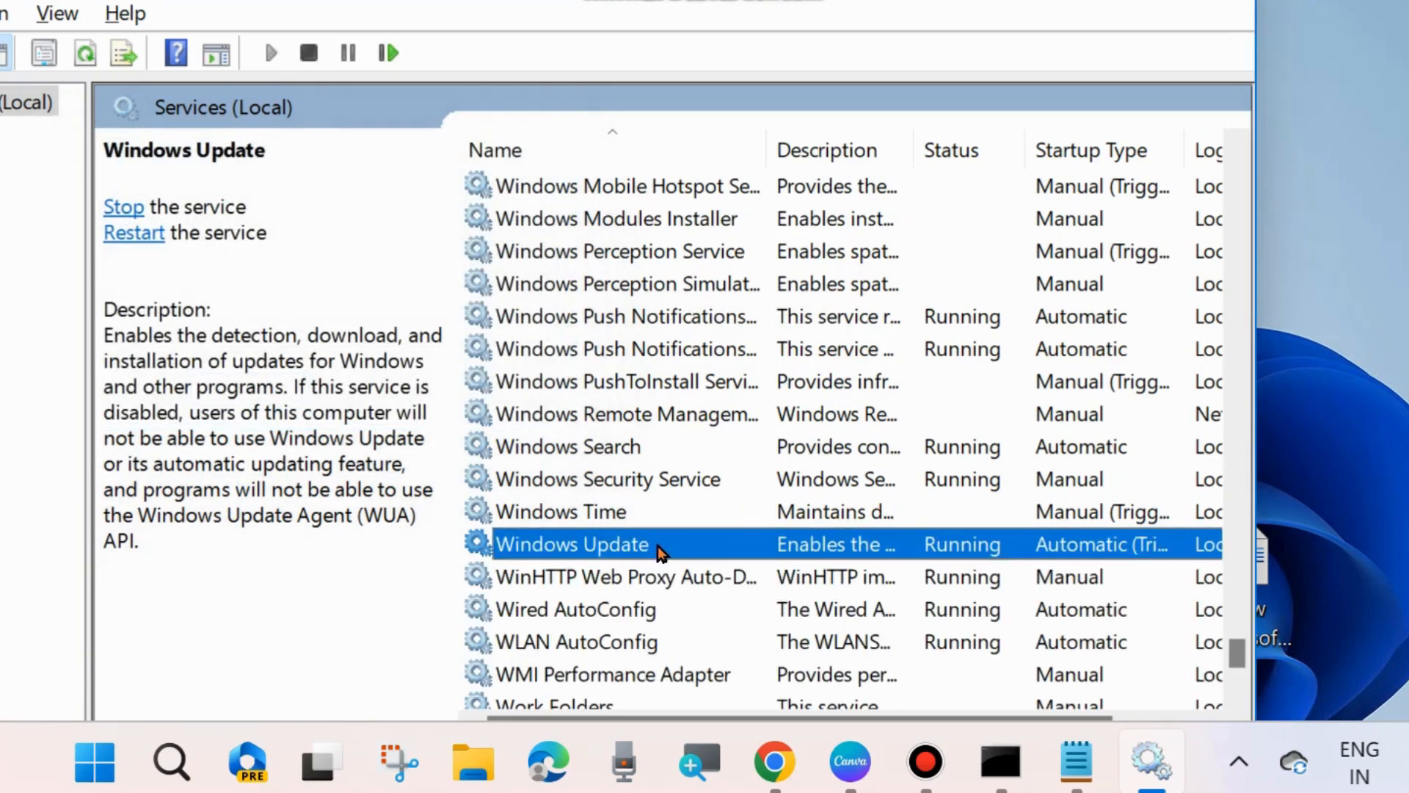
{"action": "double_click", "coordinate": [571, 543]}
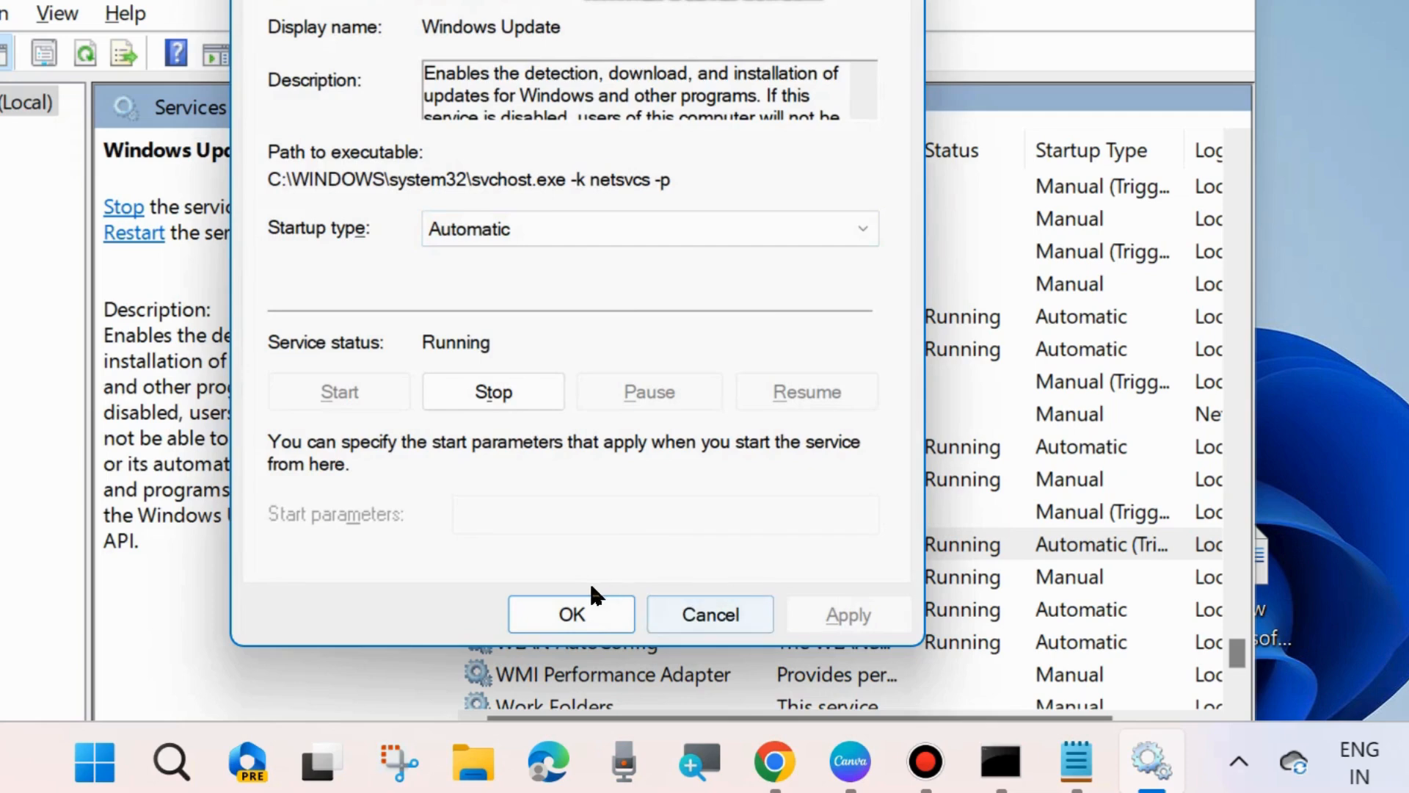
{"action": "left_click", "coordinate": [571, 614]}
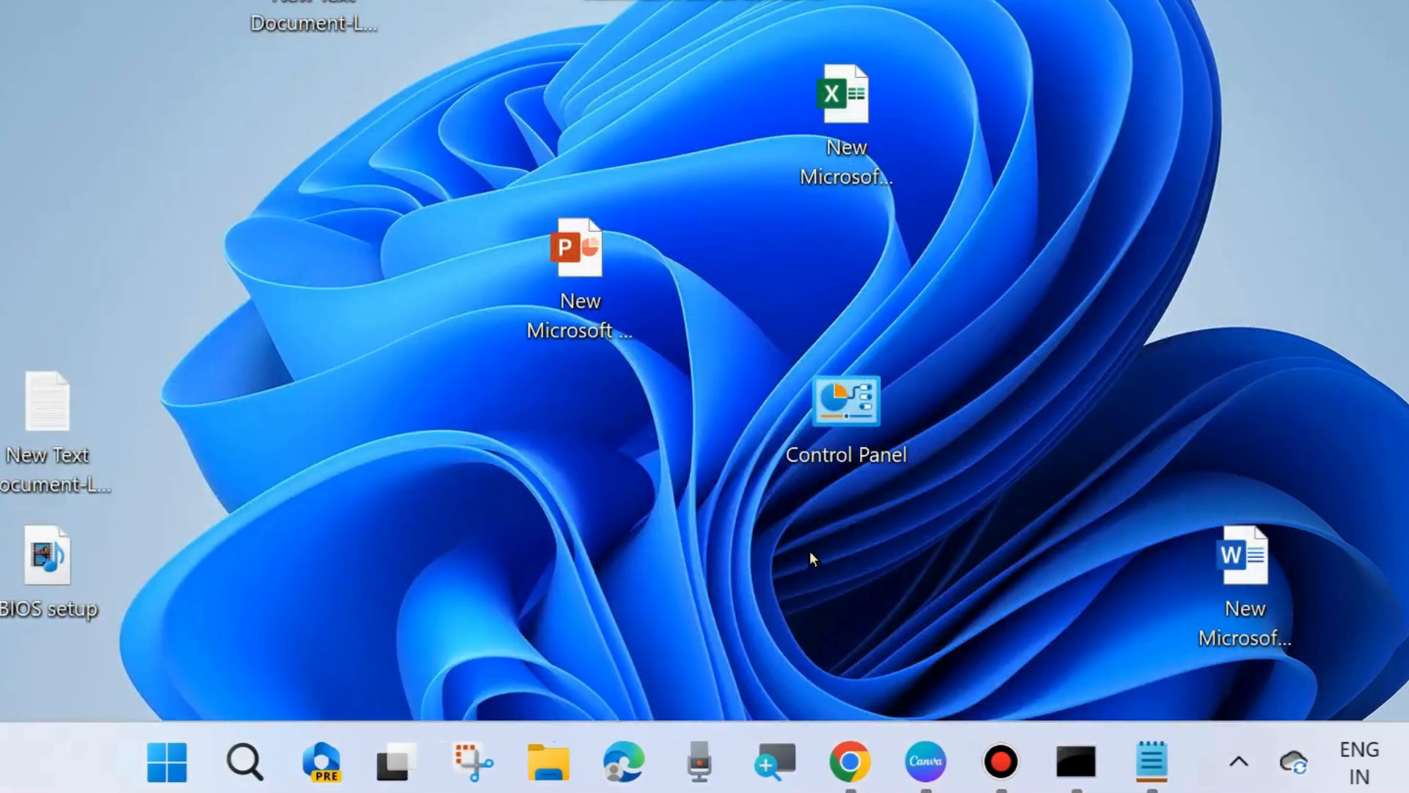
- Refresh the desktop and bring up the Start button's quick-access menu
{"action": "right_click", "coordinate": [808, 558]}
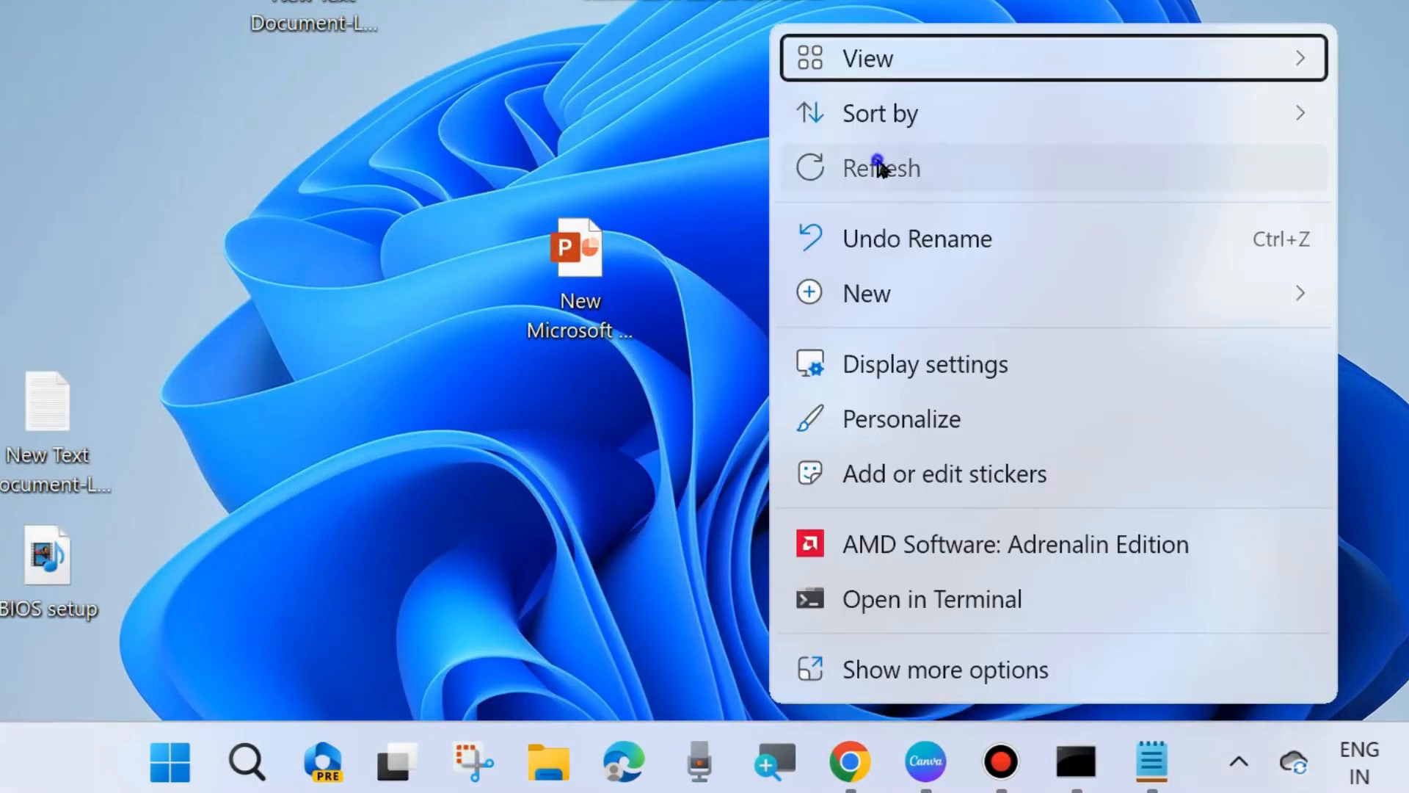
{"action": "left_click", "coordinate": [881, 167]}
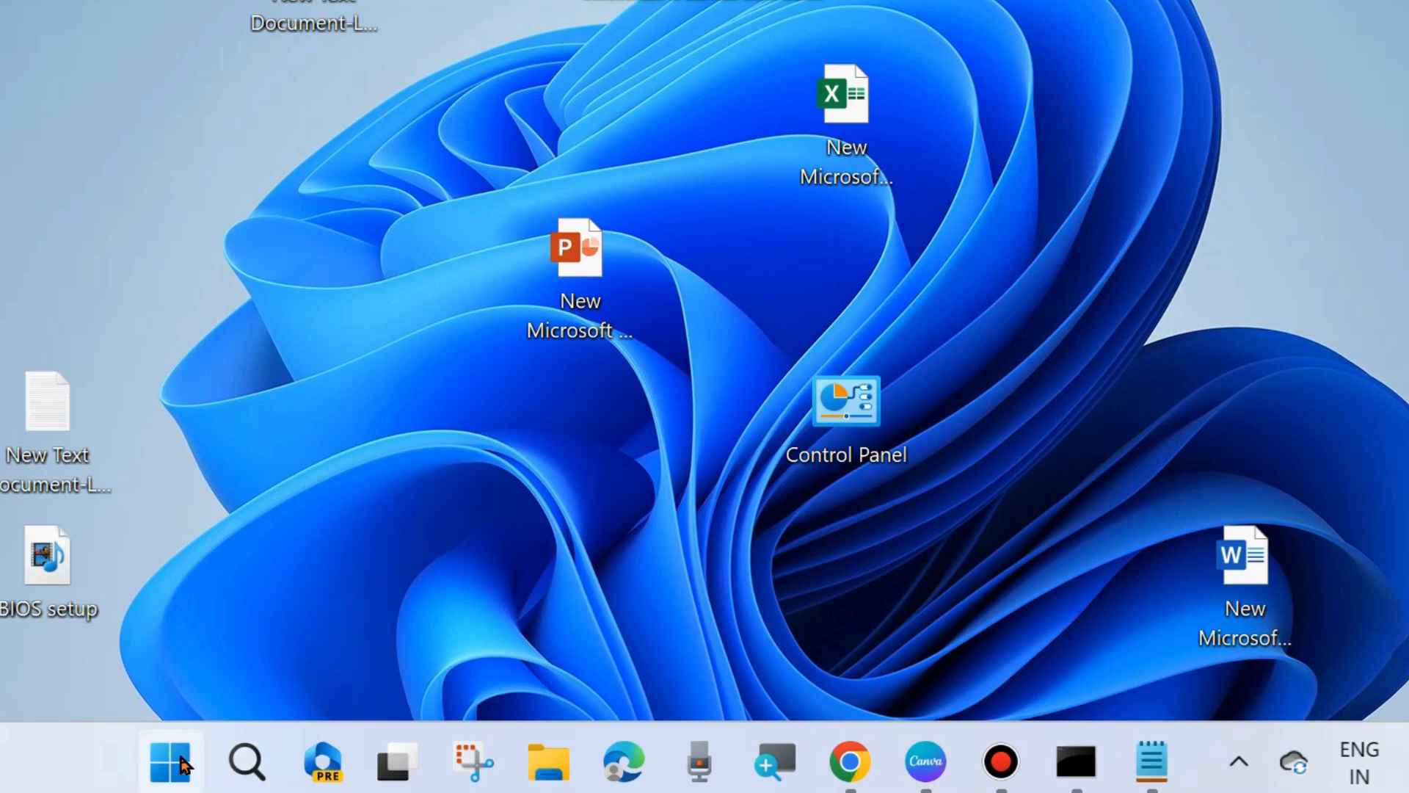
{"action": "right_click", "coordinate": [170, 760]}
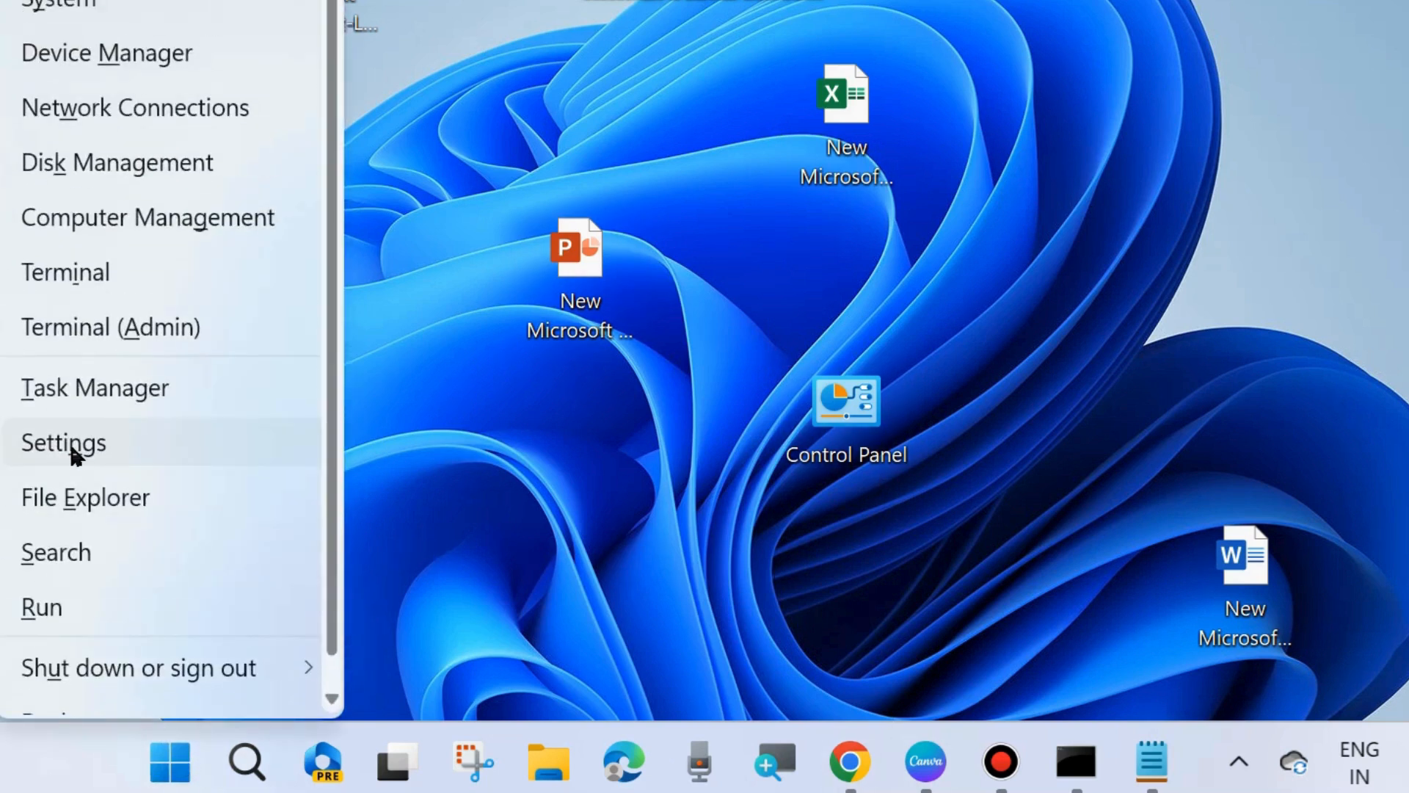
- Navigate Settings to System > Troubleshoot > Other troubleshooters
{"action": "left_click", "coordinate": [63, 442]}
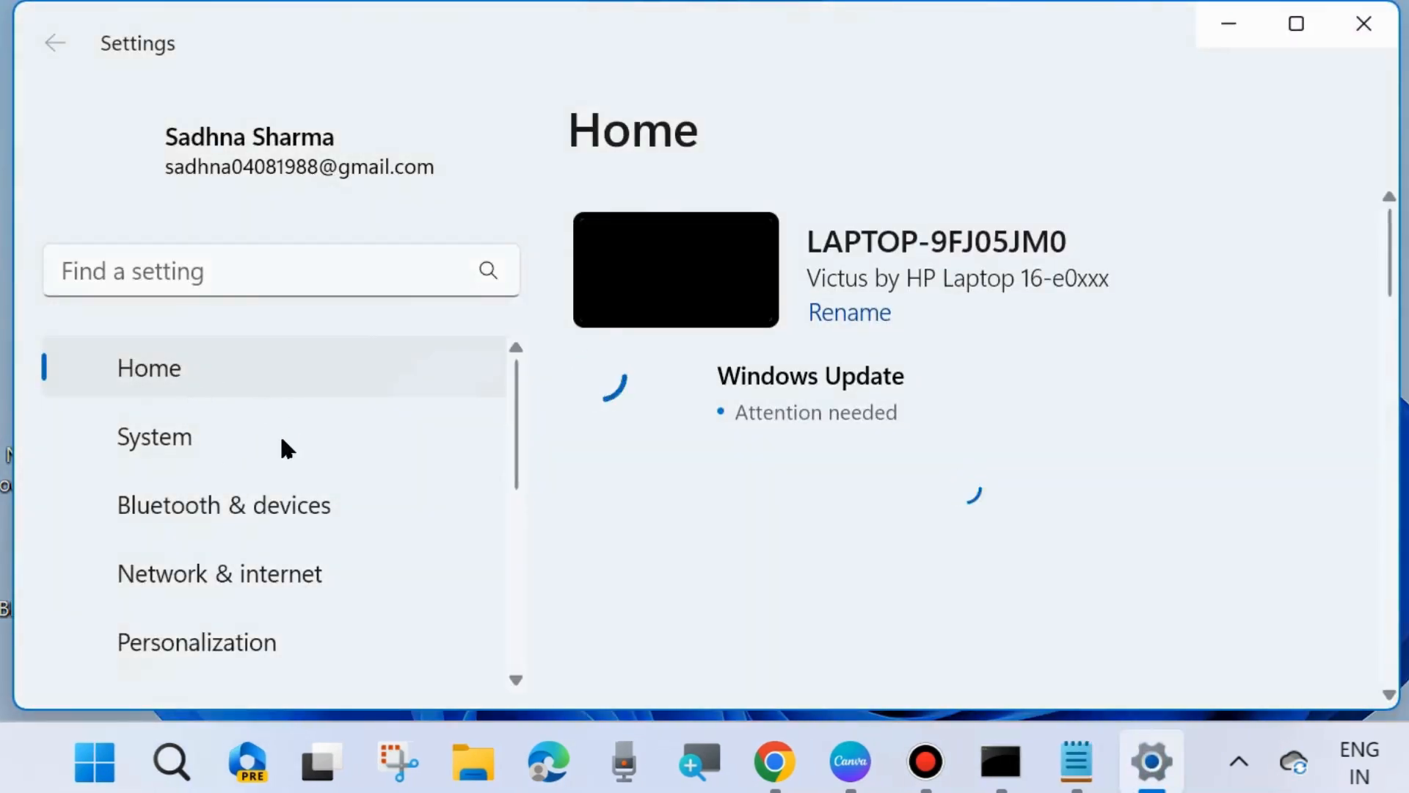
{"action": "scroll", "scroll_direction": "down", "scroll_amount": 3}
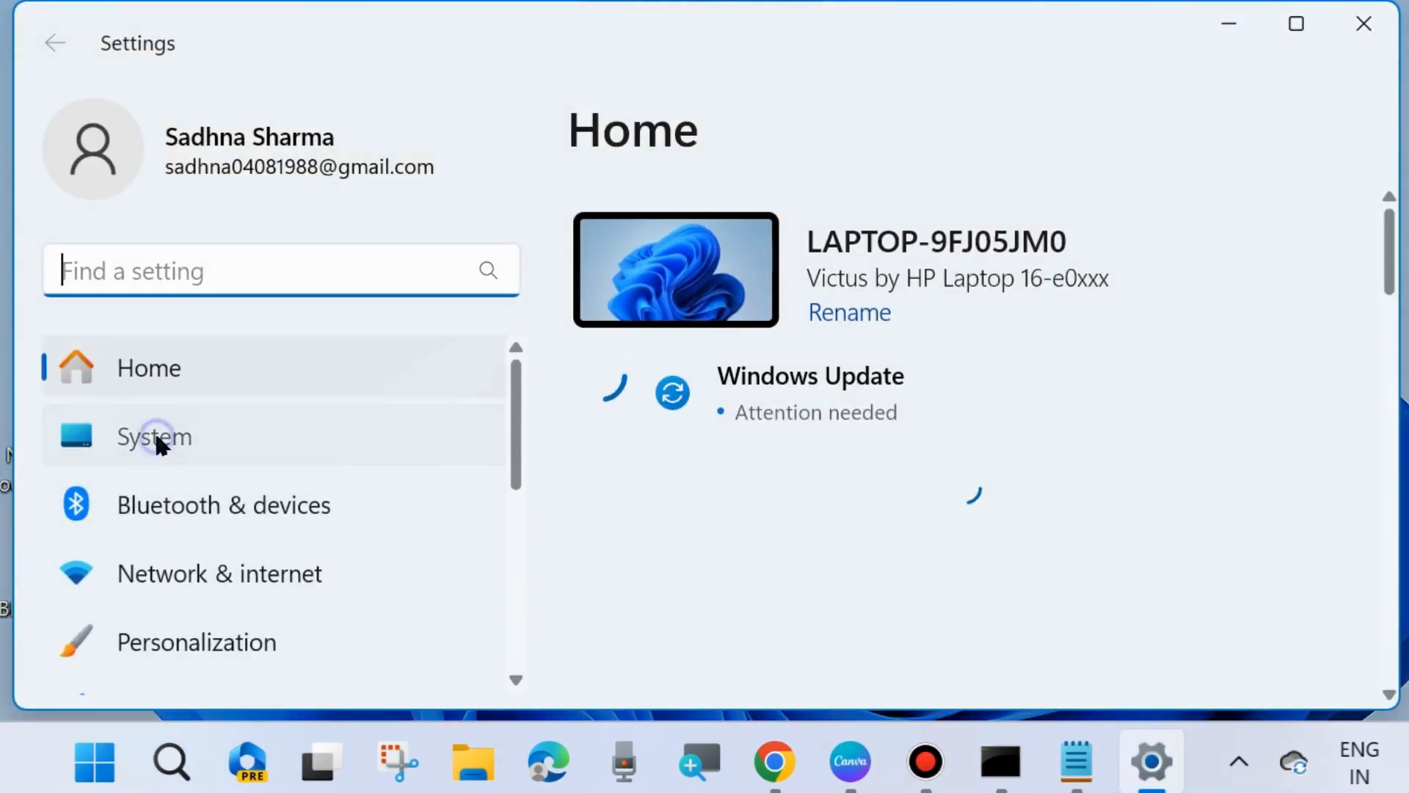
{"action": "left_click", "coordinate": [154, 438]}
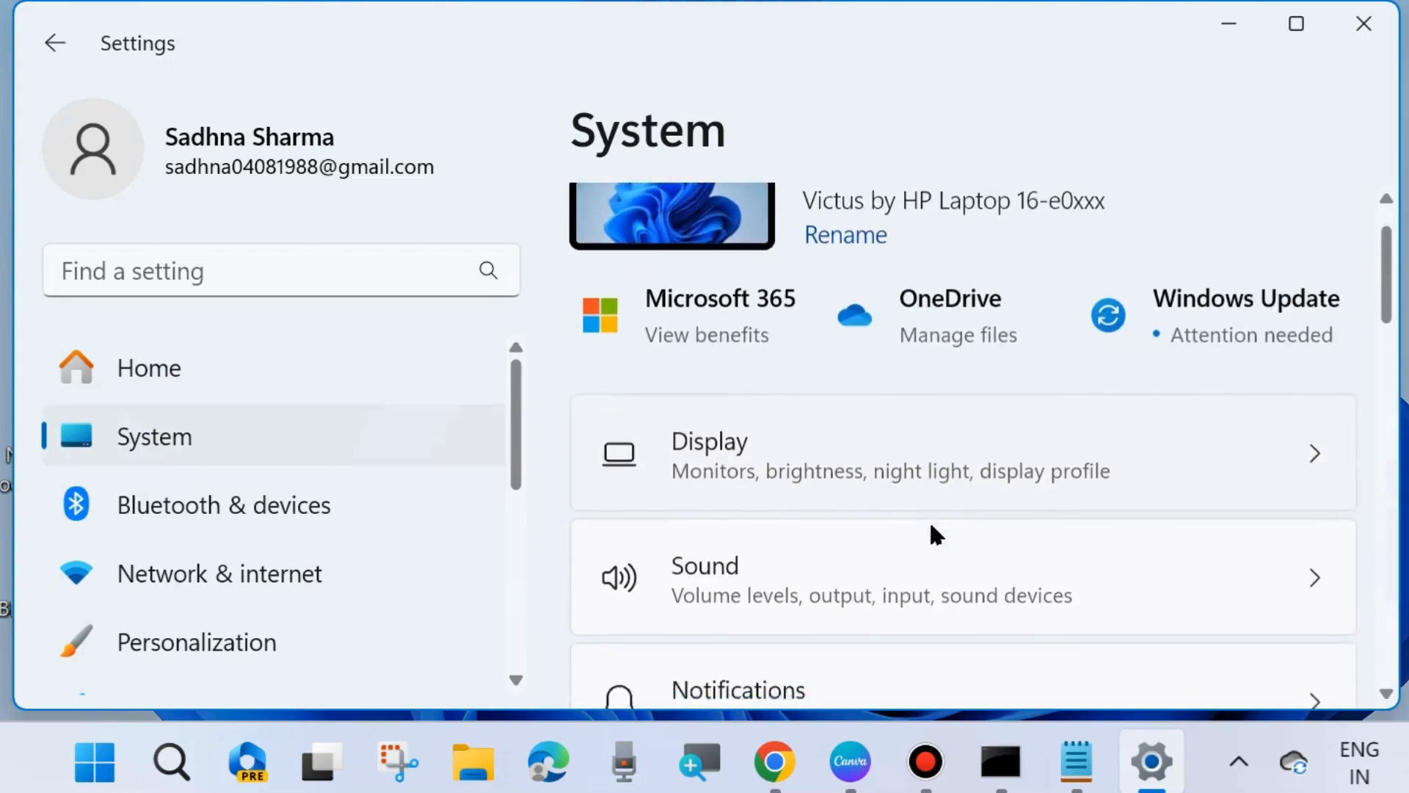
{"action": "scroll", "scroll_direction": "down", "scroll_amount": 3}
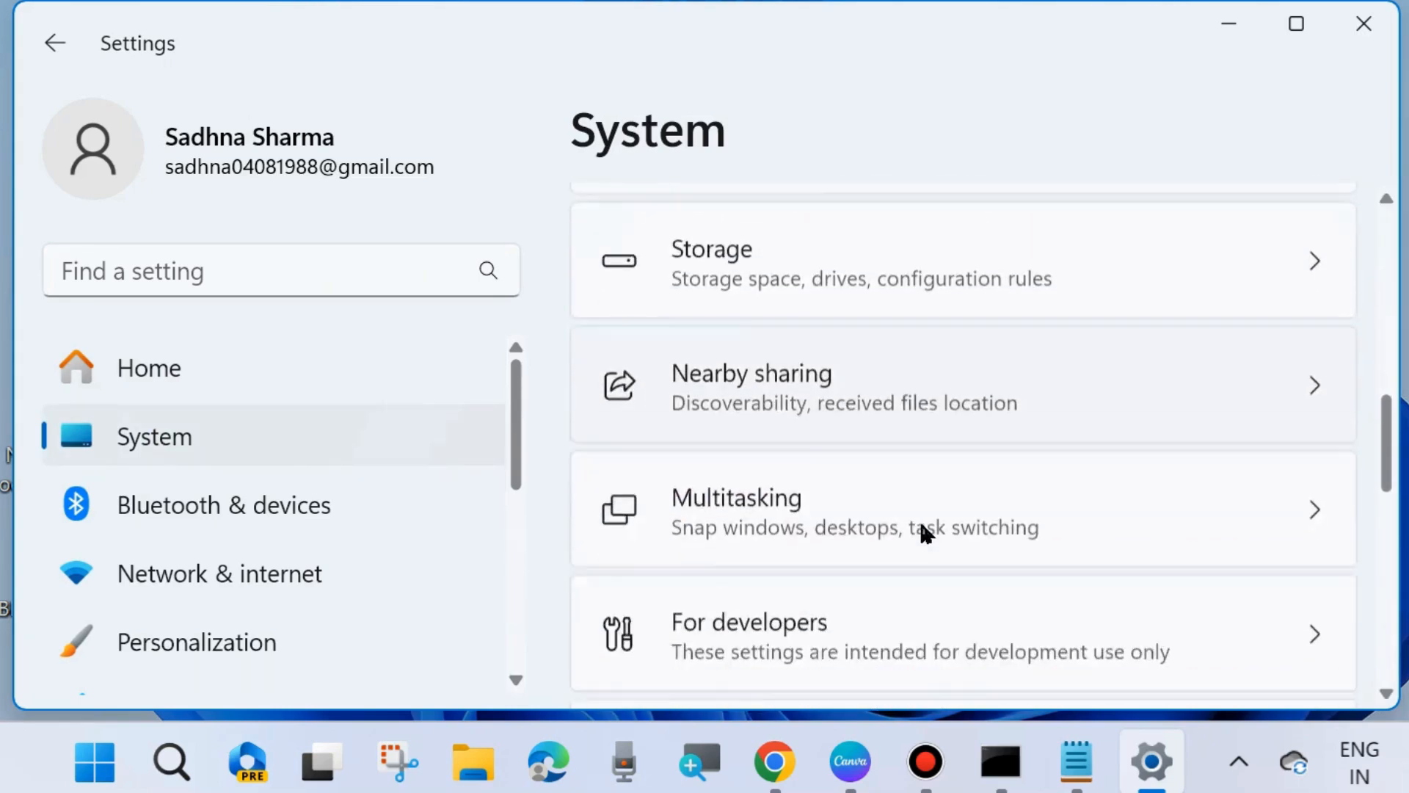
{"action": "scroll", "scroll_direction": "down", "scroll_amount": 3}
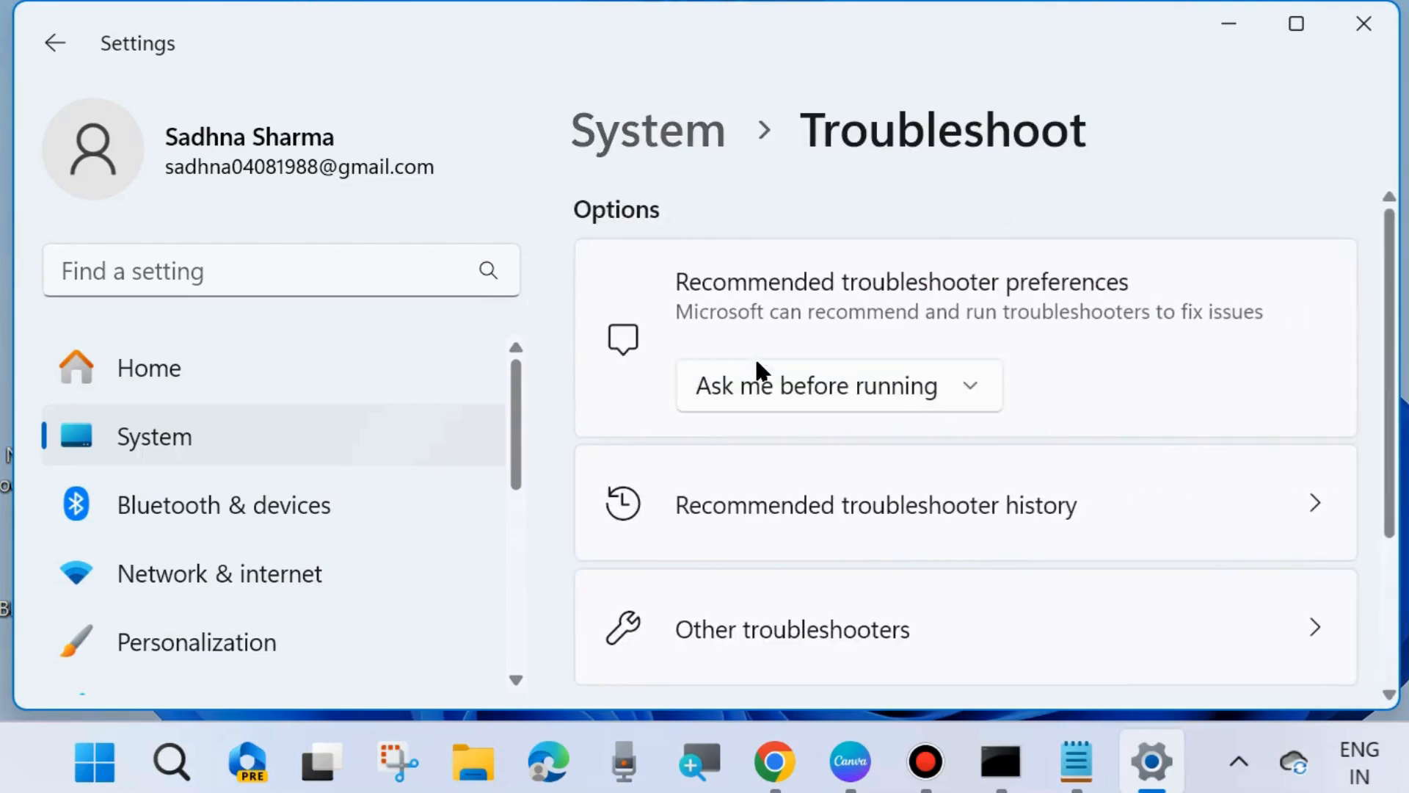
{"action": "scroll", "scroll_direction": "down", "scroll_amount": 3}
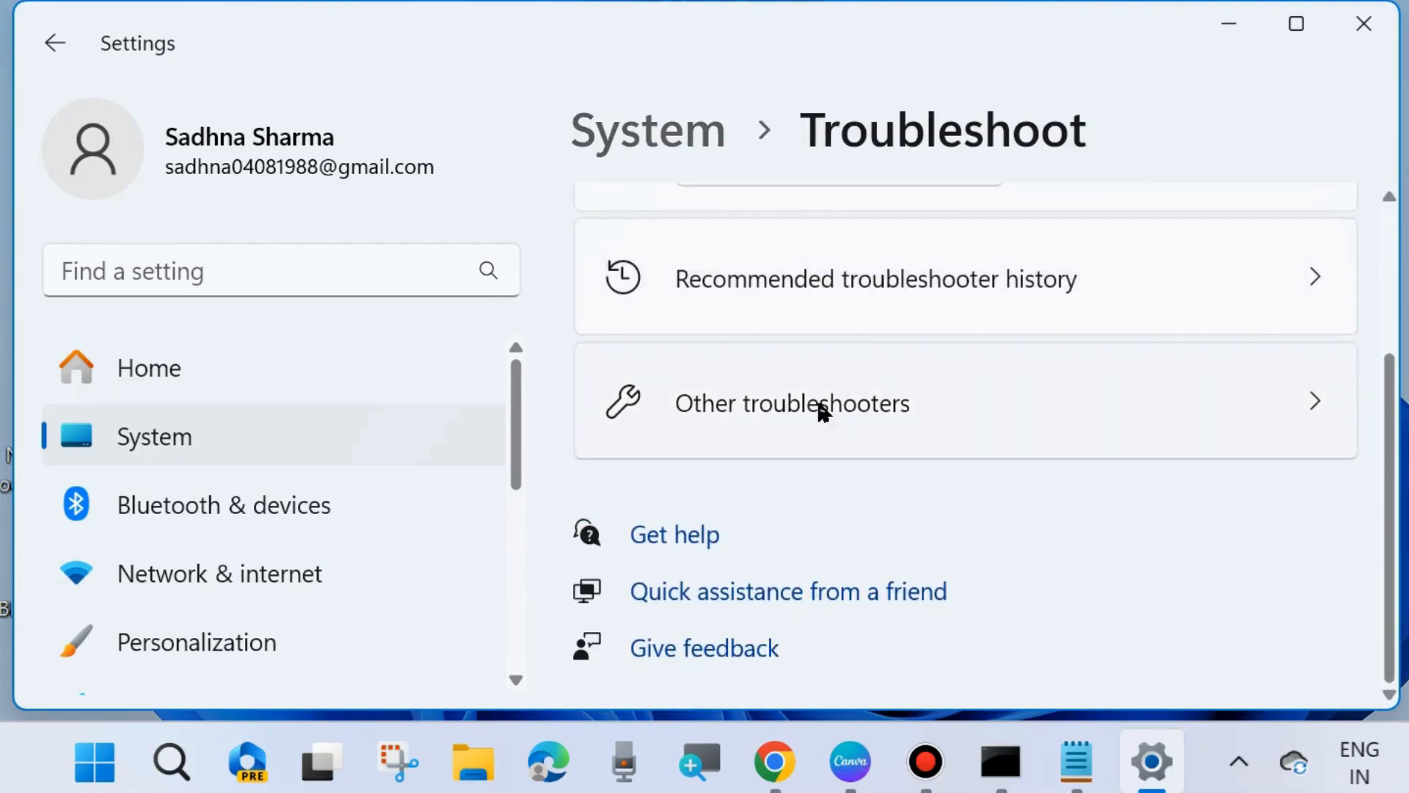
{"action": "left_click", "coordinate": [791, 403]}
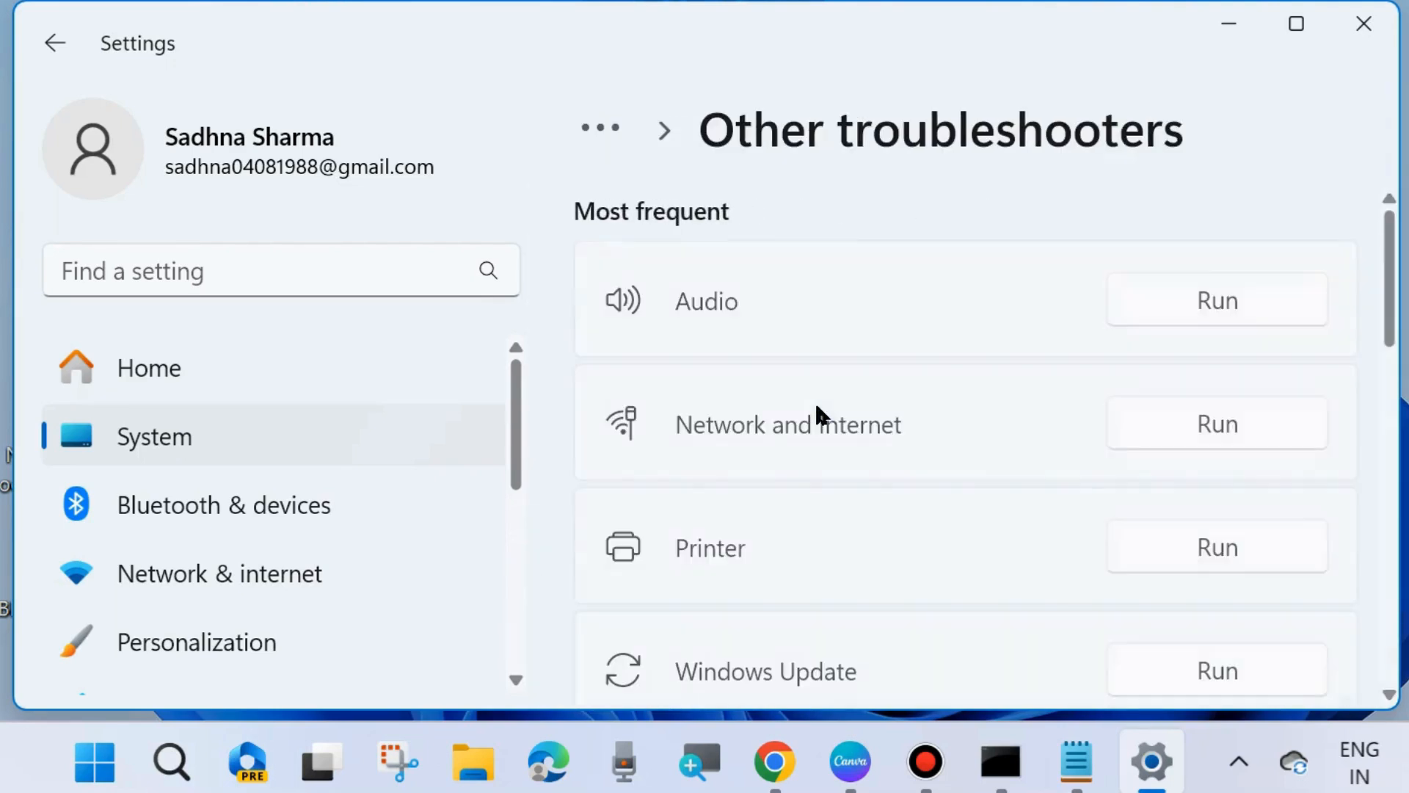
- Run the Windows Update troubleshooter from the list
{"action": "scroll", "scroll_direction": "down", "scroll_amount": 3}
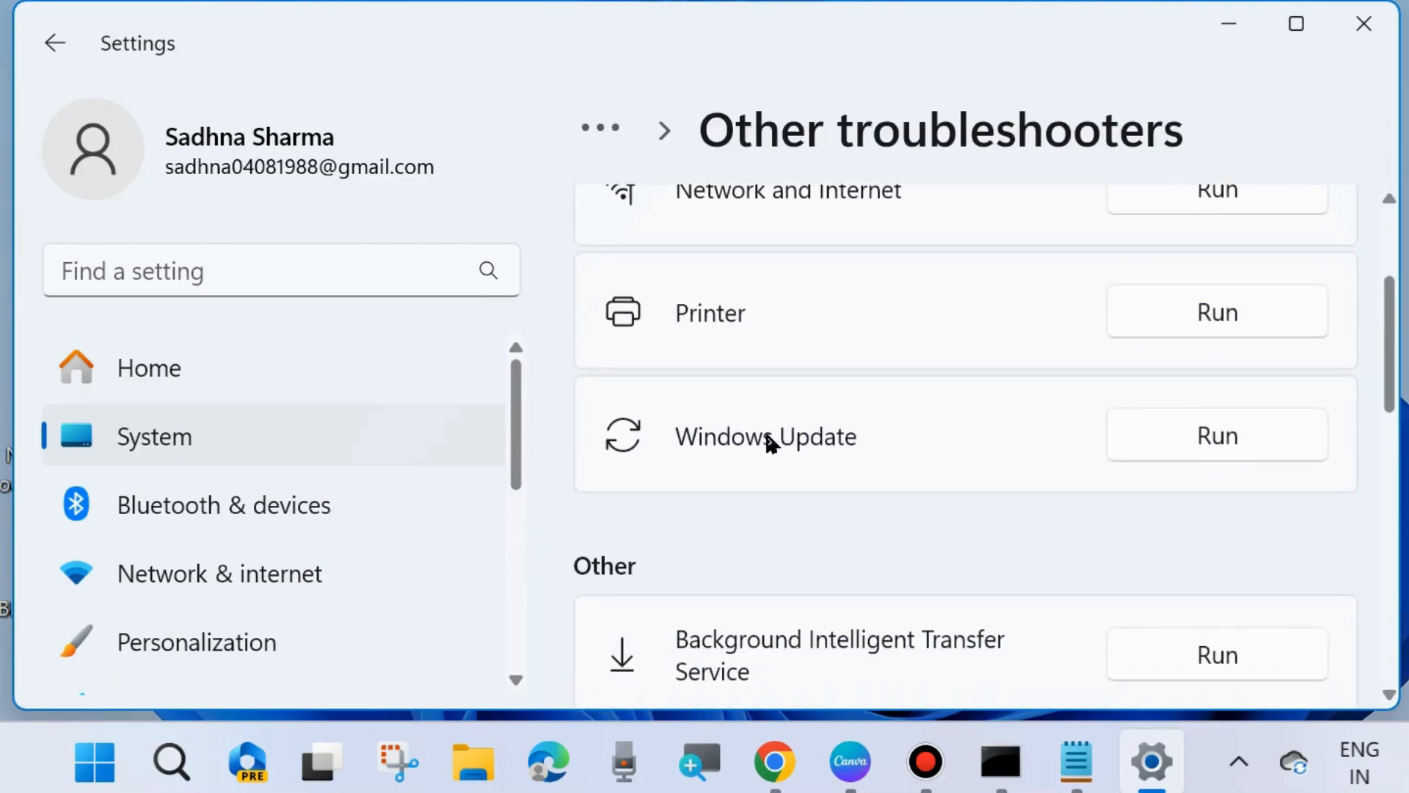
{"action": "left_click", "coordinate": [1217, 436]}
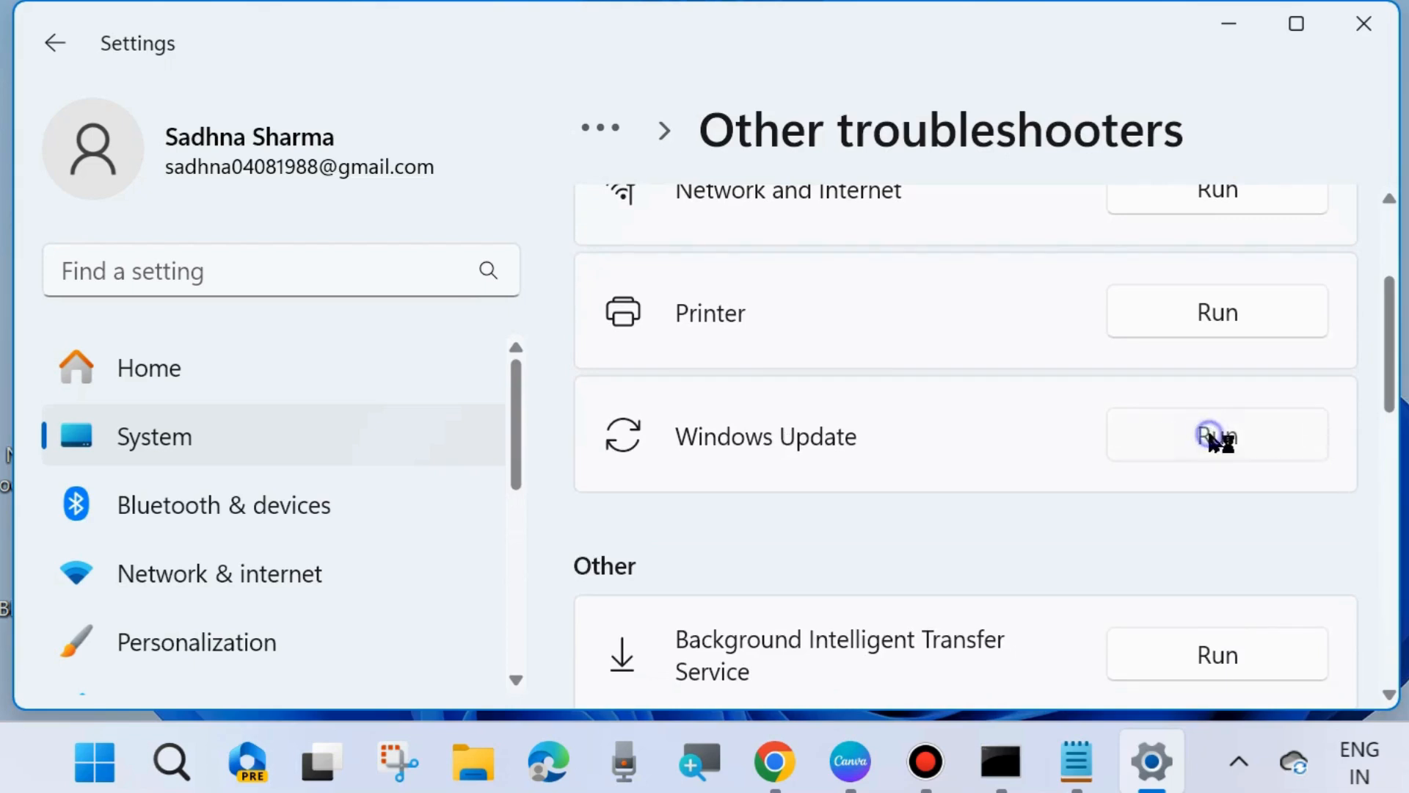
- Let the Windows Update troubleshooter begin detecting problems, then close it
{"action": "left_click", "coordinate": [1215, 436]}
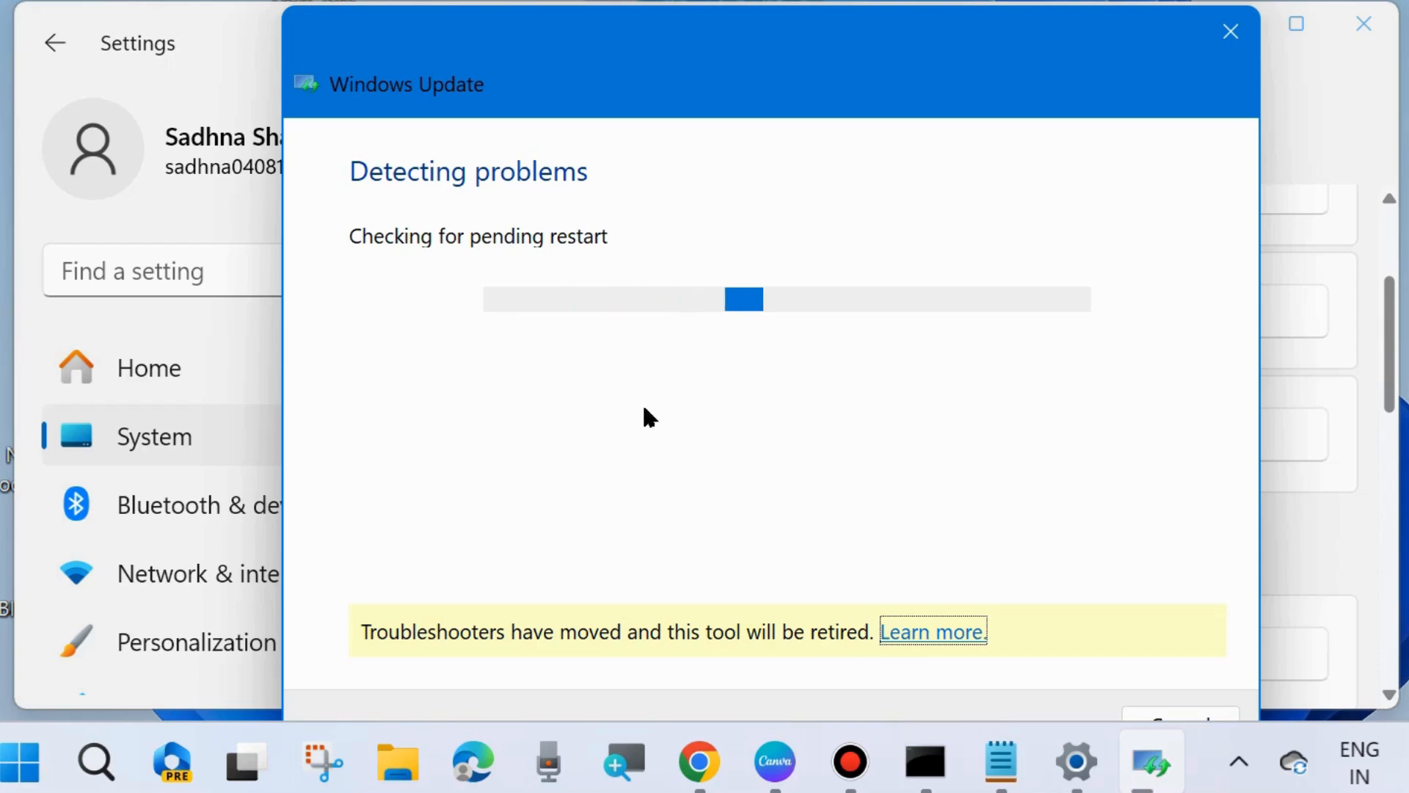
{"action": "mouse_move", "coordinate": [755, 438]}
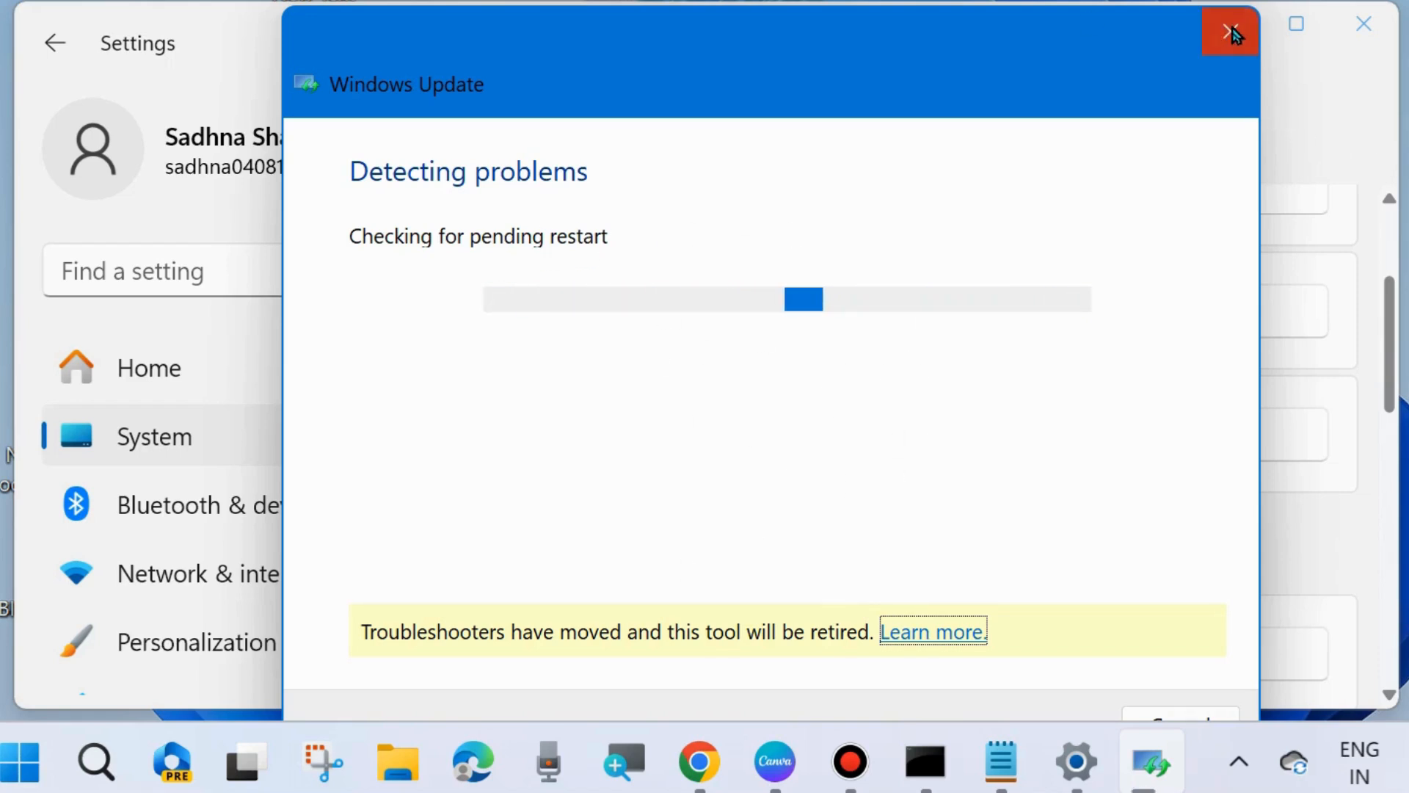
{"action": "left_click", "coordinate": [1230, 31]}
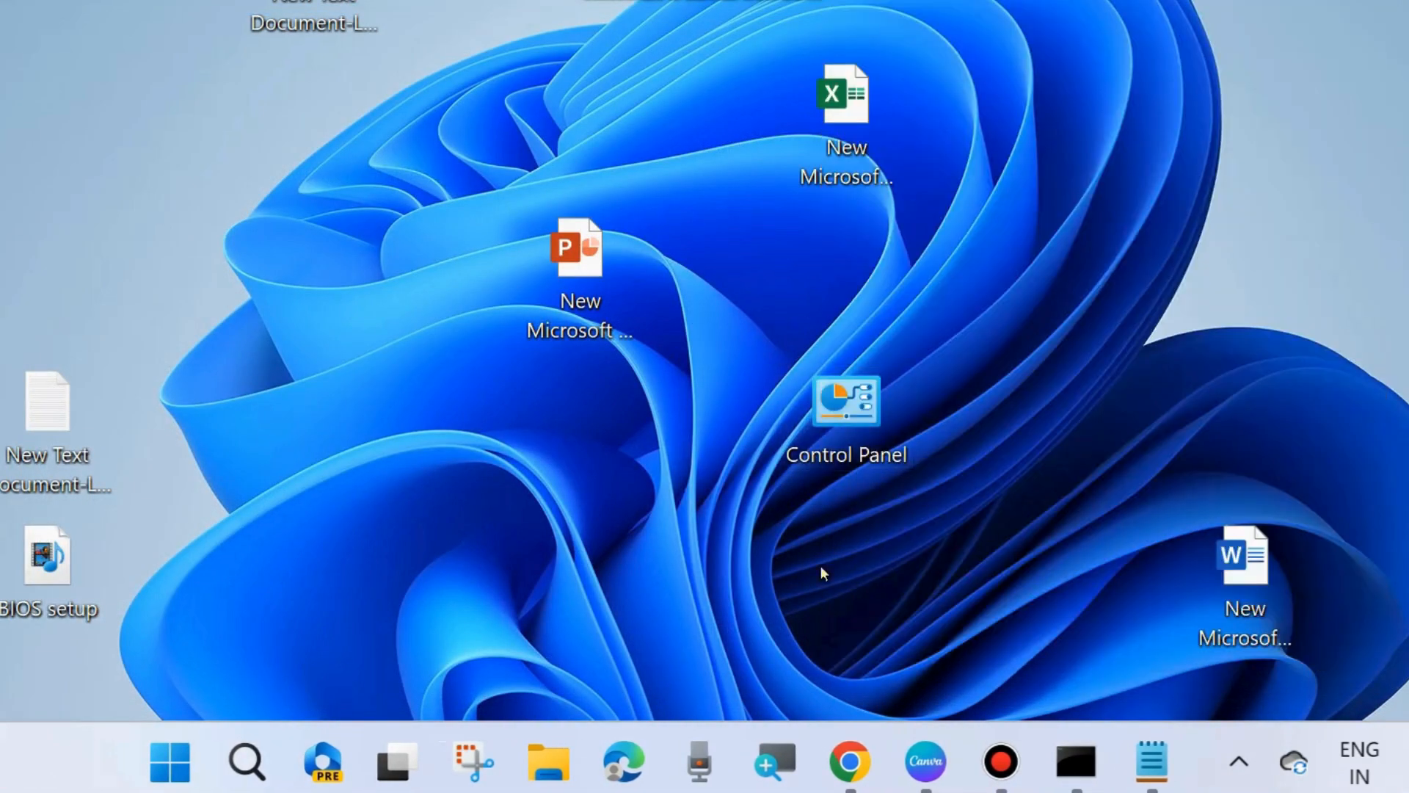
{"action": "mouse_move", "coordinate": [944, 483]}
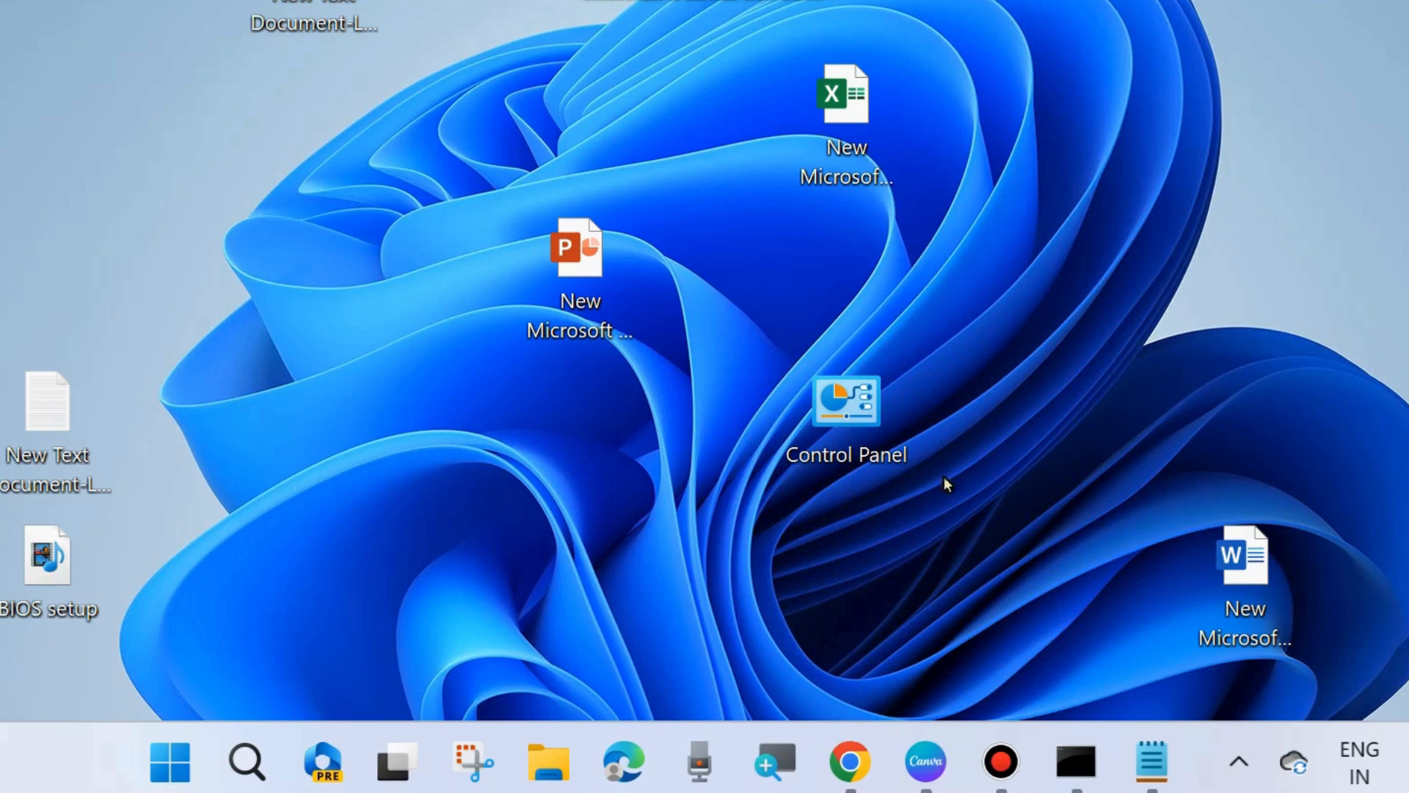
{"action": "mouse_move", "coordinate": [988, 519]}
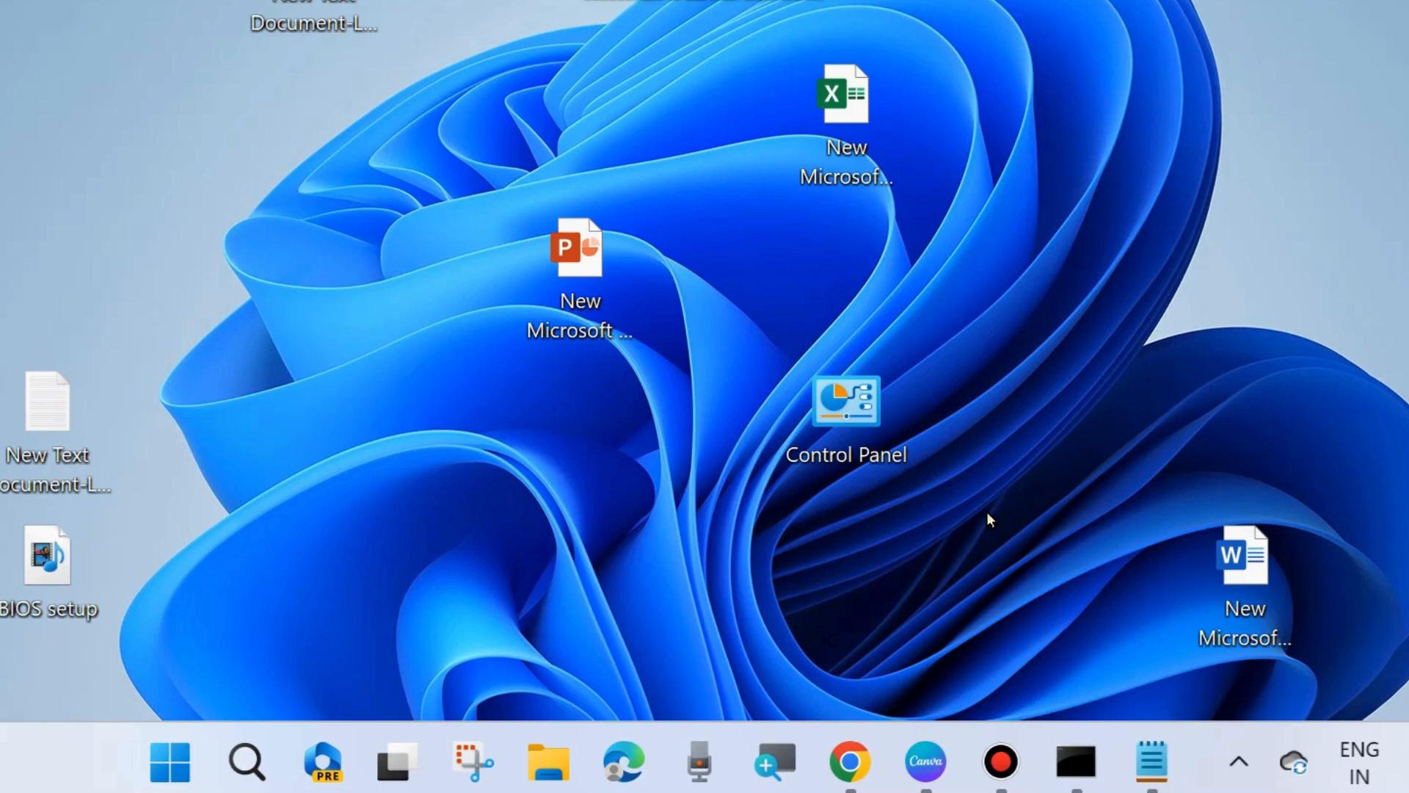
- Search for cmd to open Command Prompt as administrator
{"action": "left_click", "coordinate": [245, 760]}
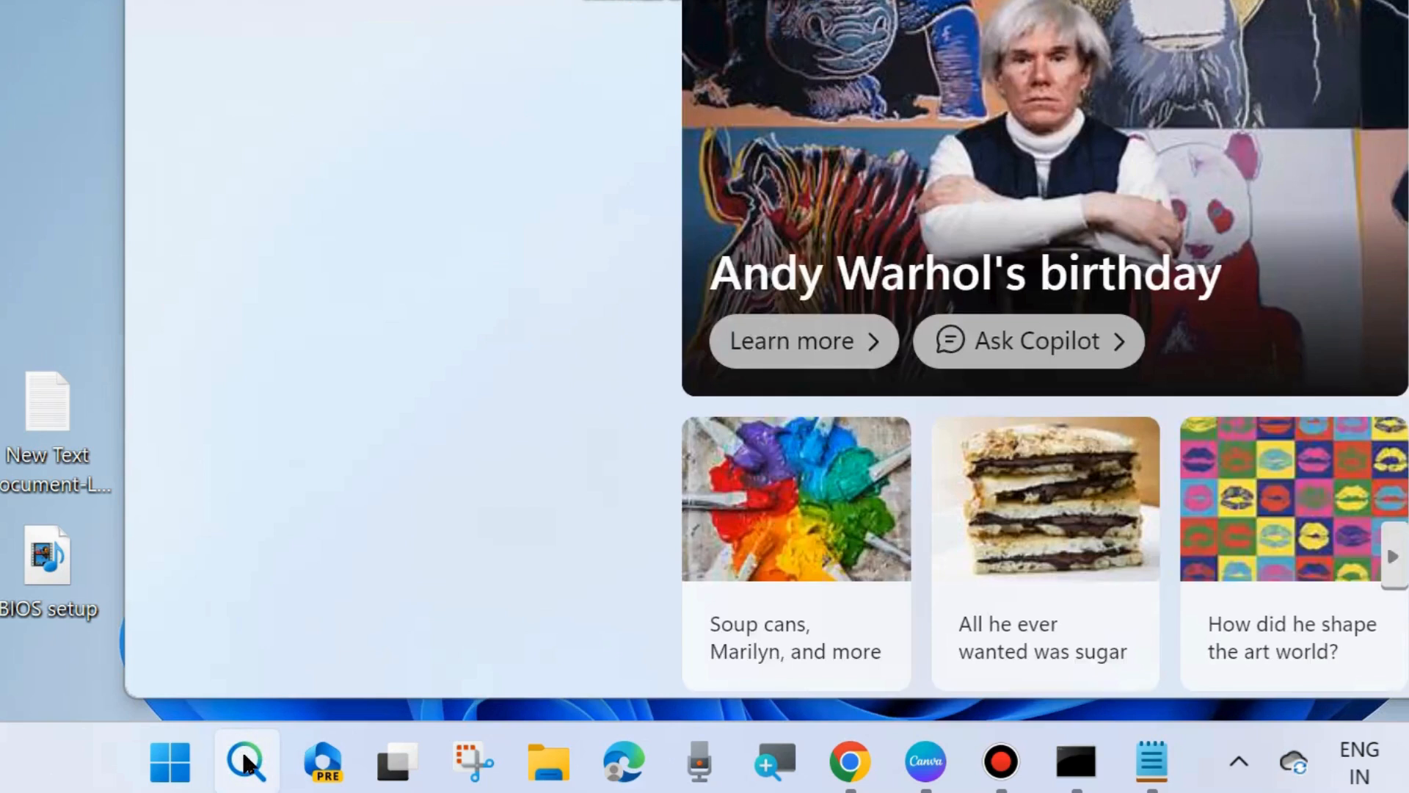
{"action": "type", "text": "cmd"}
{"action": "type", "text": "sfc /scannow"}
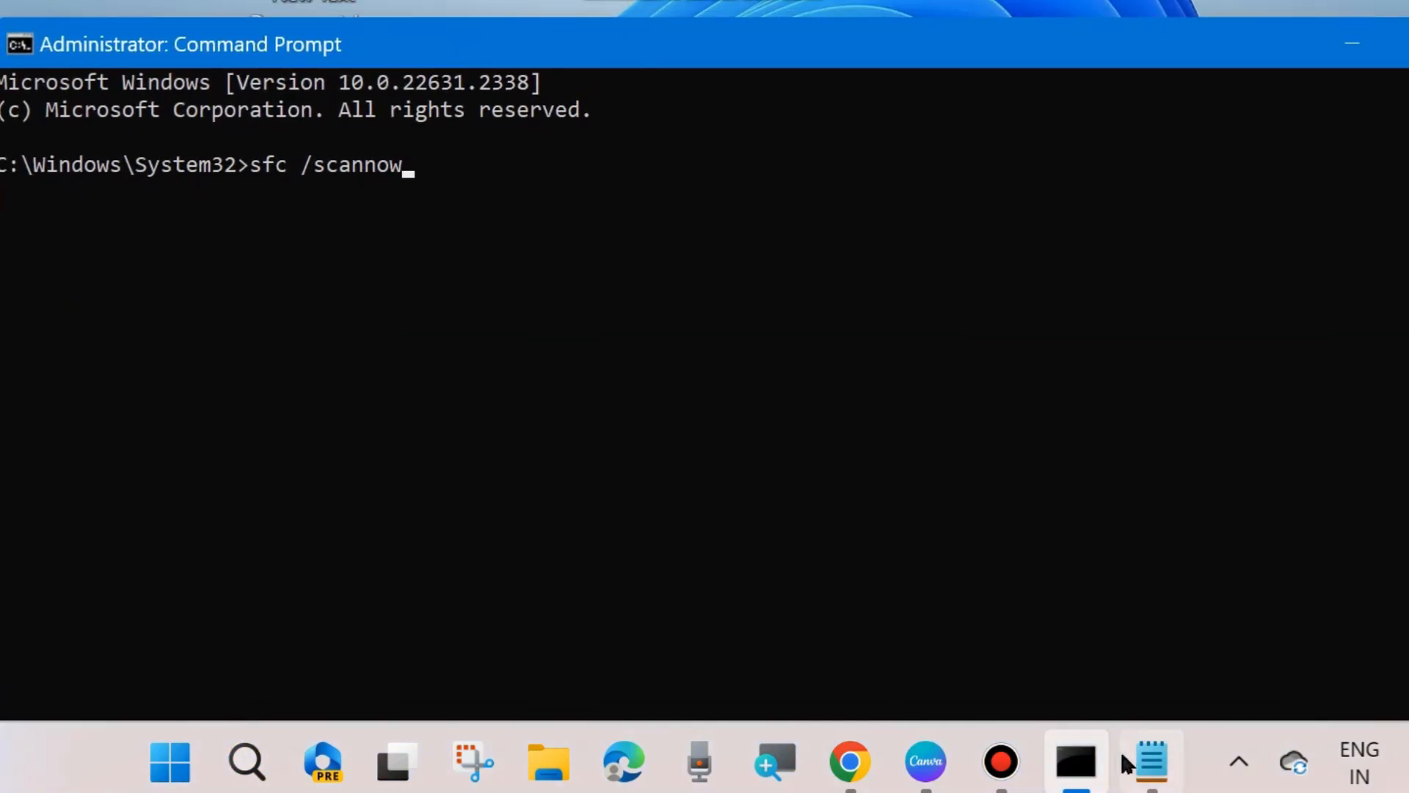
- Check the Notepad command list, then enter sfc /scannow at the administrator prompt
{"action": "left_click", "coordinate": [1151, 762]}
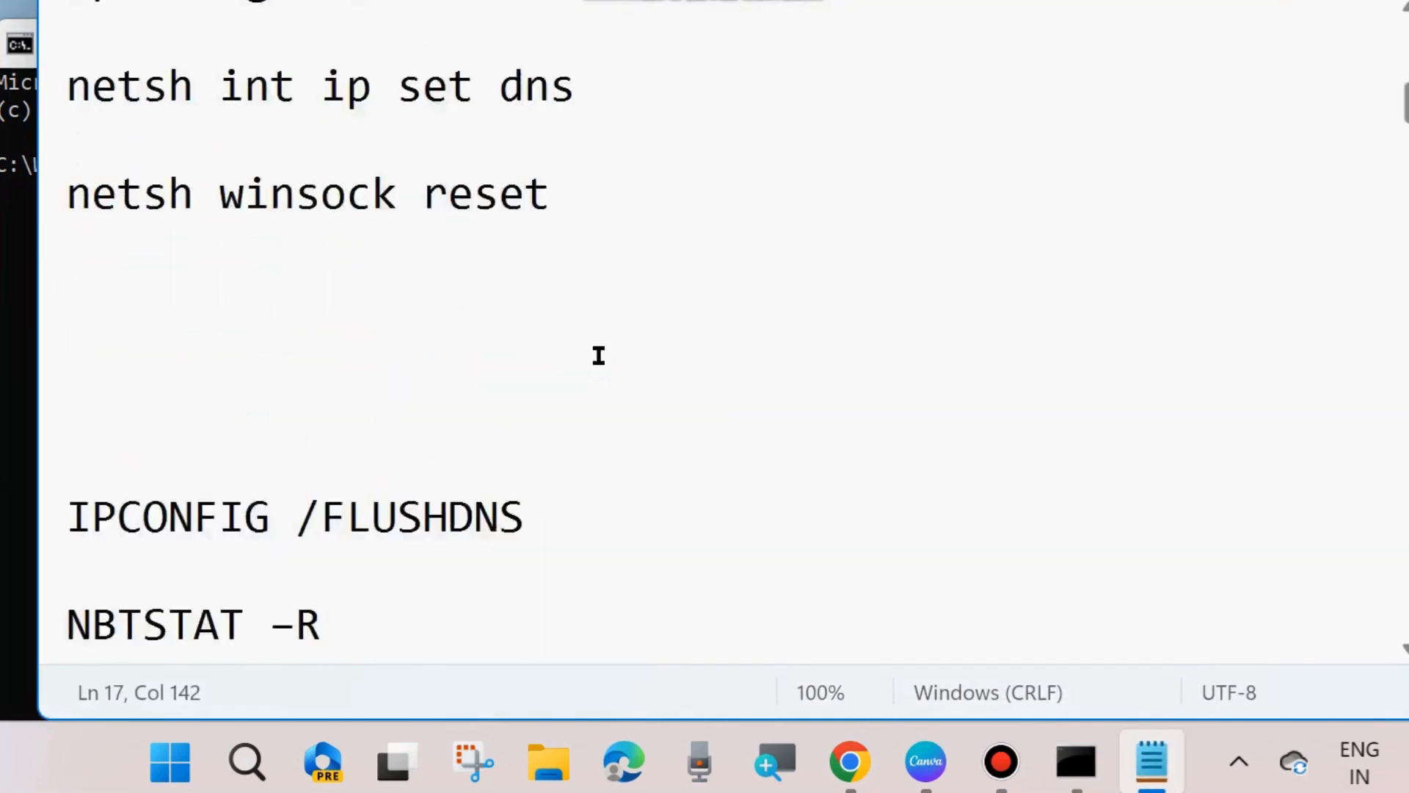
{"action": "scroll", "scroll_direction": "down", "scroll_amount": 3}
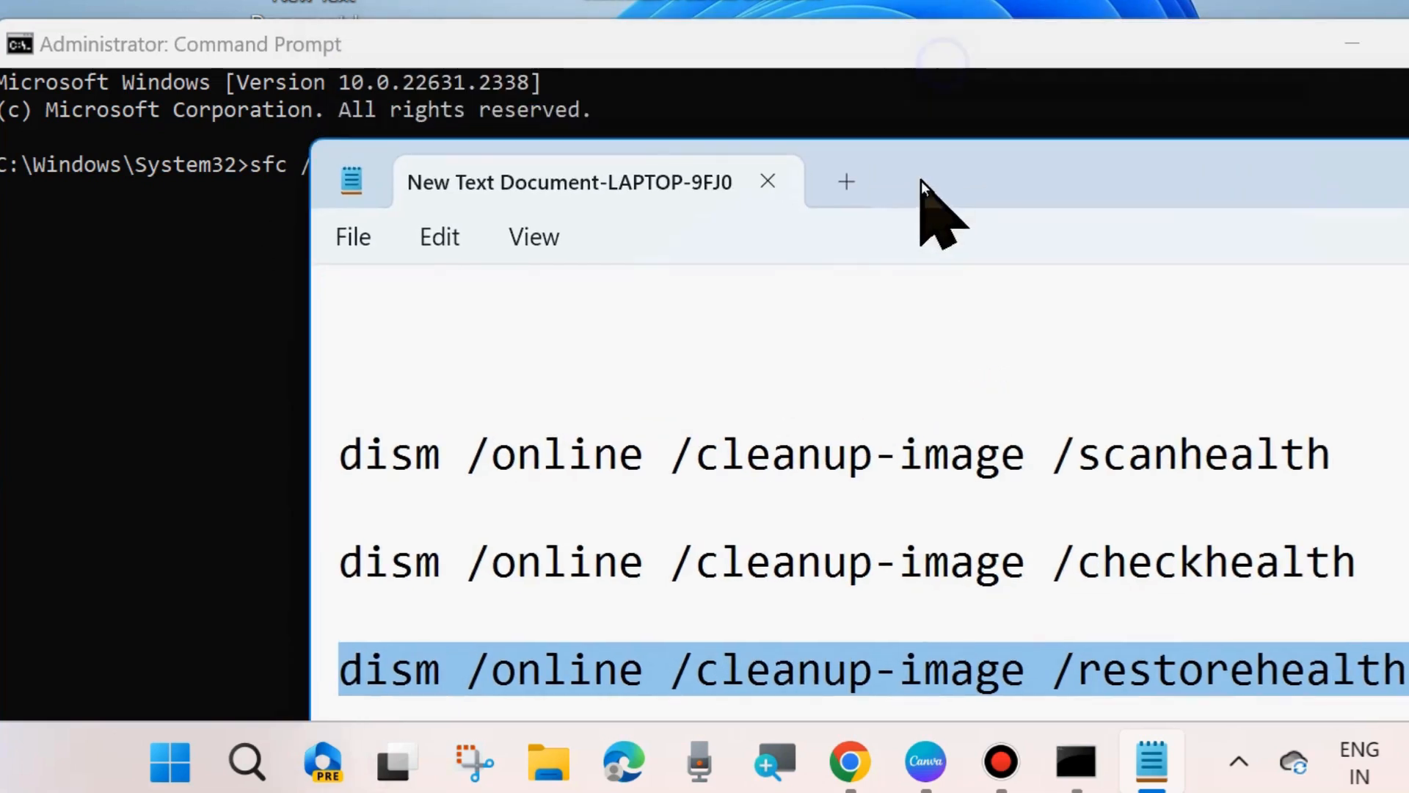
{"action": "mouse_move", "coordinate": [189, 135]}
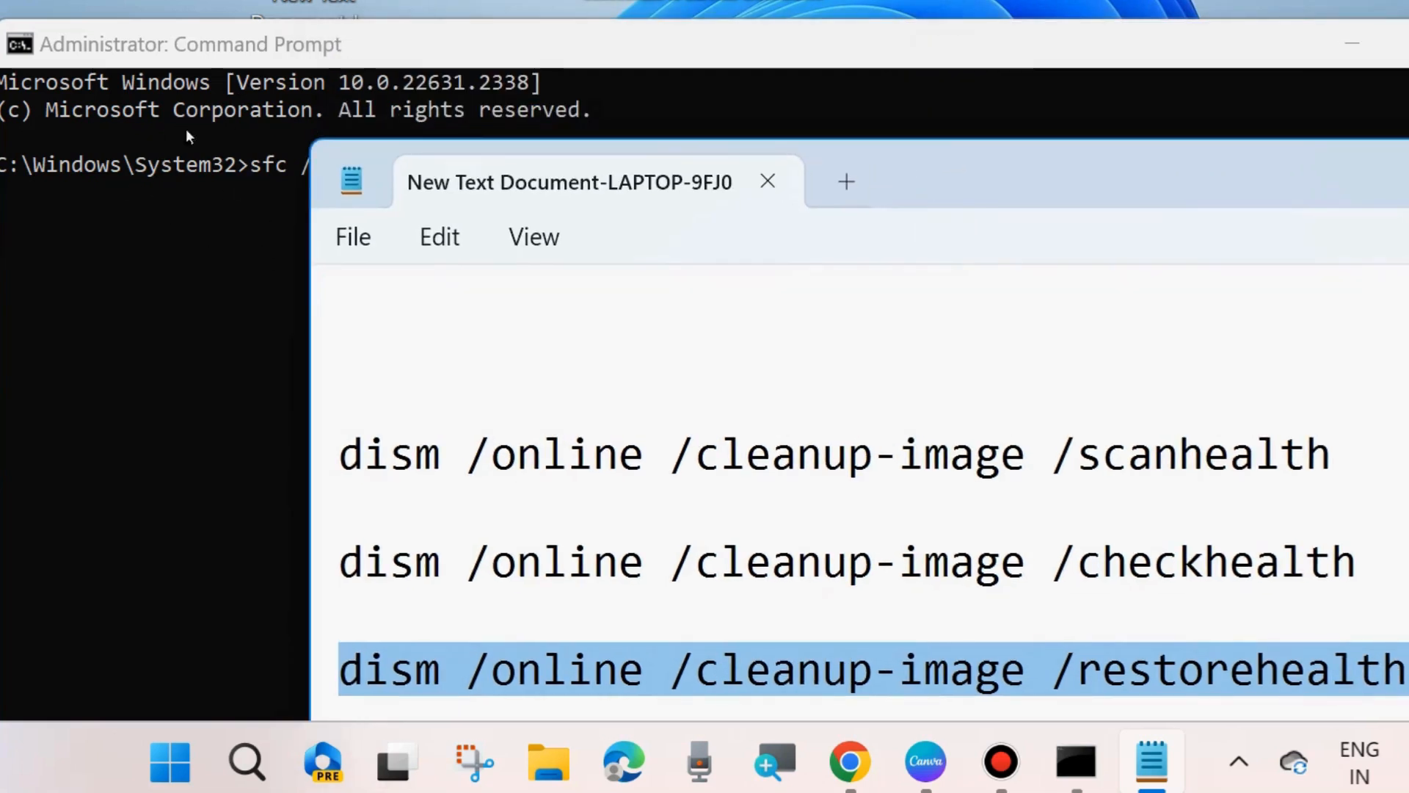
{"action": "mouse_move", "coordinate": [152, 229]}
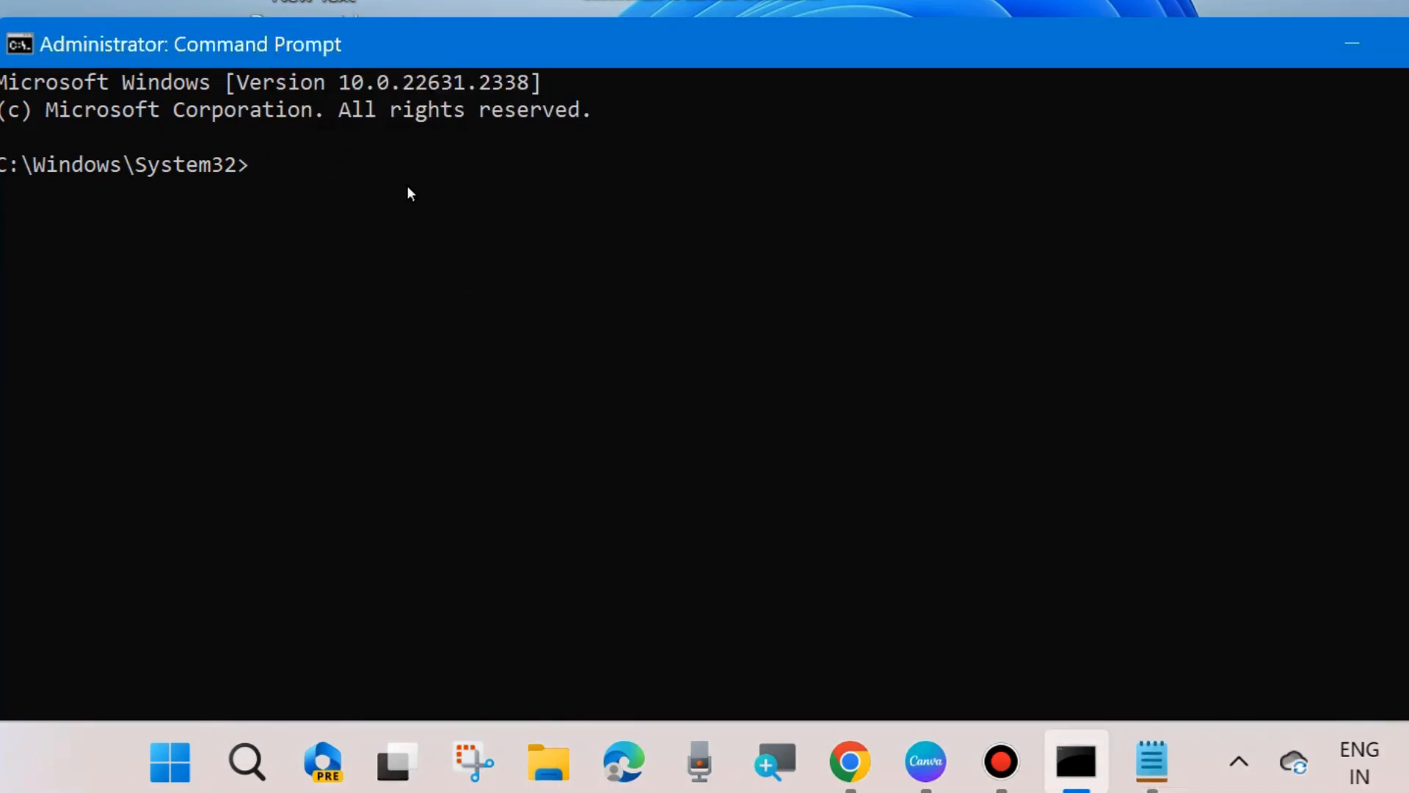
{"action": "type", "text": "sfc /"}
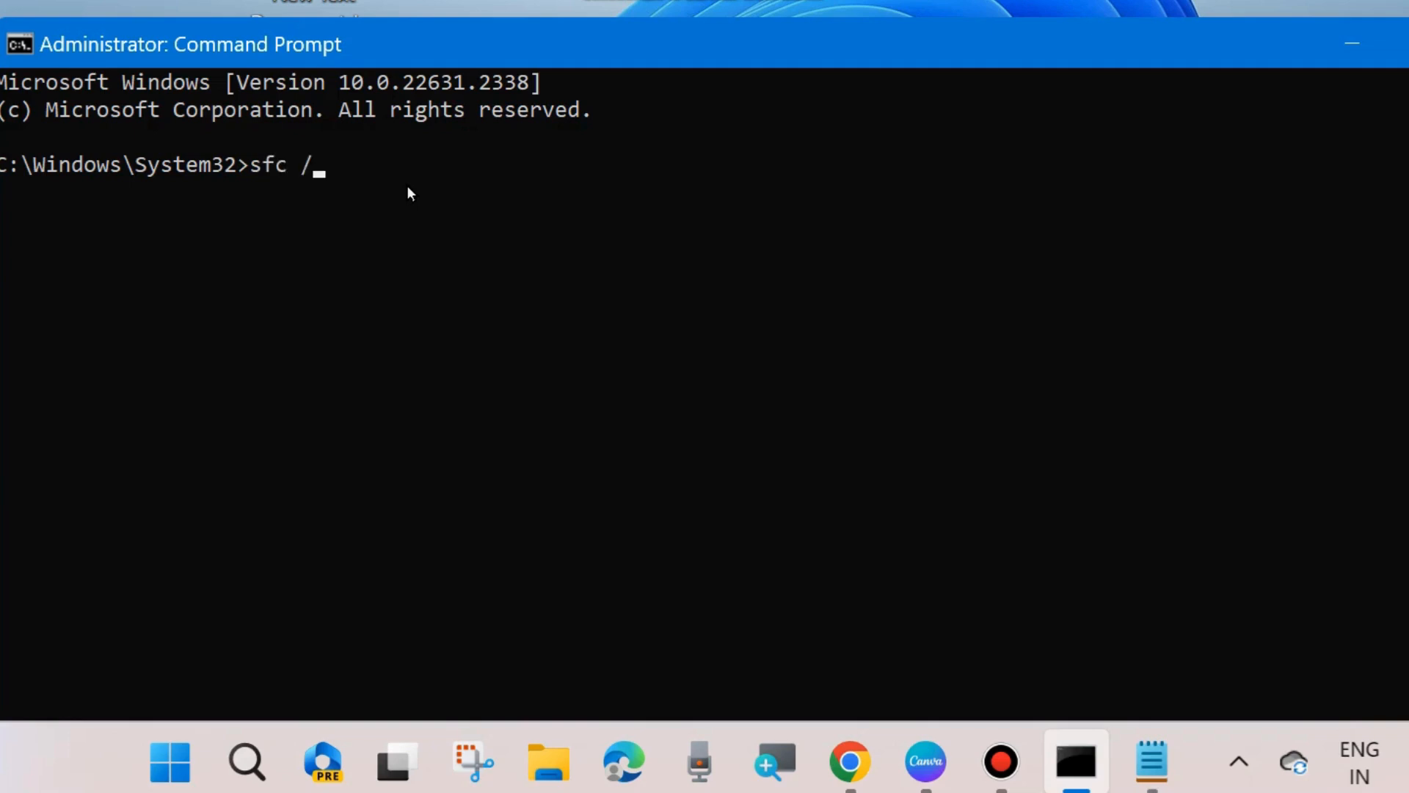
{"action": "type", "text": "scannow"}
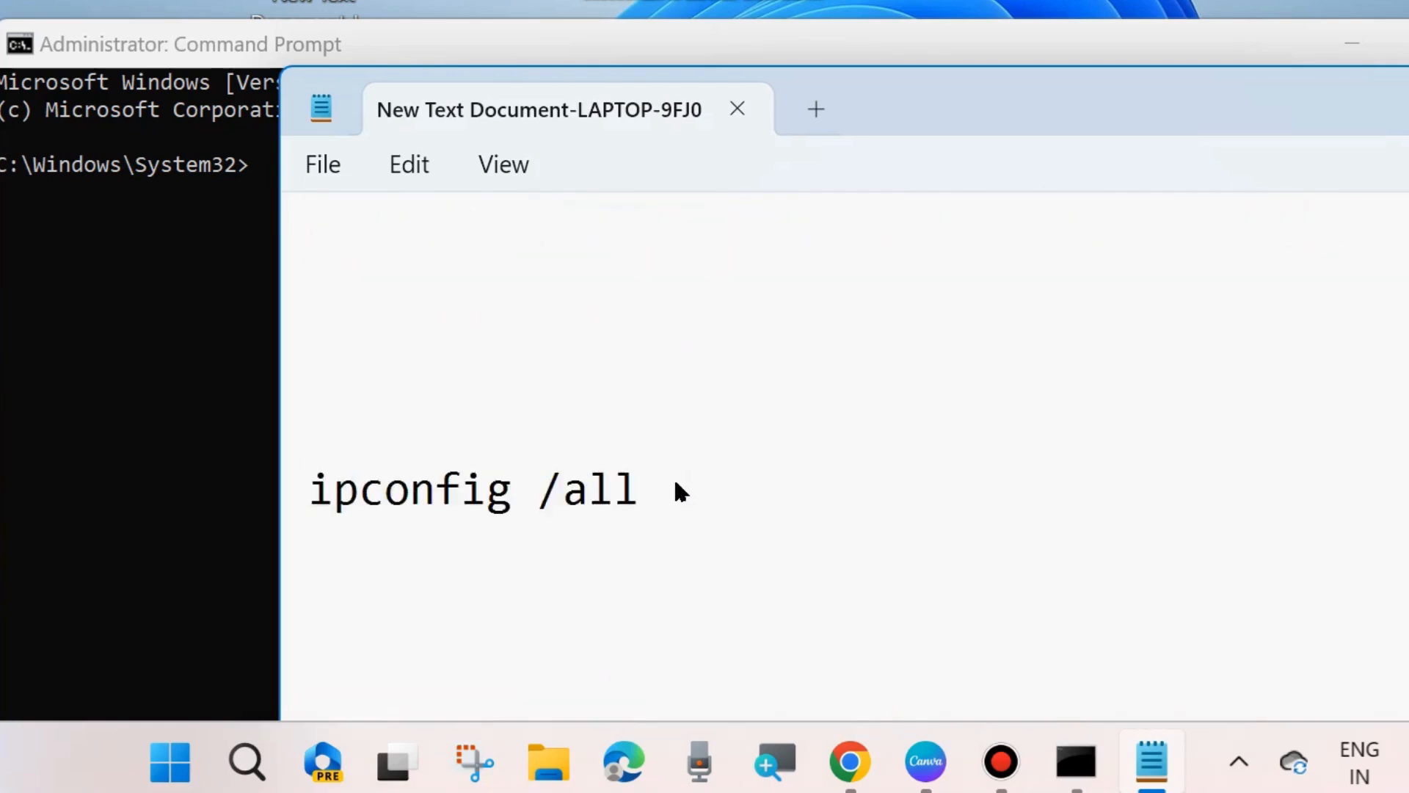
- Bring the net stop cryptSvc and related update-service commands into view in the notes
{"action": "type", "text": "net stop cryptSvc"}
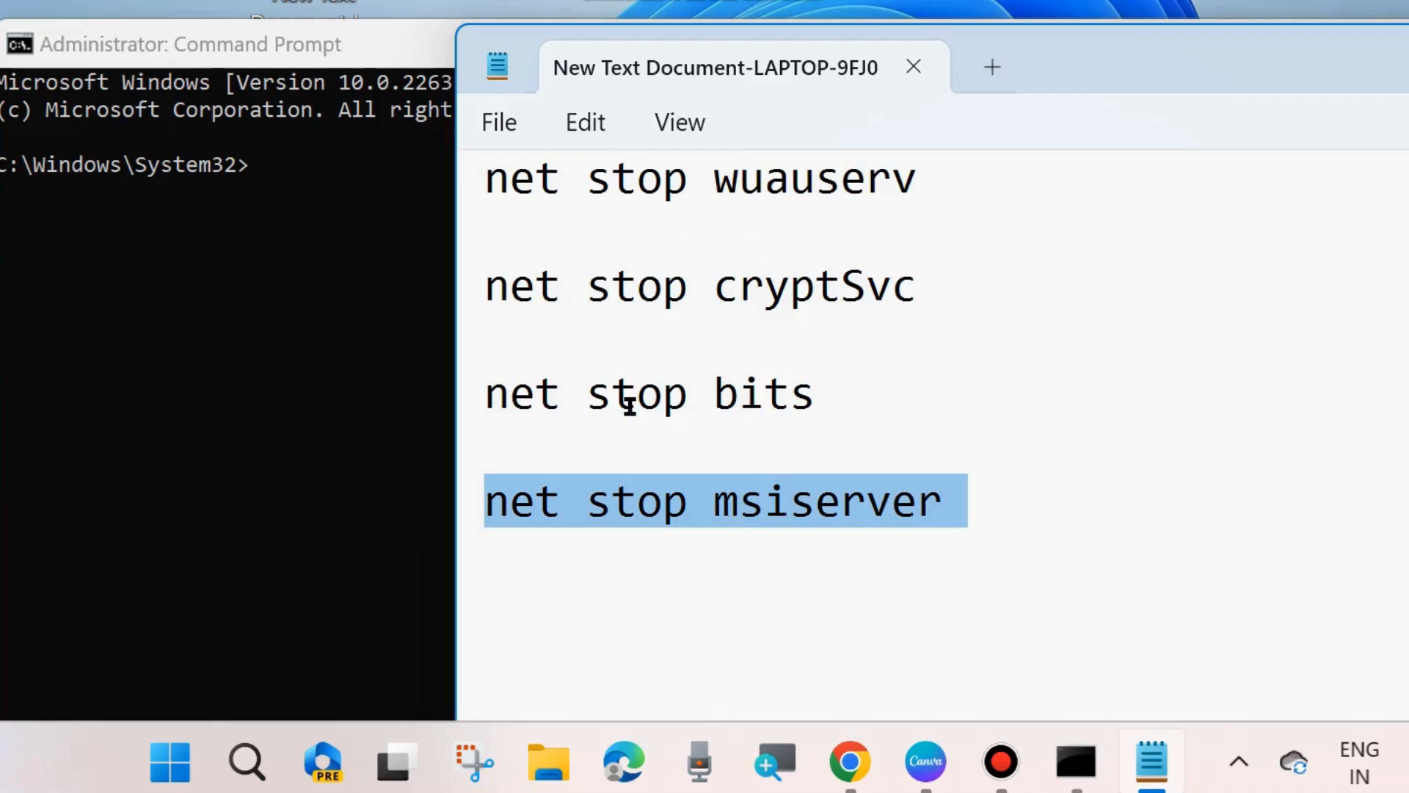
{"action": "mouse_move", "coordinate": [254, 154]}
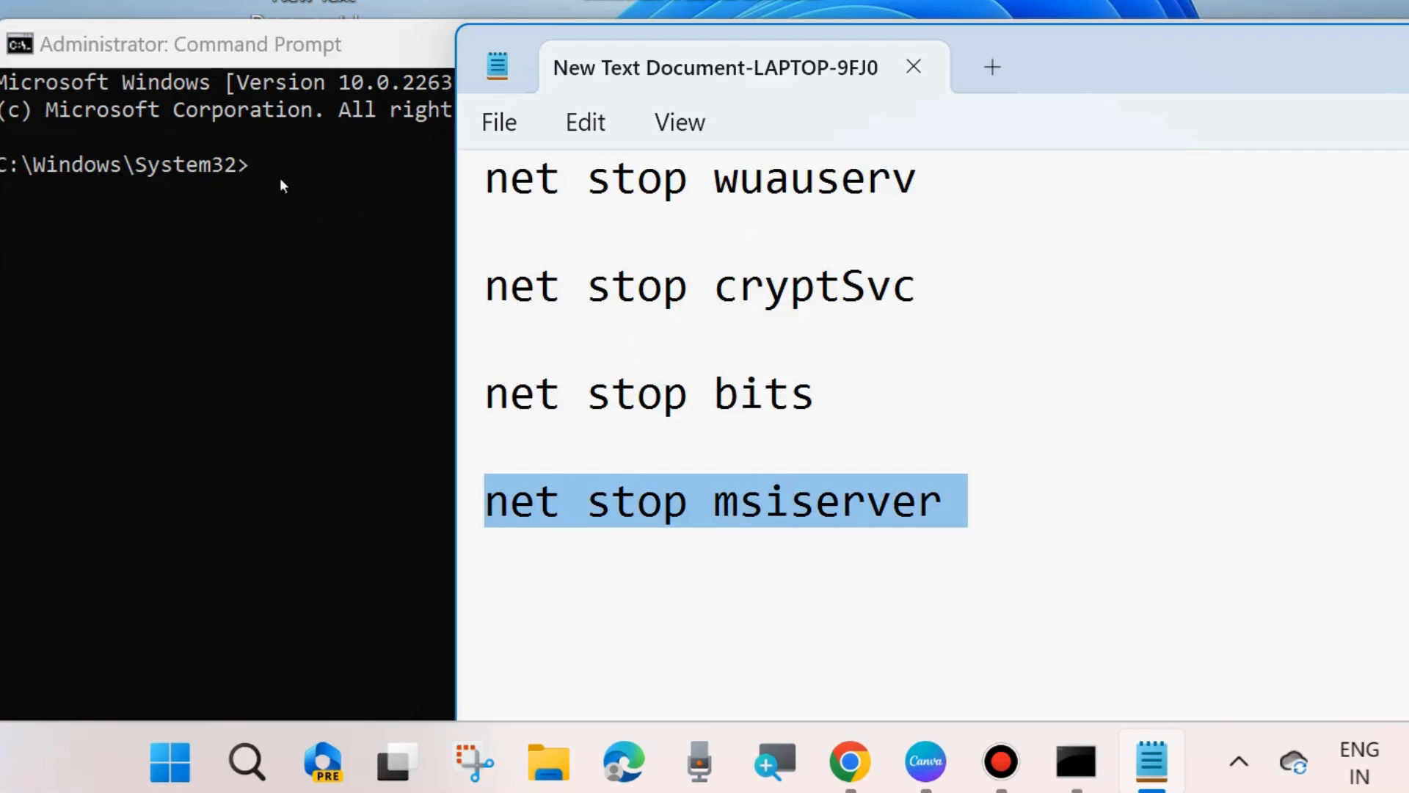
{"action": "scroll", "scroll_direction": "down", "scroll_amount": 3}
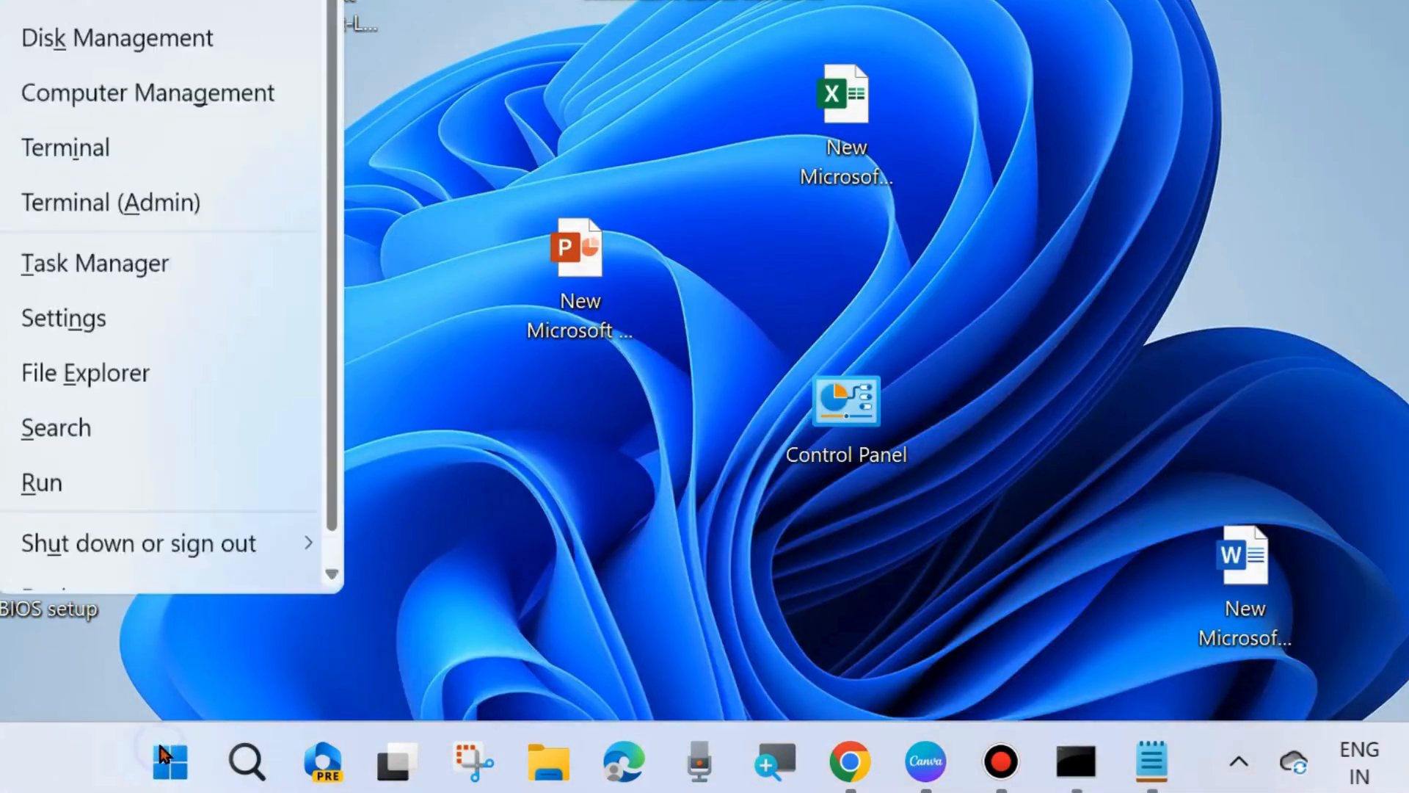
- Dismiss the Win+X quick link menu to show the plain desktop
{"action": "left_click", "coordinate": [138, 542]}
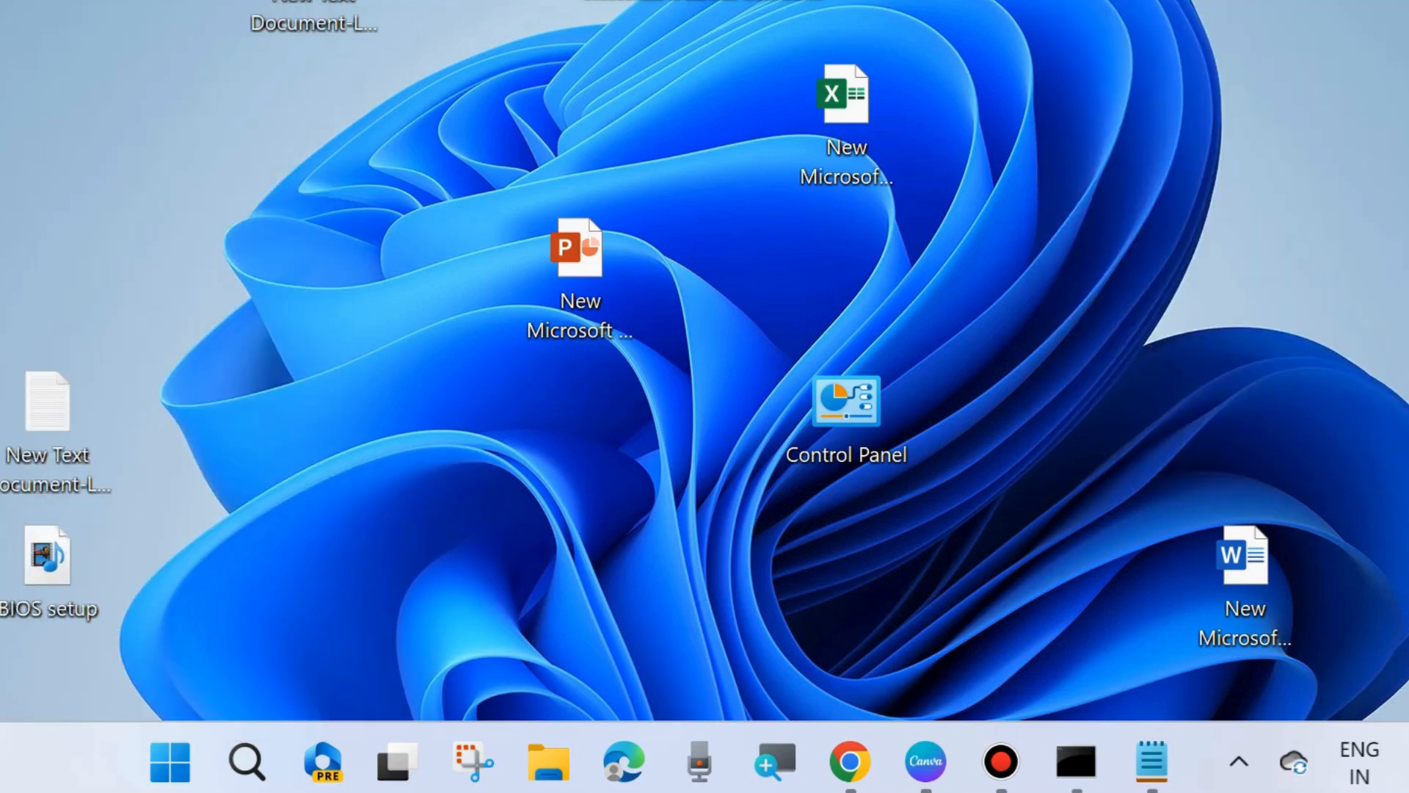
{"action": "mouse_move", "coordinate": [979, 419]}
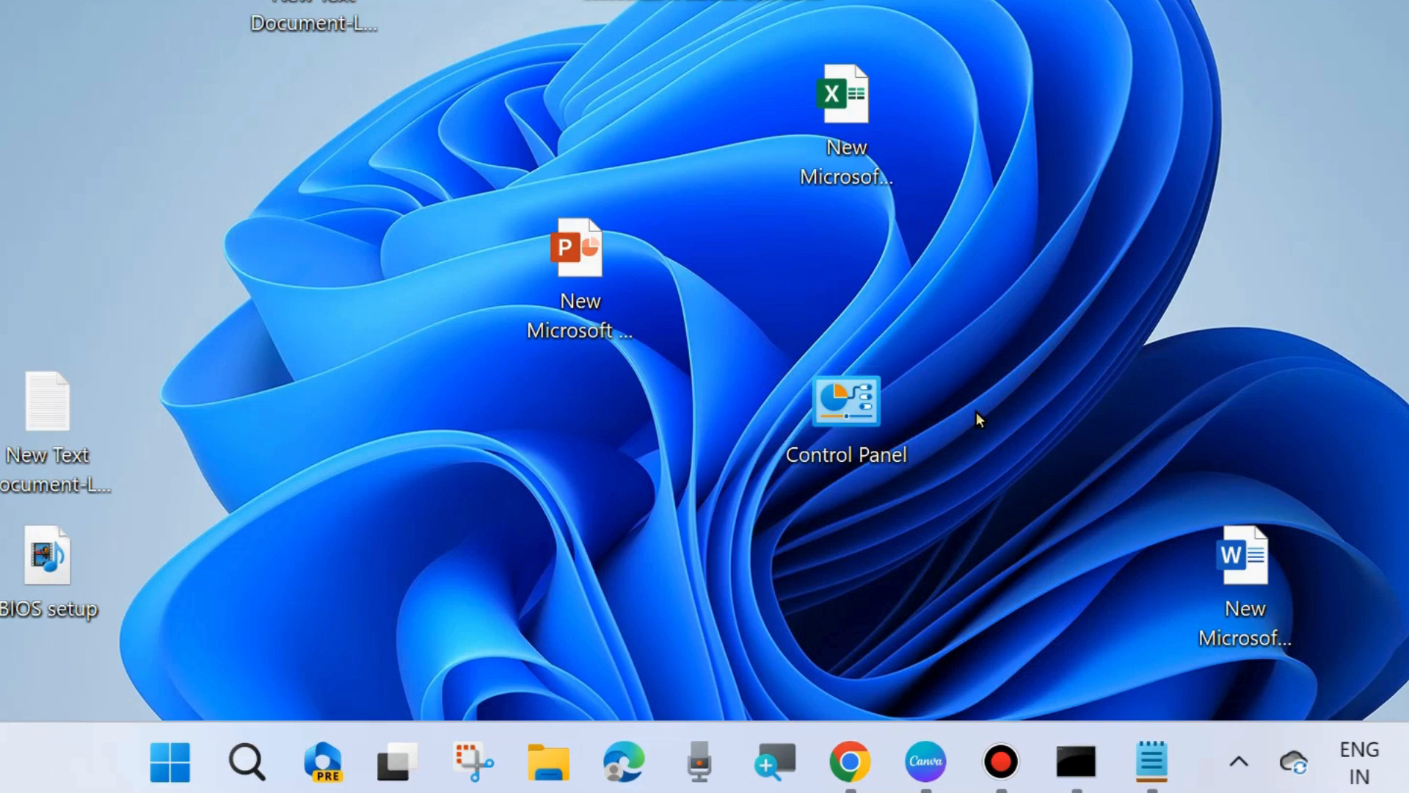
{"action": "mouse_move", "coordinate": [845, 647]}
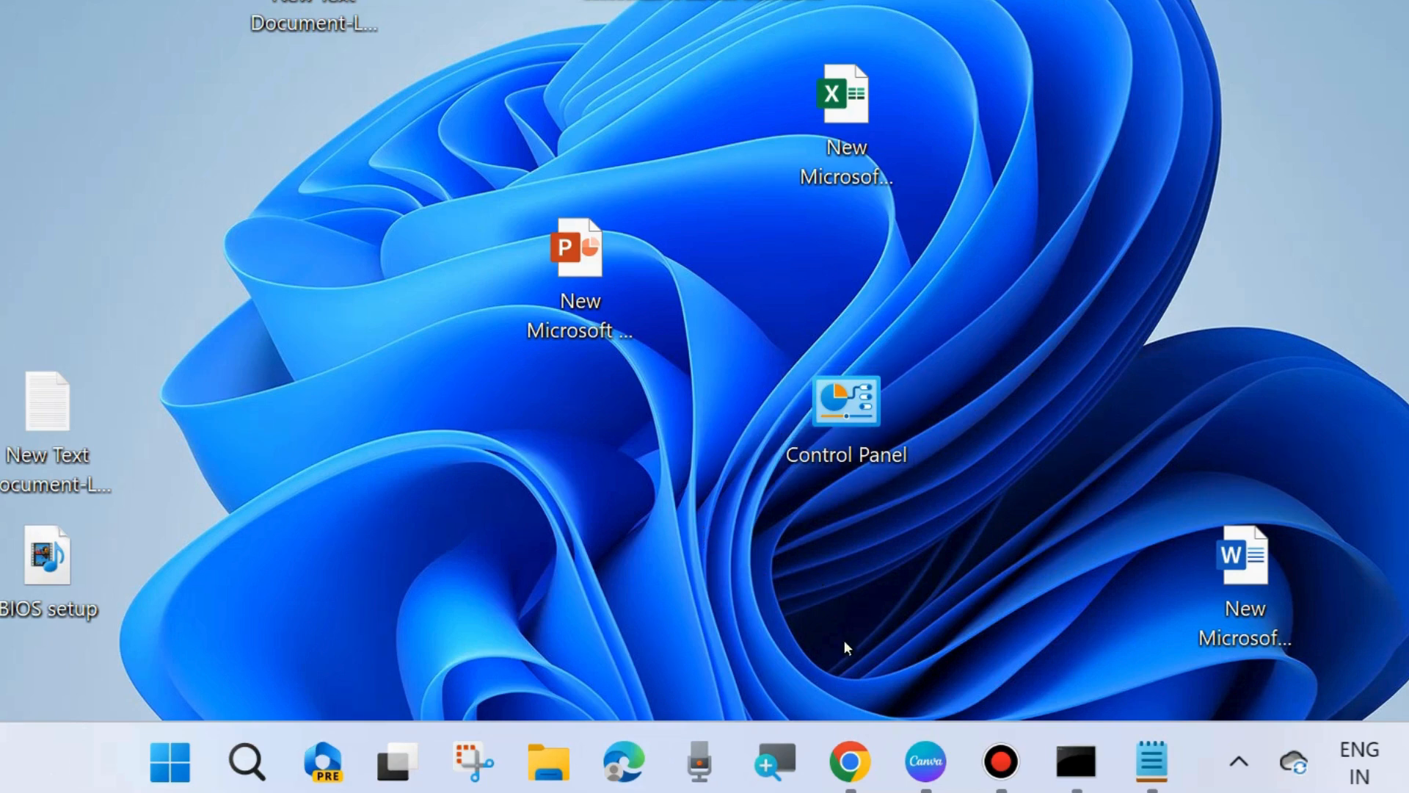
- Launch Chrome and open the Microsoft Update Catalog from the Google results
{"action": "left_click", "coordinate": [846, 762]}
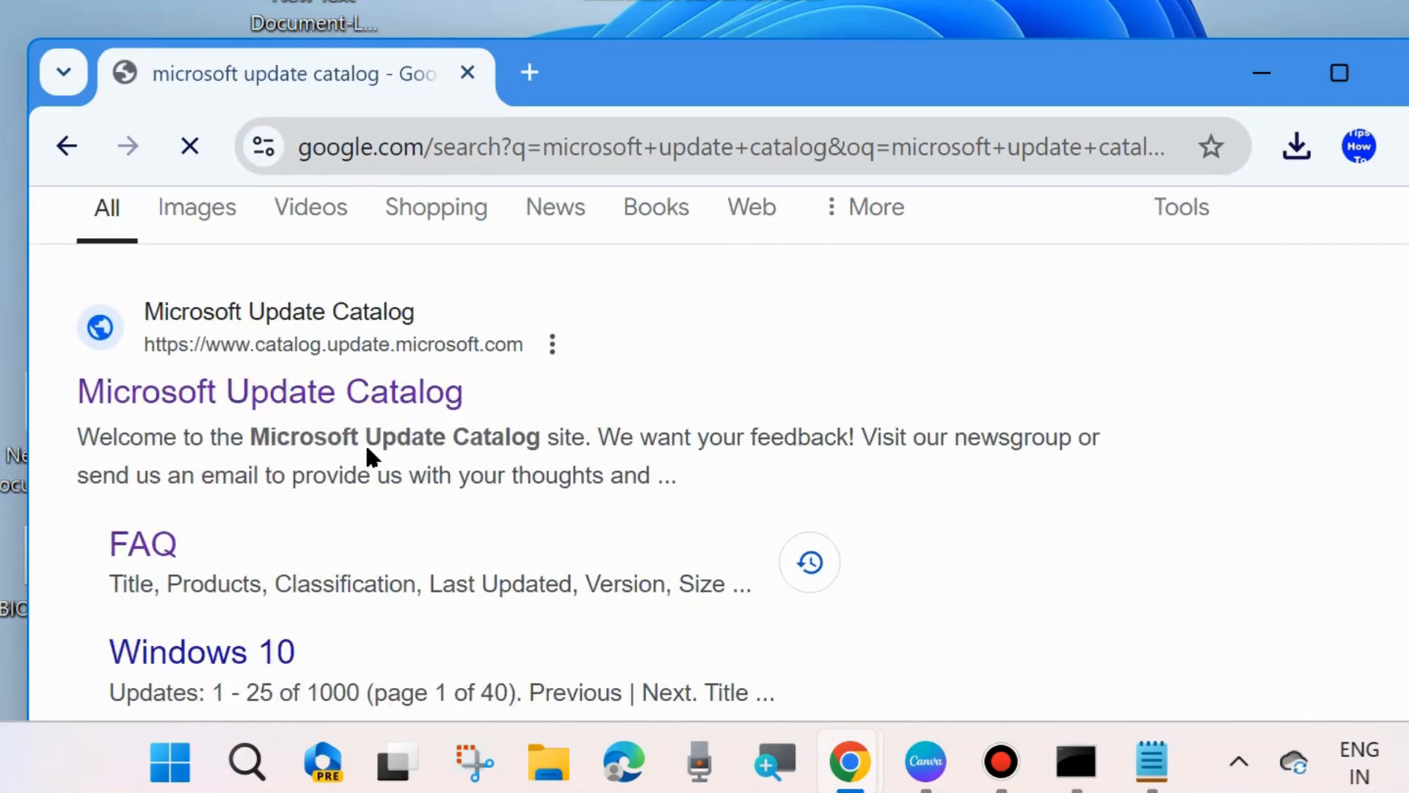
{"action": "left_click", "coordinate": [269, 390]}
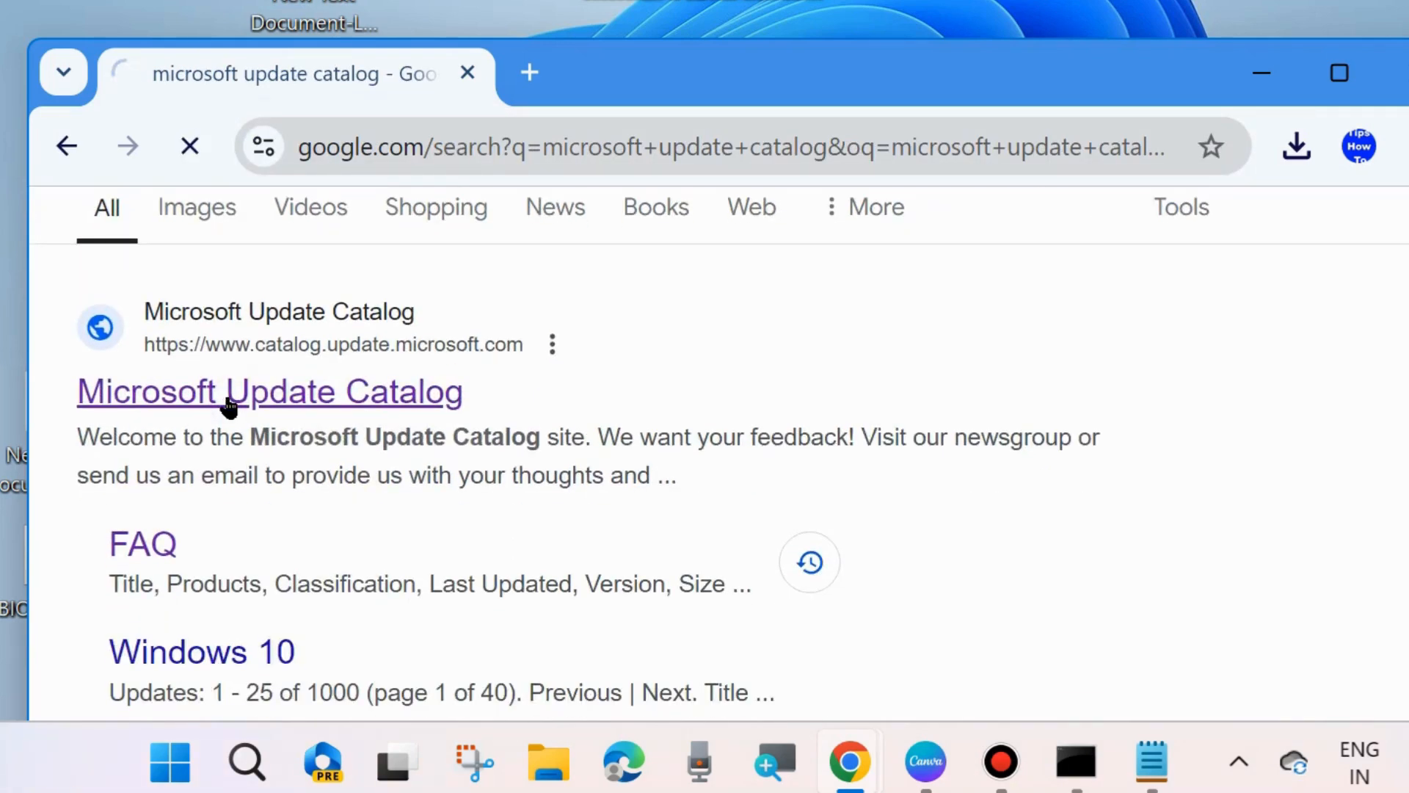
{"action": "left_click", "coordinate": [269, 391]}
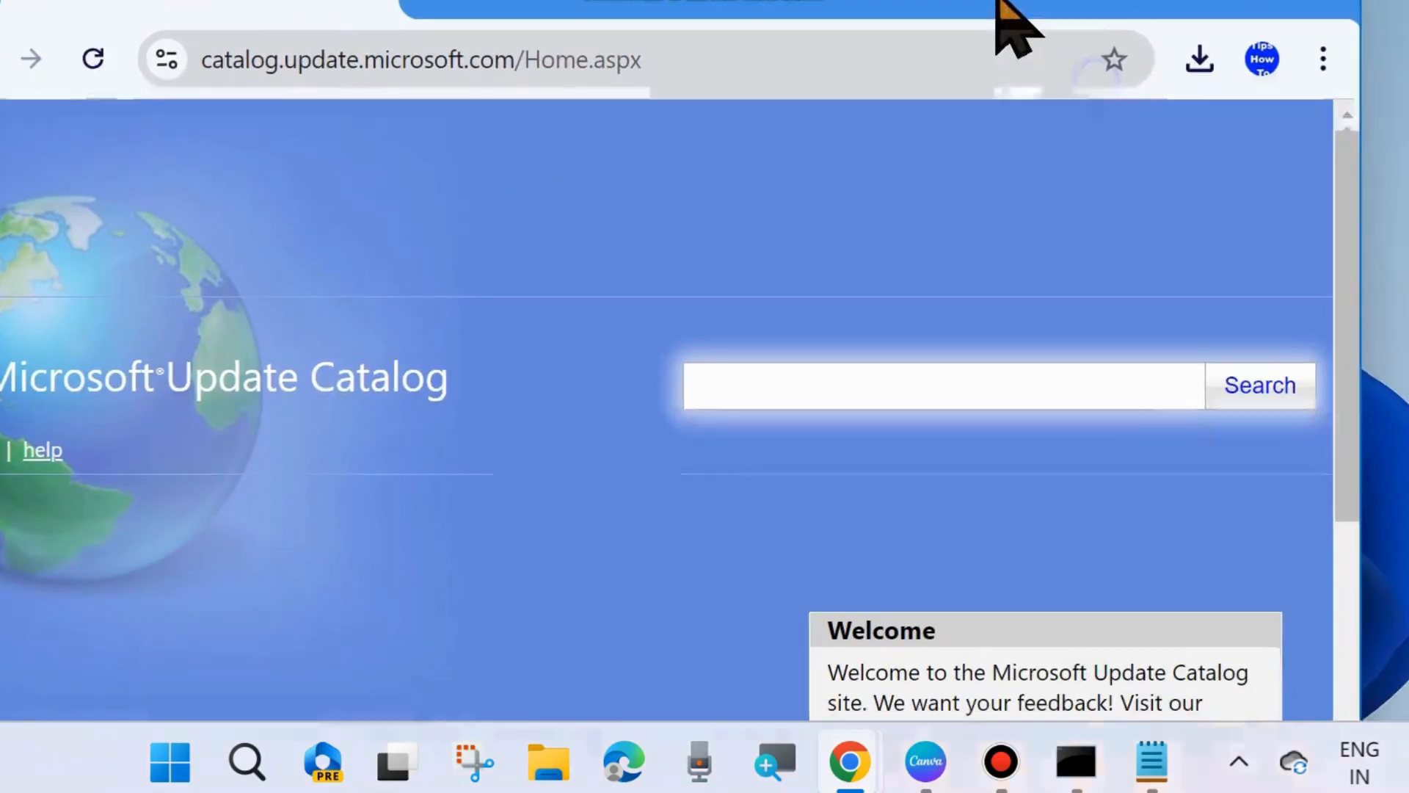
- Search the catalog for KB5040525, listing its x64, x86 and ARM64 2024-07 cumulative update previews
{"action": "type", "text": "k"}
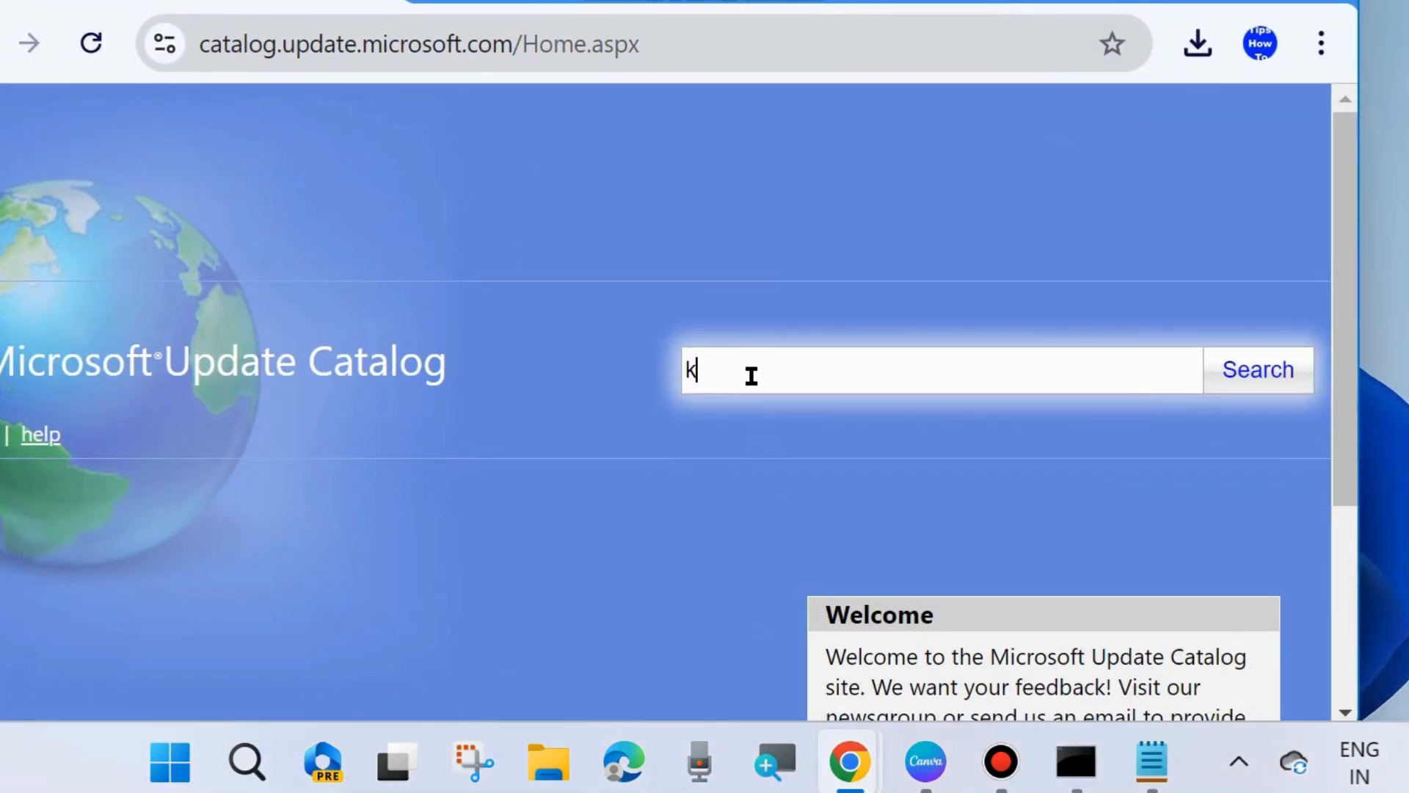
{"action": "type", "text": "b"}
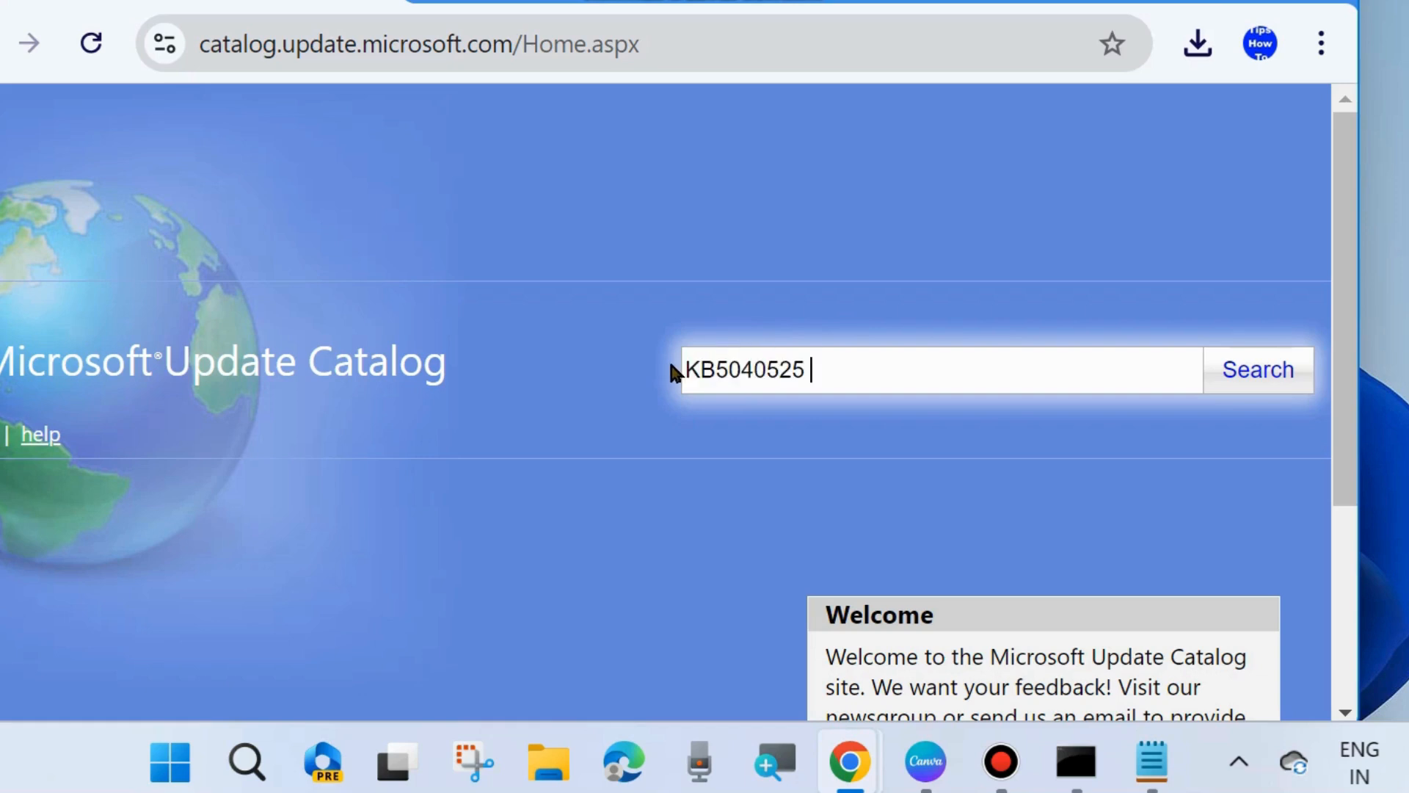
{"action": "mouse_move", "coordinate": [1241, 373]}
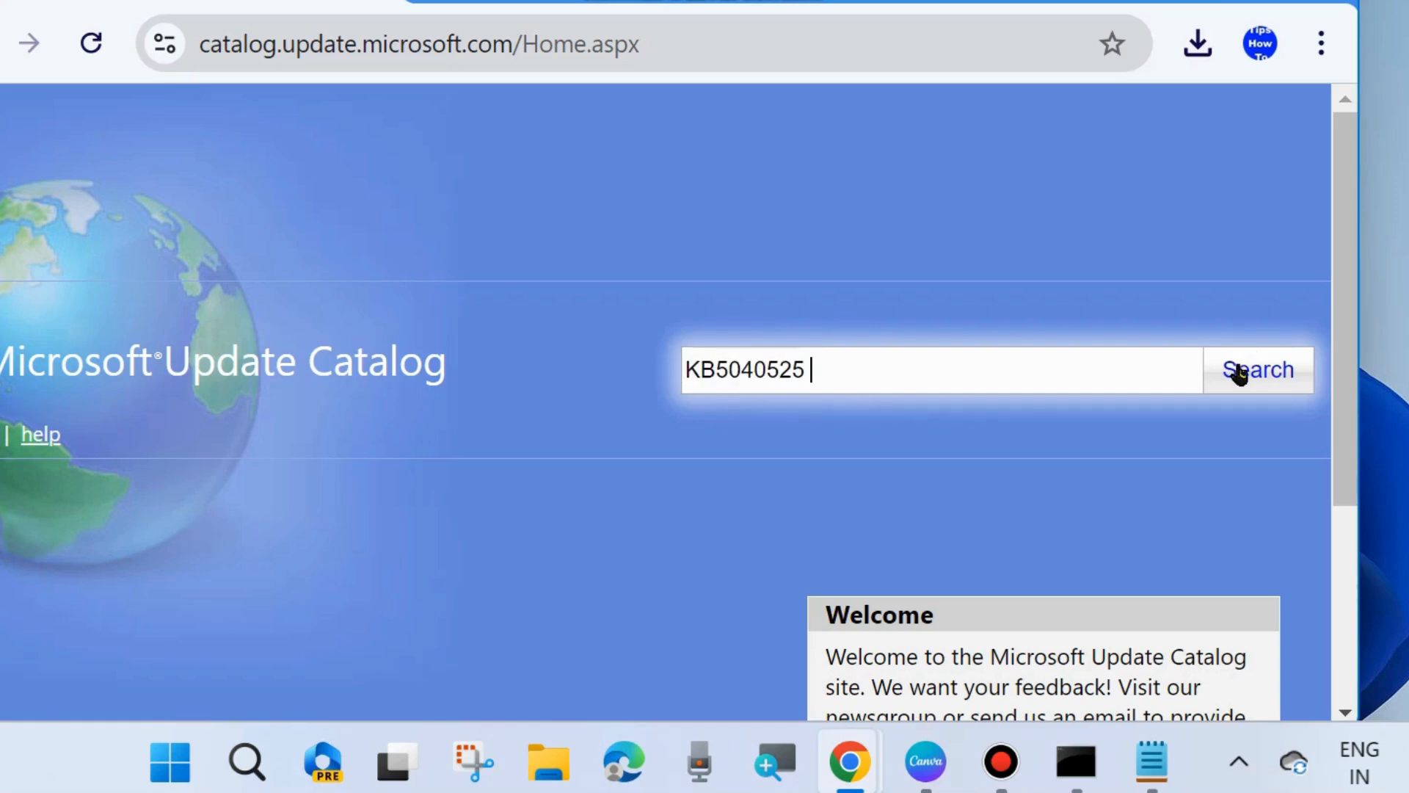
{"action": "left_click", "coordinate": [1257, 370]}
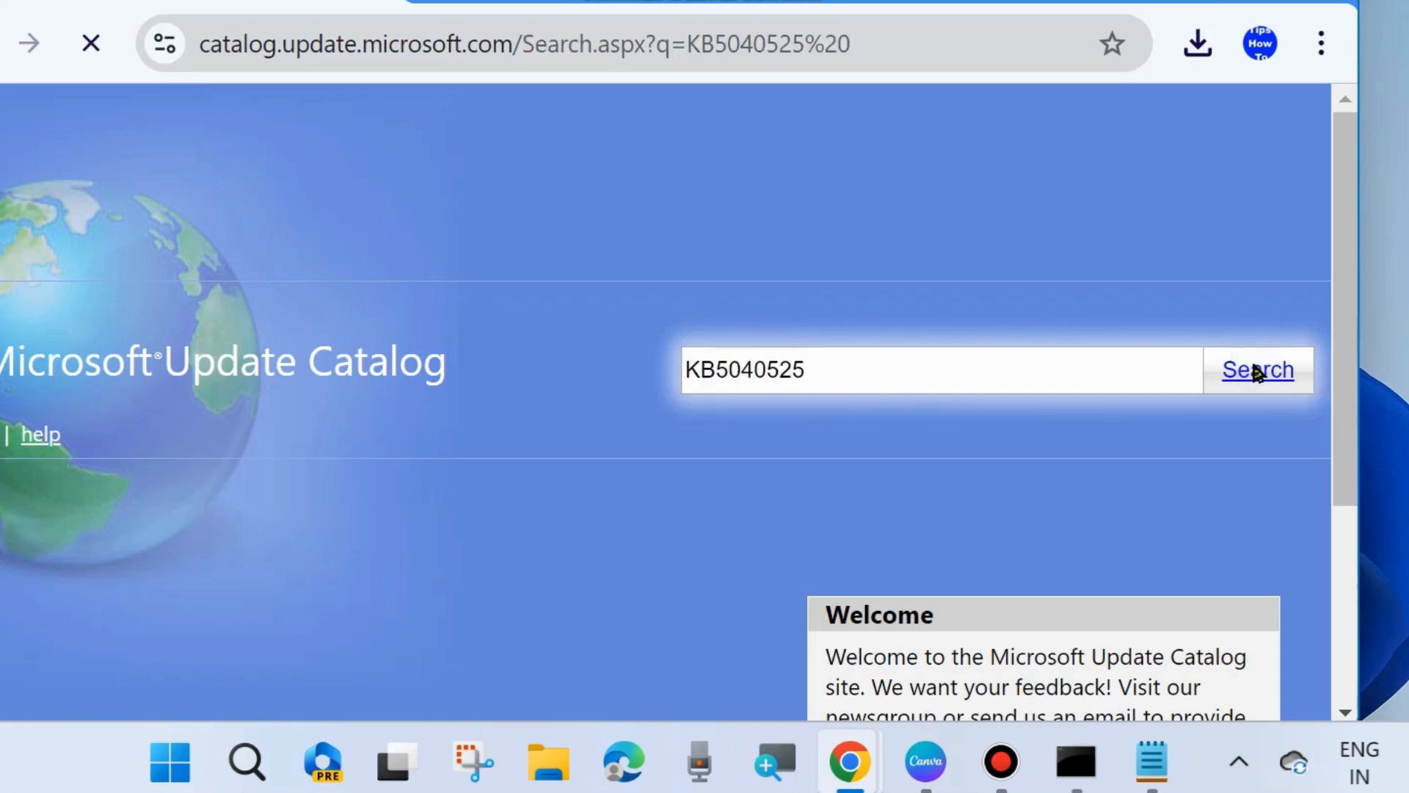
{"action": "left_click", "coordinate": [1255, 370]}
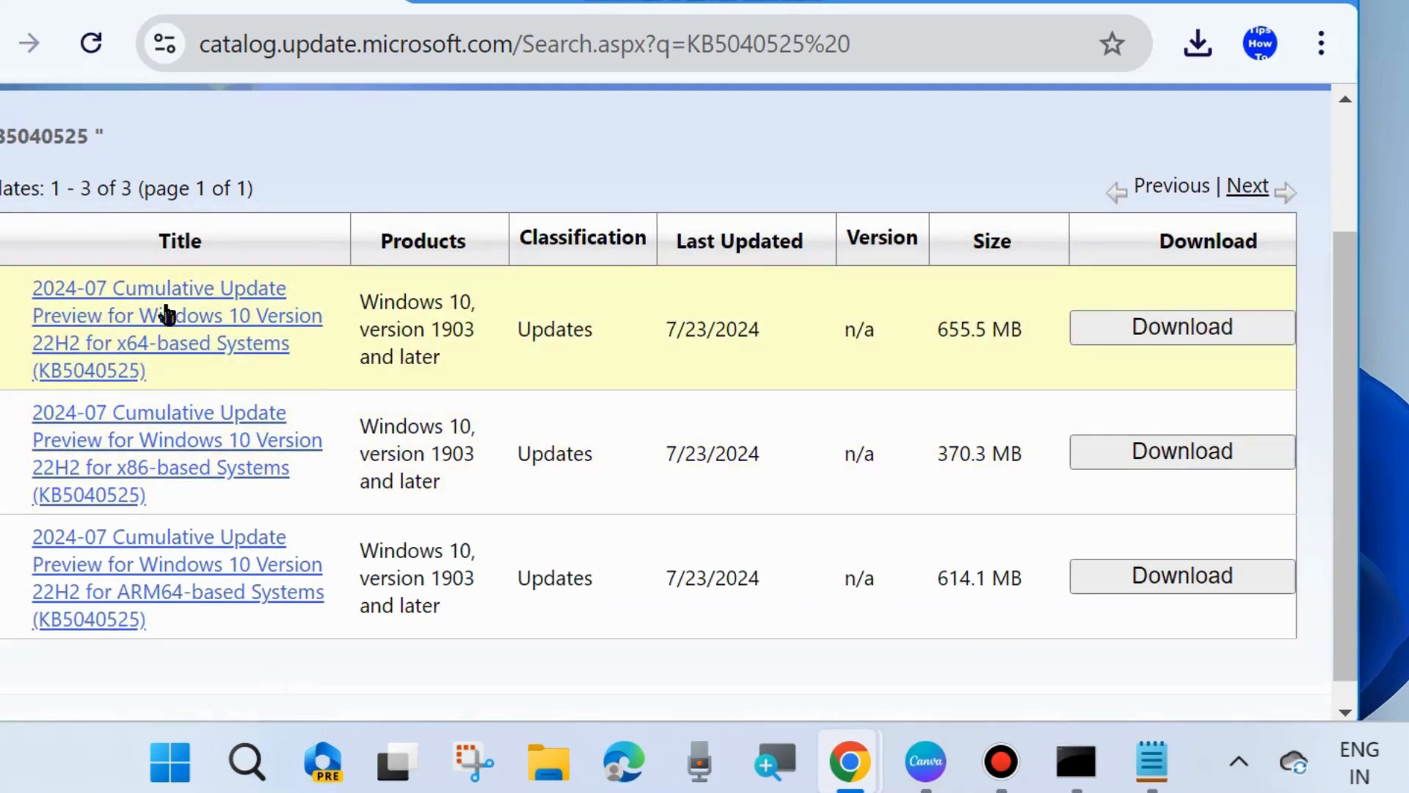
{"action": "mouse_move", "coordinate": [458, 337]}
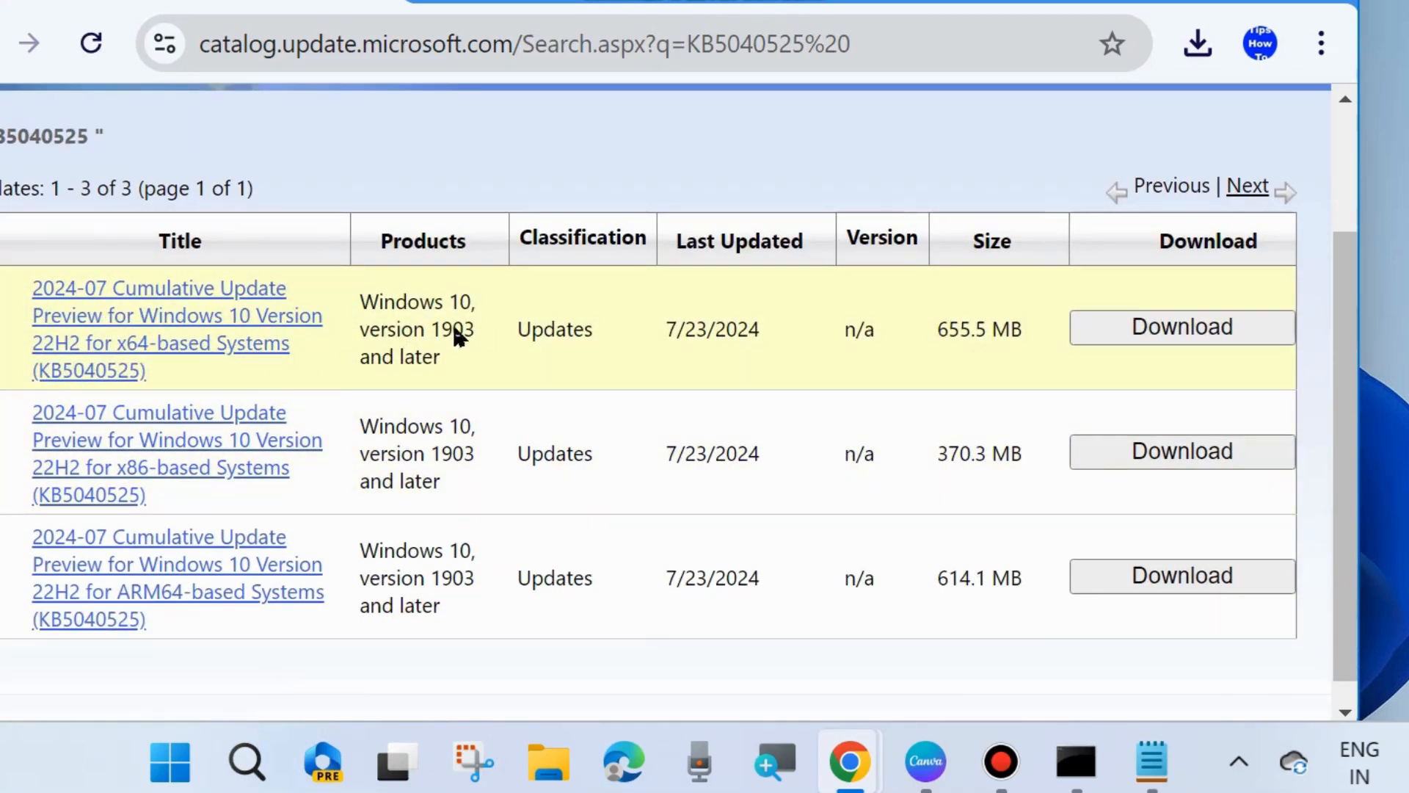